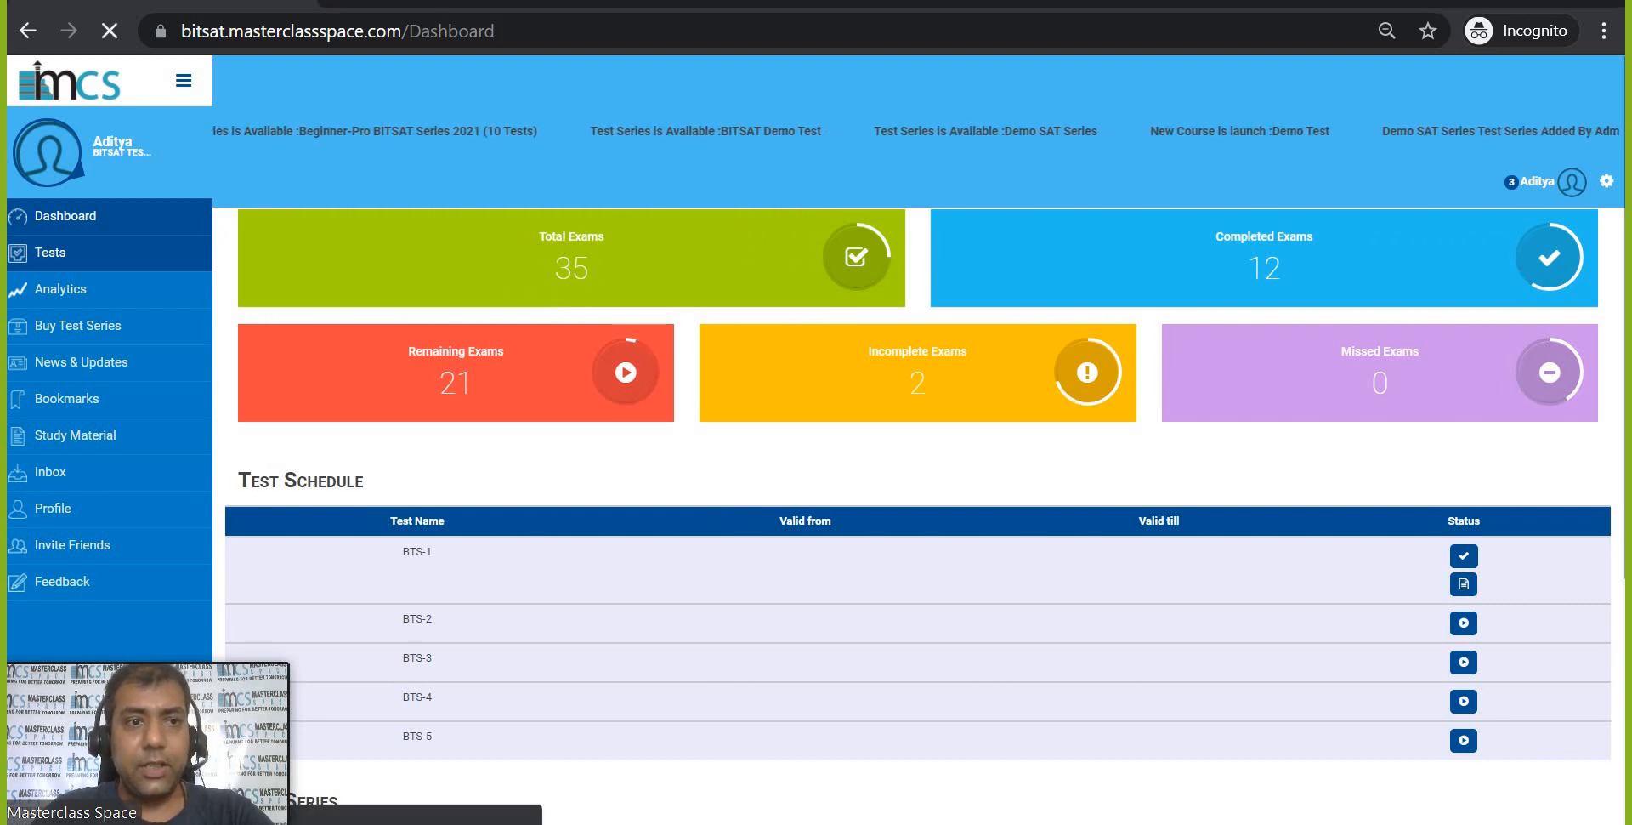
Show the Tests page listing BITSAT tests BTS-1 to BTS-10 with marks, durations and status.
click(50, 253)
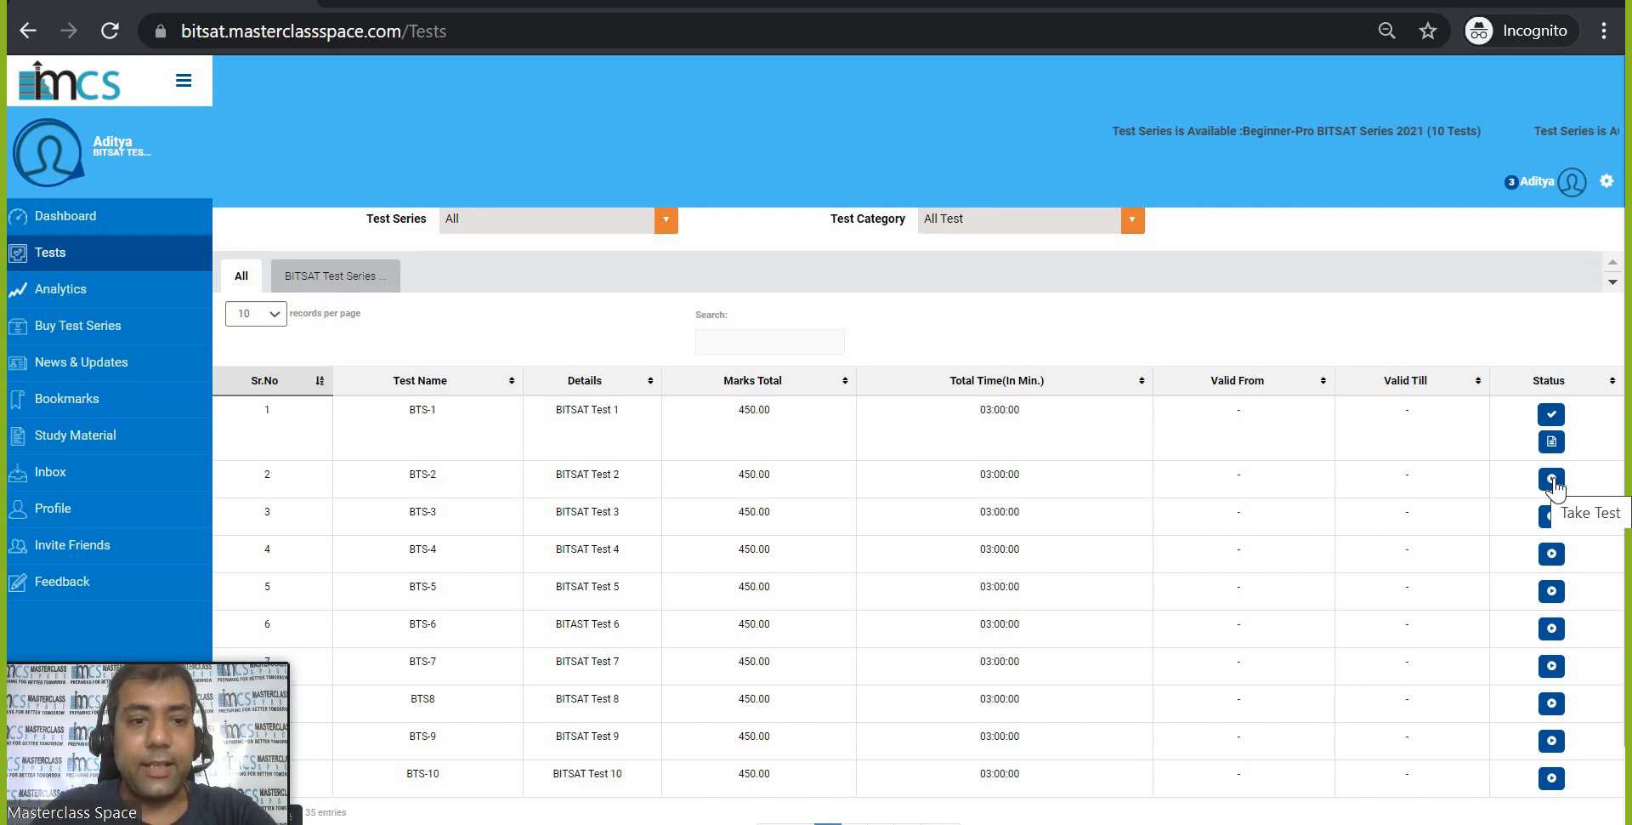
Start the BTS-2 test, accepting the exam declaration so its first question appears with the timer running.
click(1551, 479)
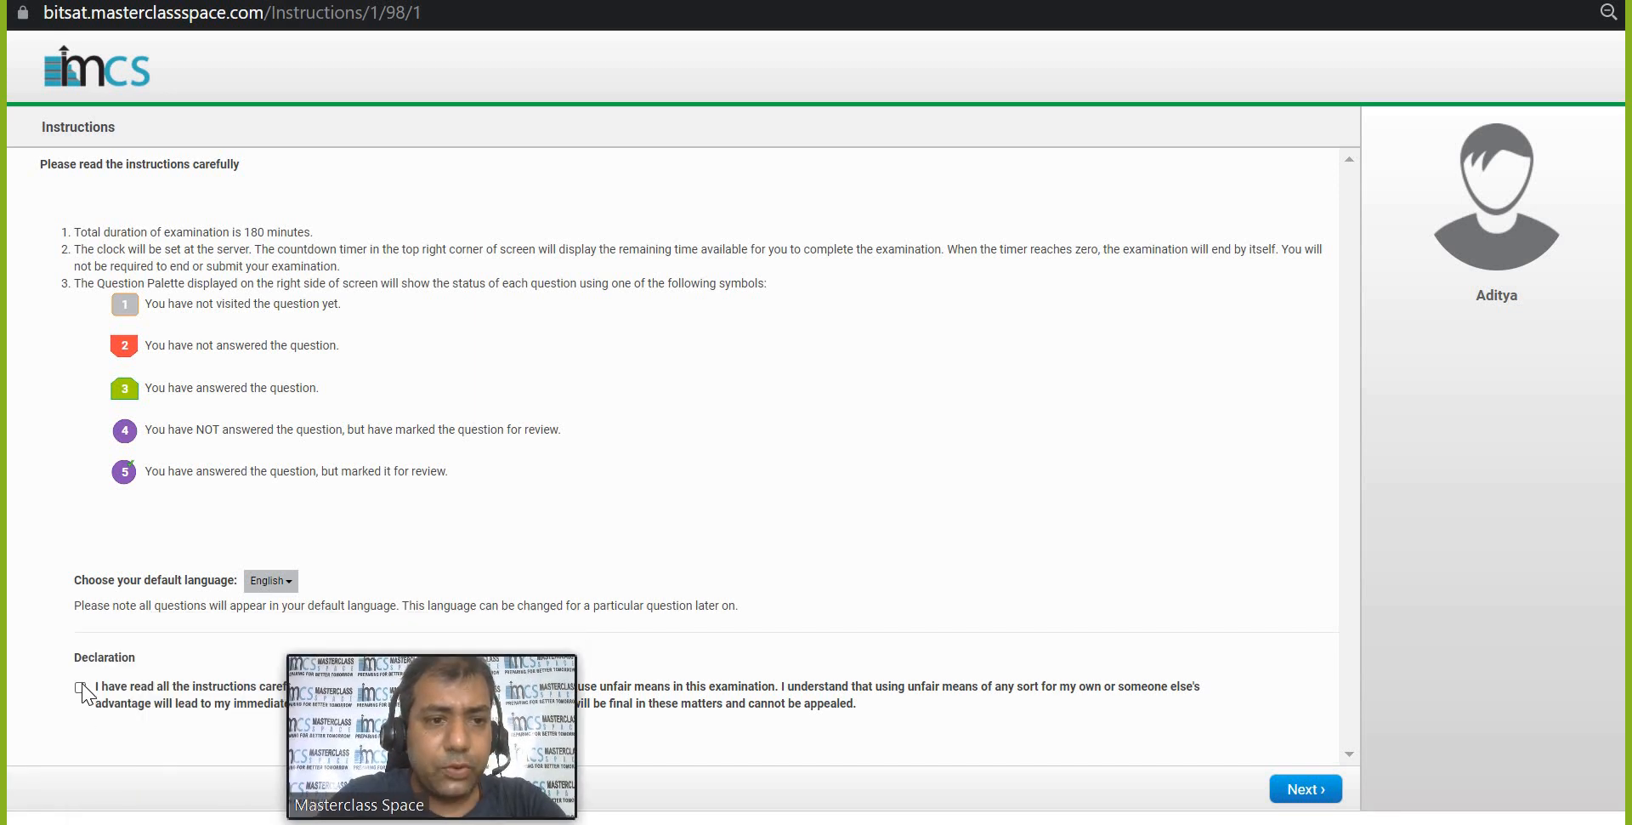
click(80, 687)
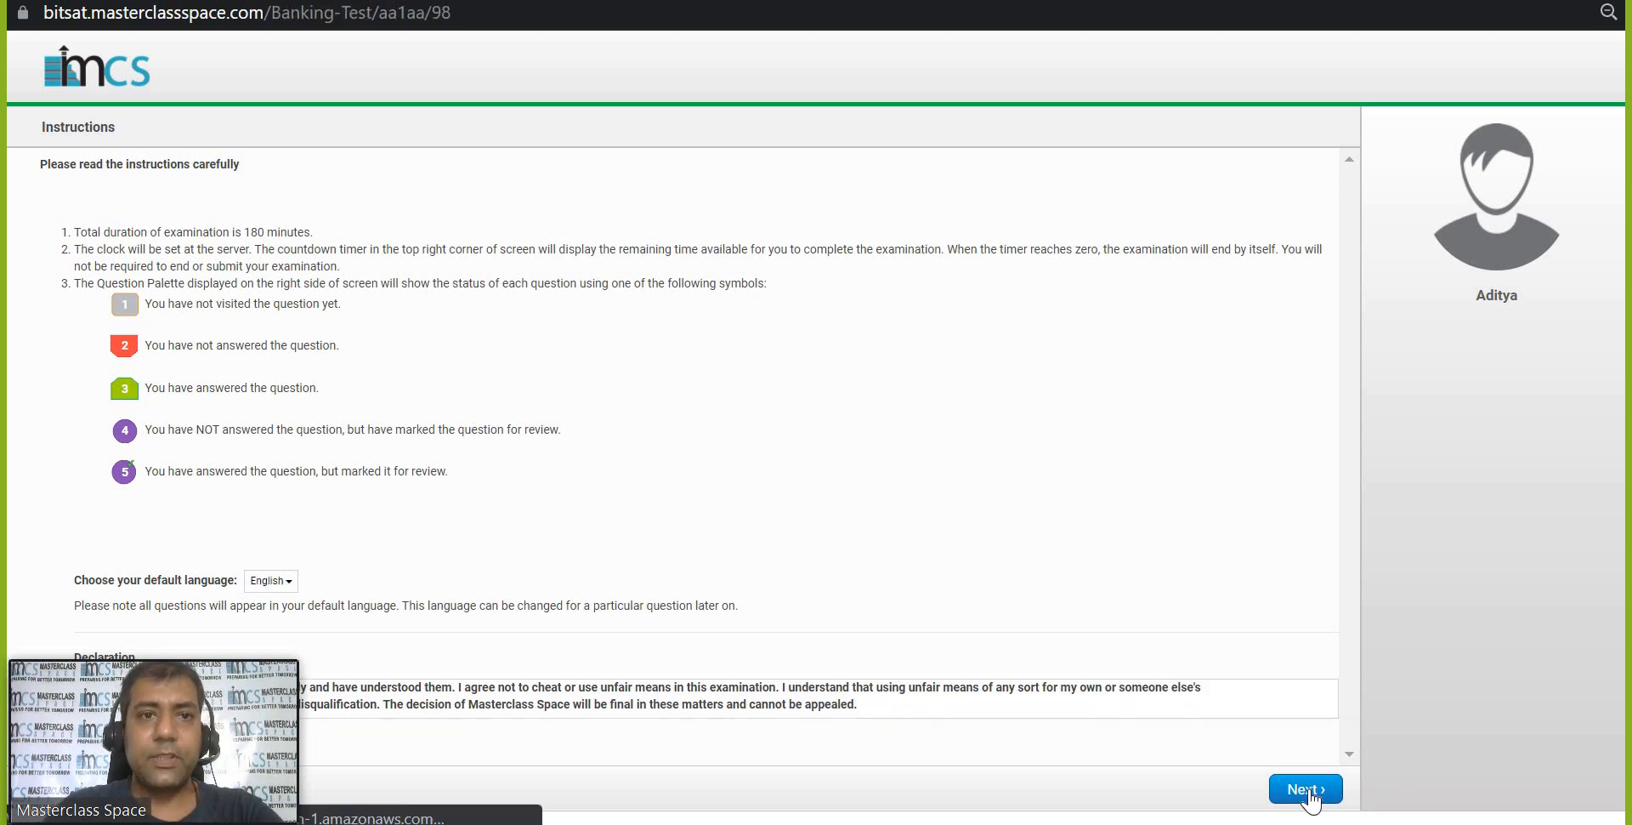
click(1304, 789)
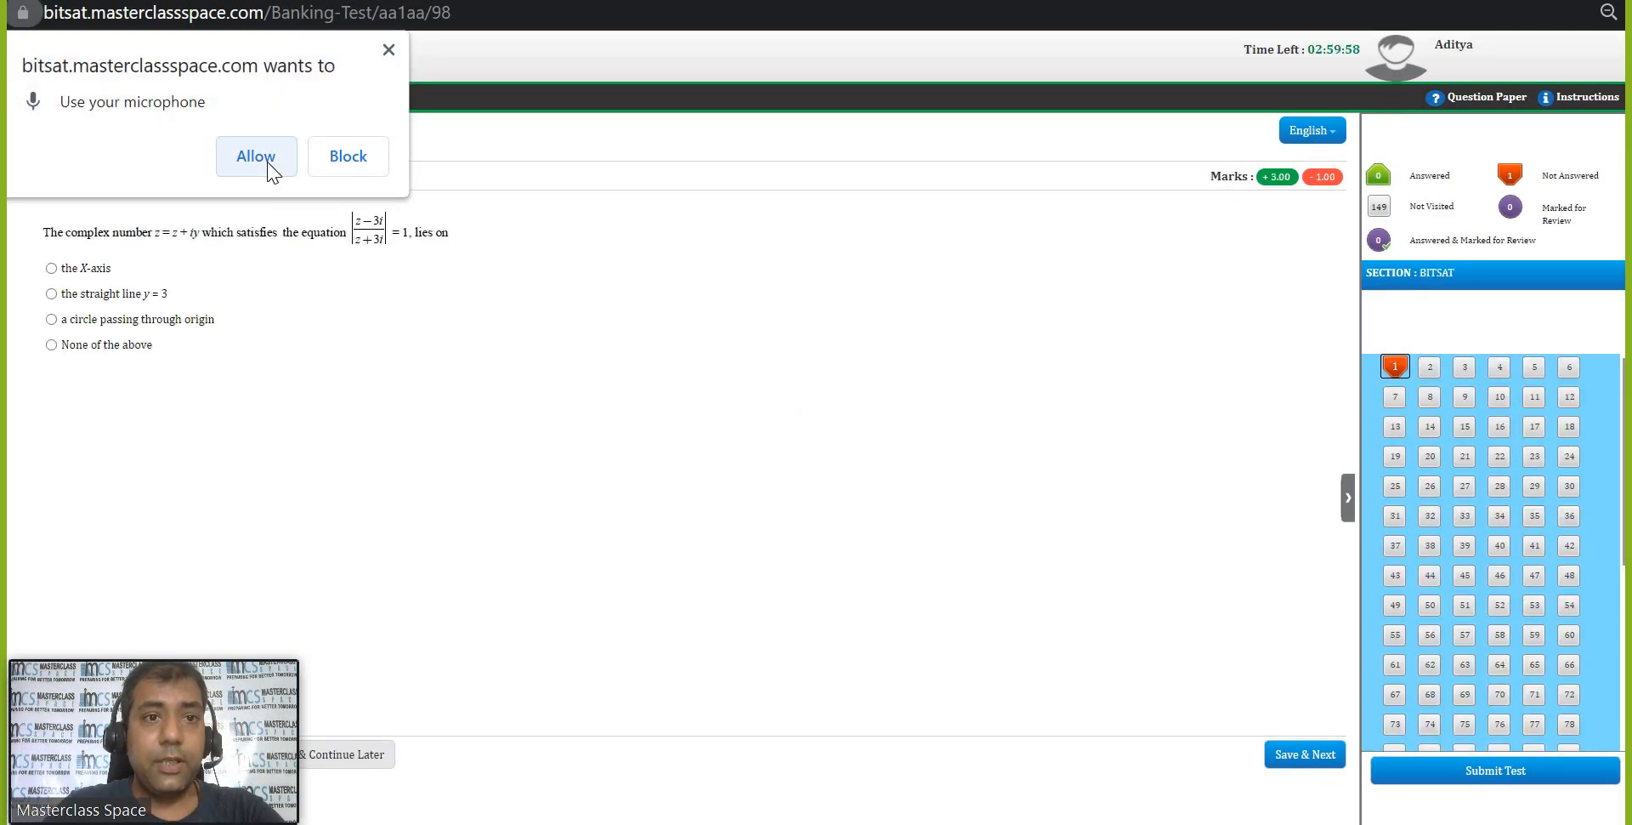
Allow microphone access, answer question 1 with 'the X-axis' and question 2 with the third option, reaching question 3.
click(255, 156)
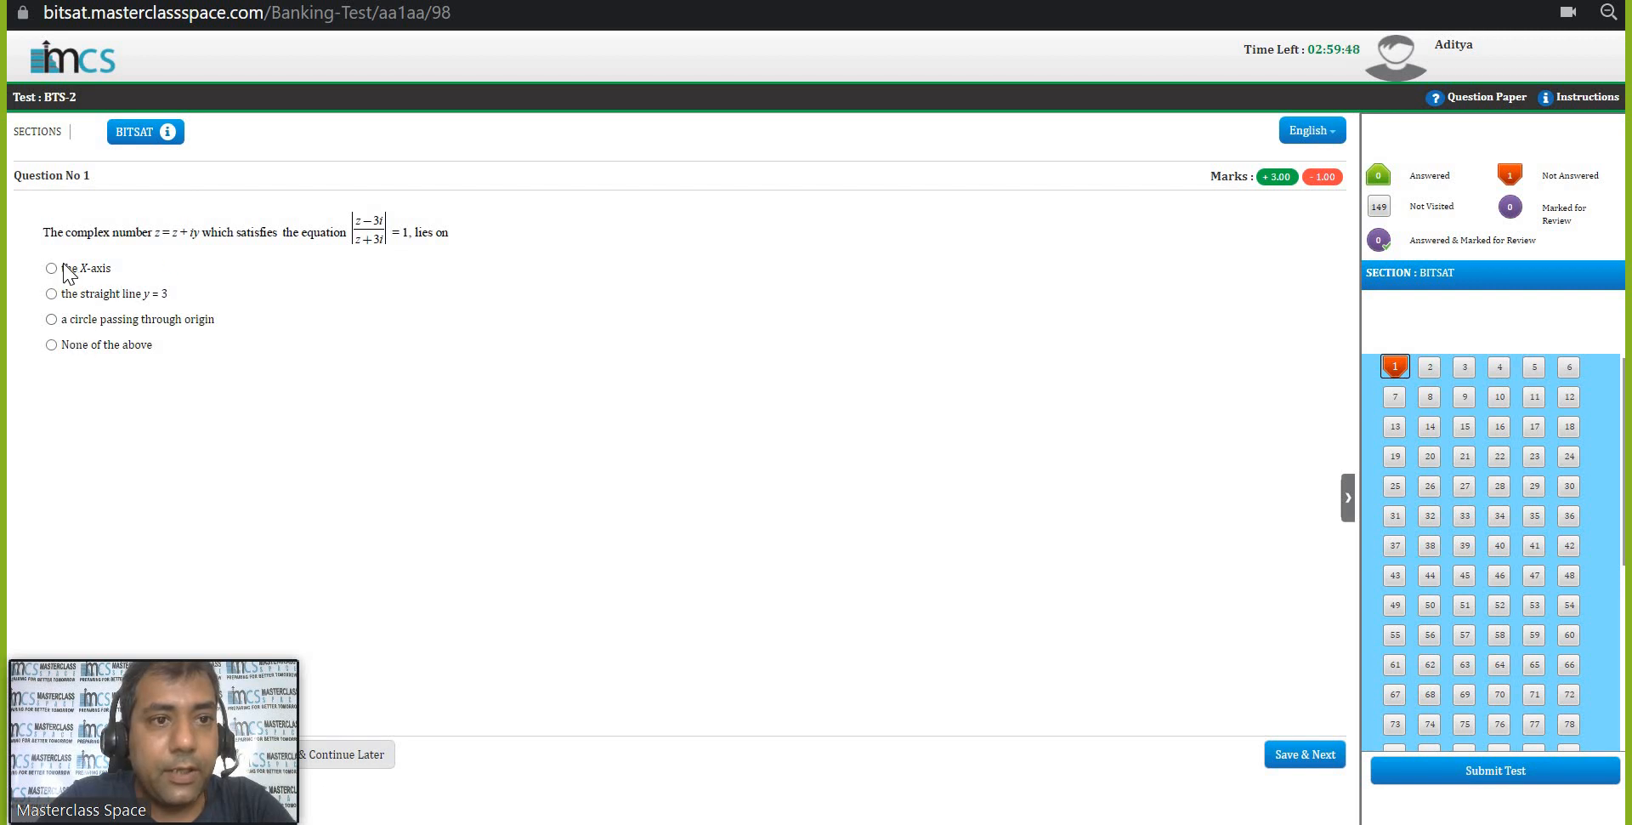
click(50, 267)
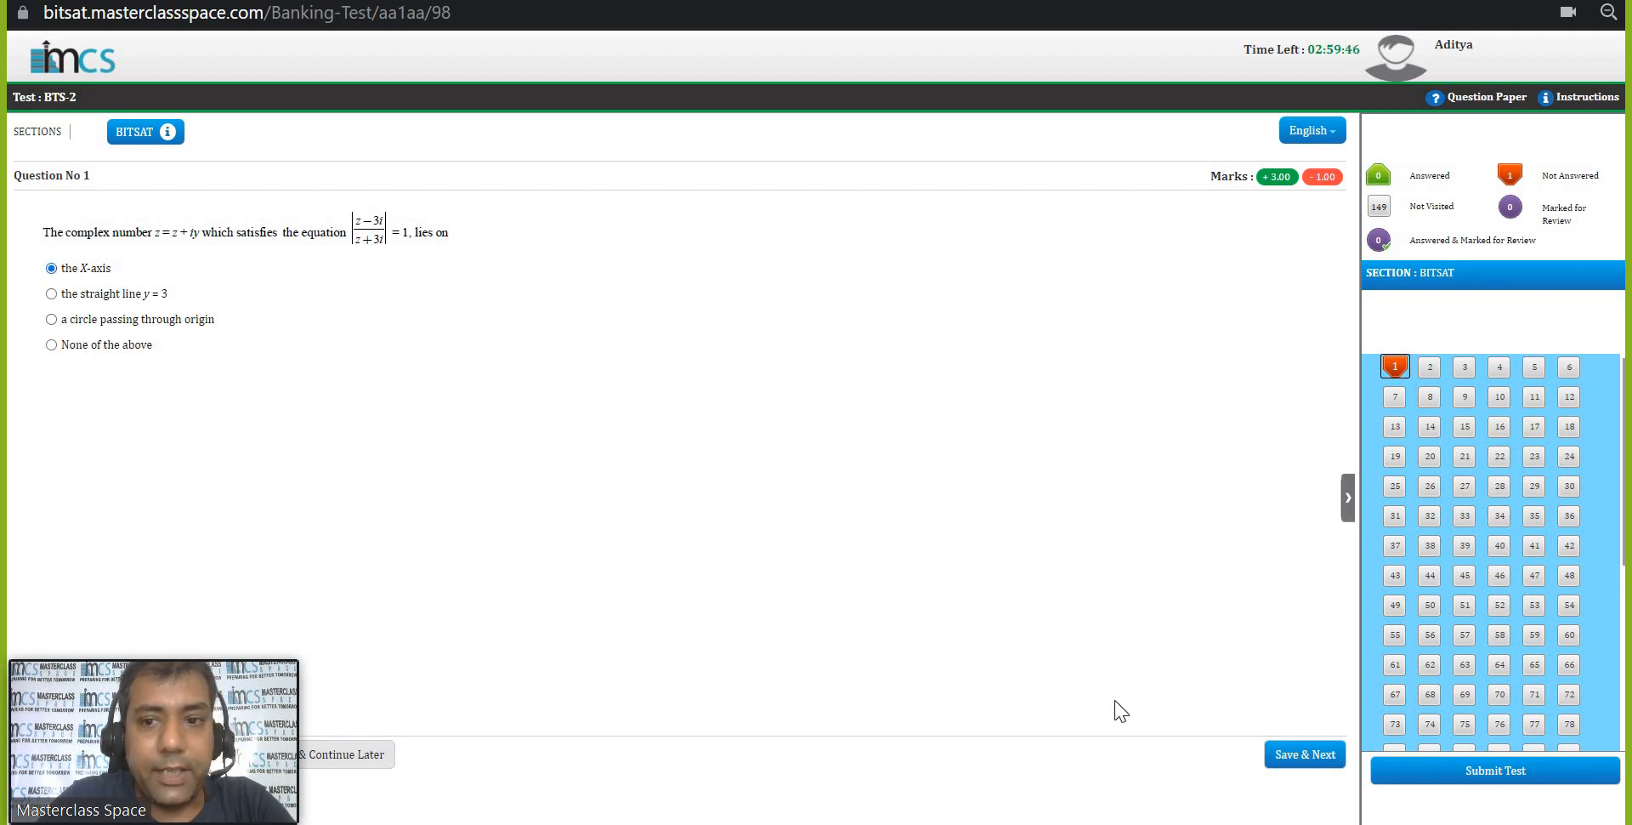
click(1304, 753)
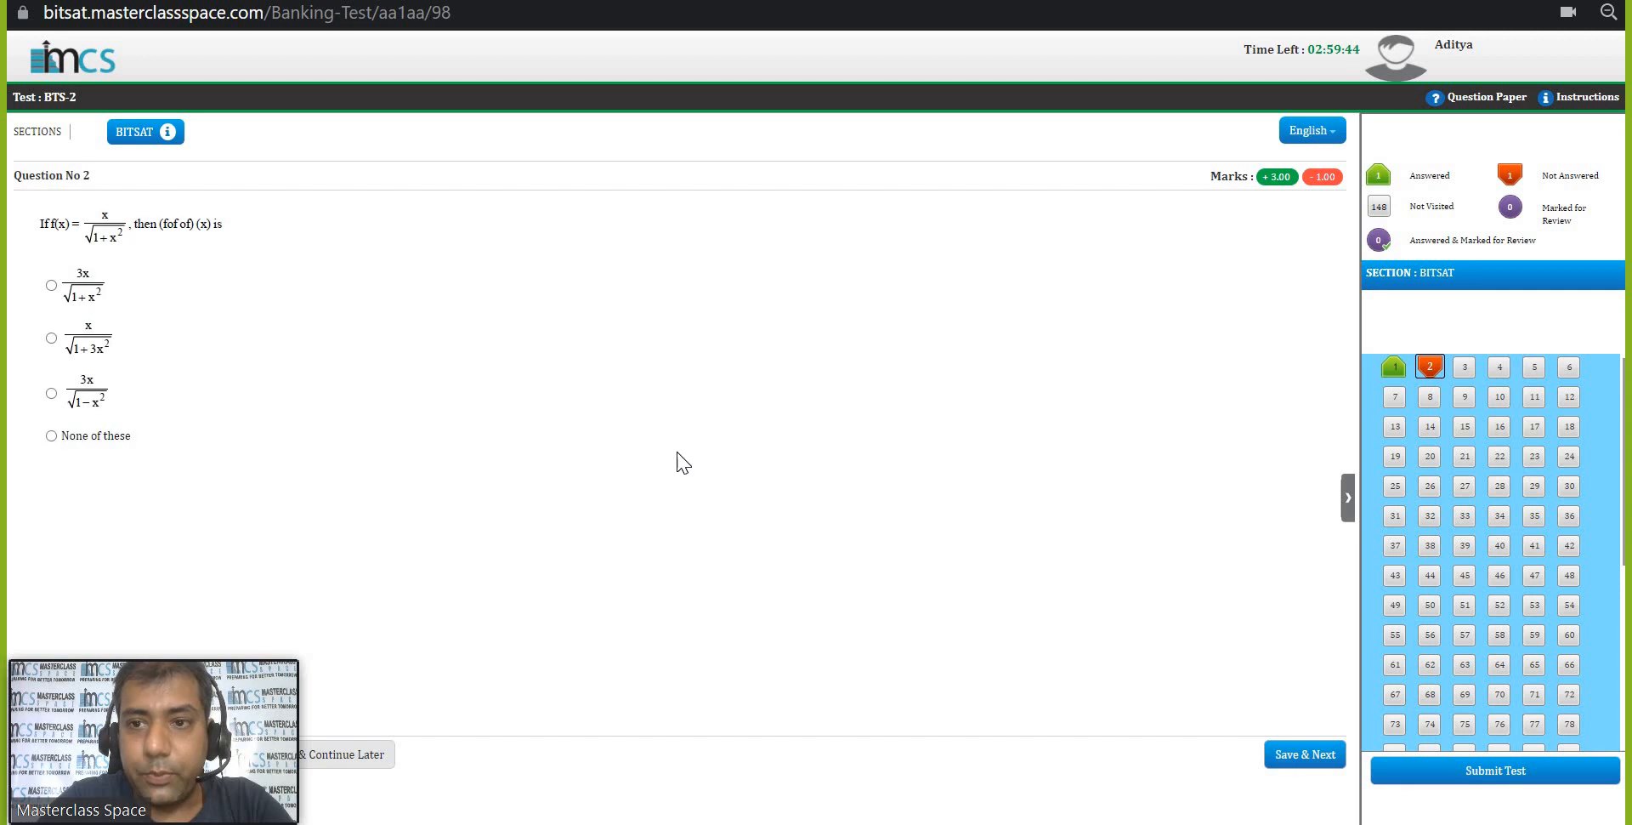
click(51, 393)
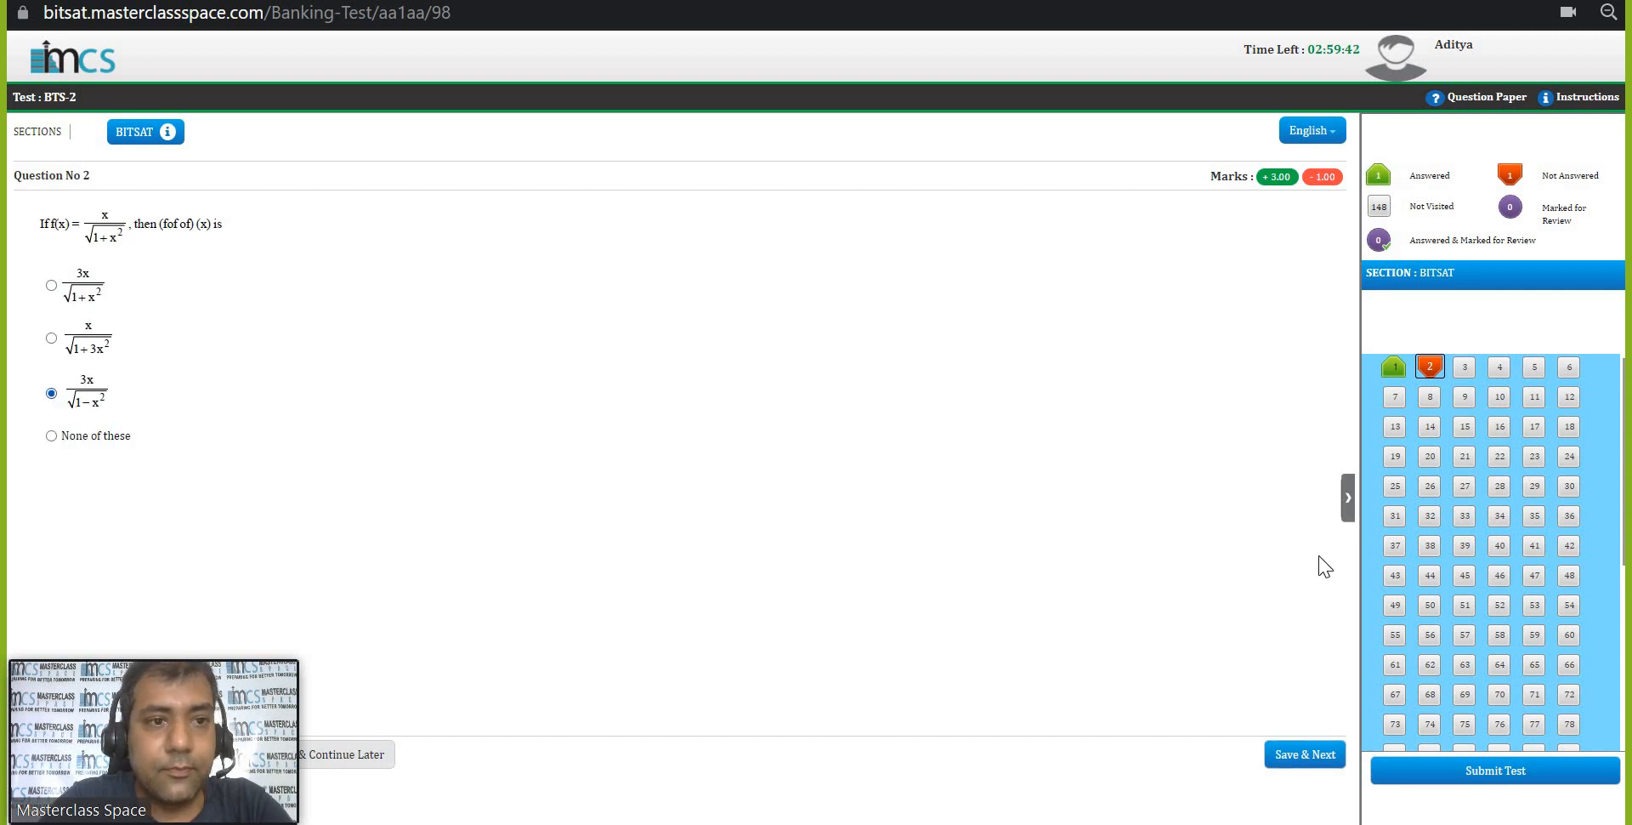
click(1304, 753)
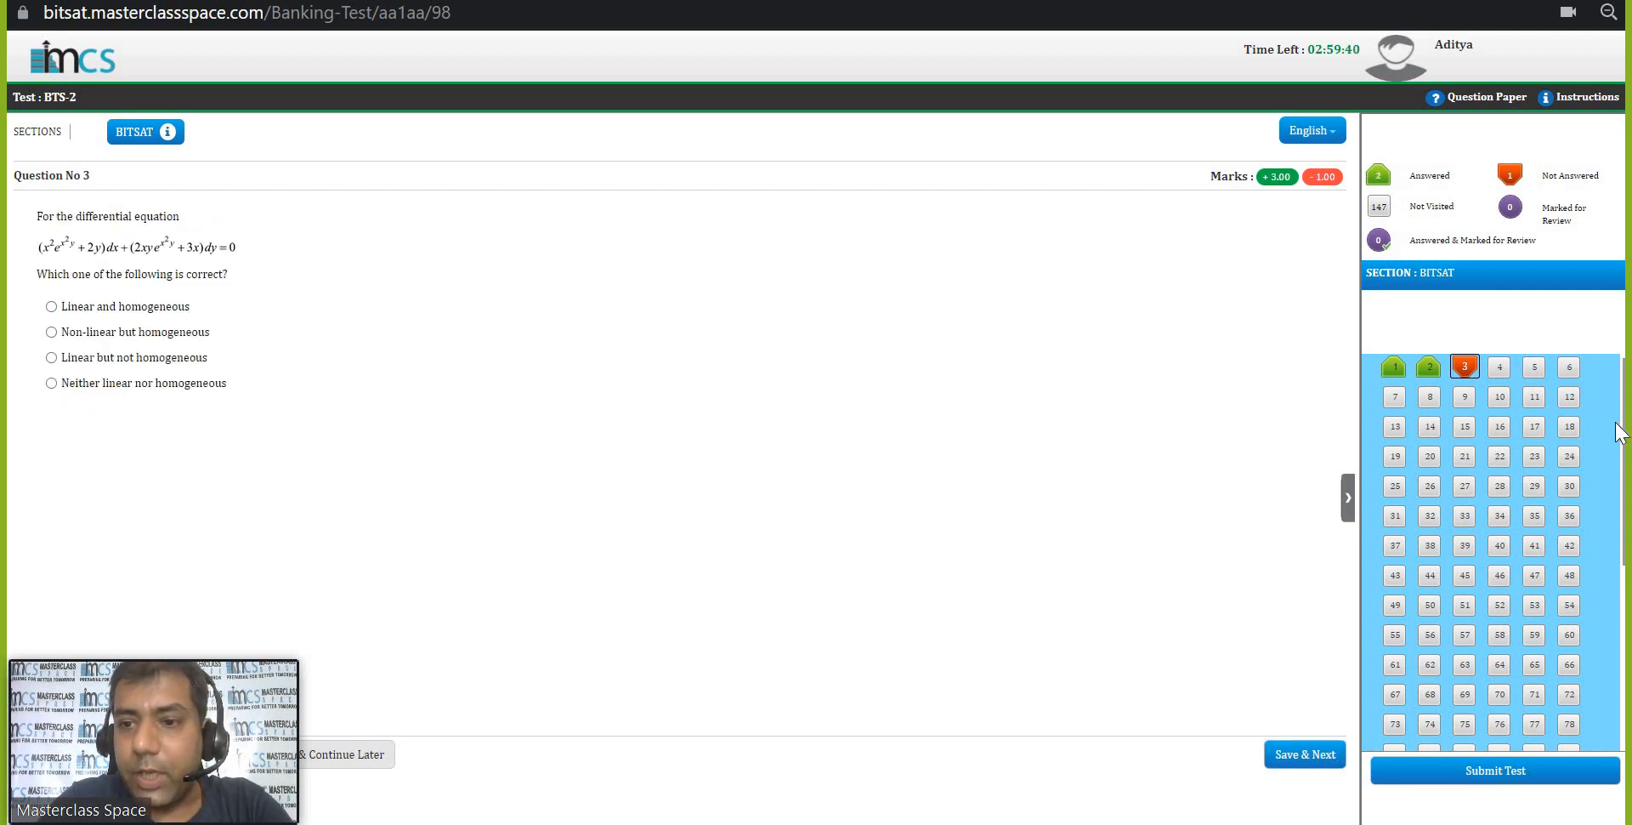
mouse_move(1348, 502)
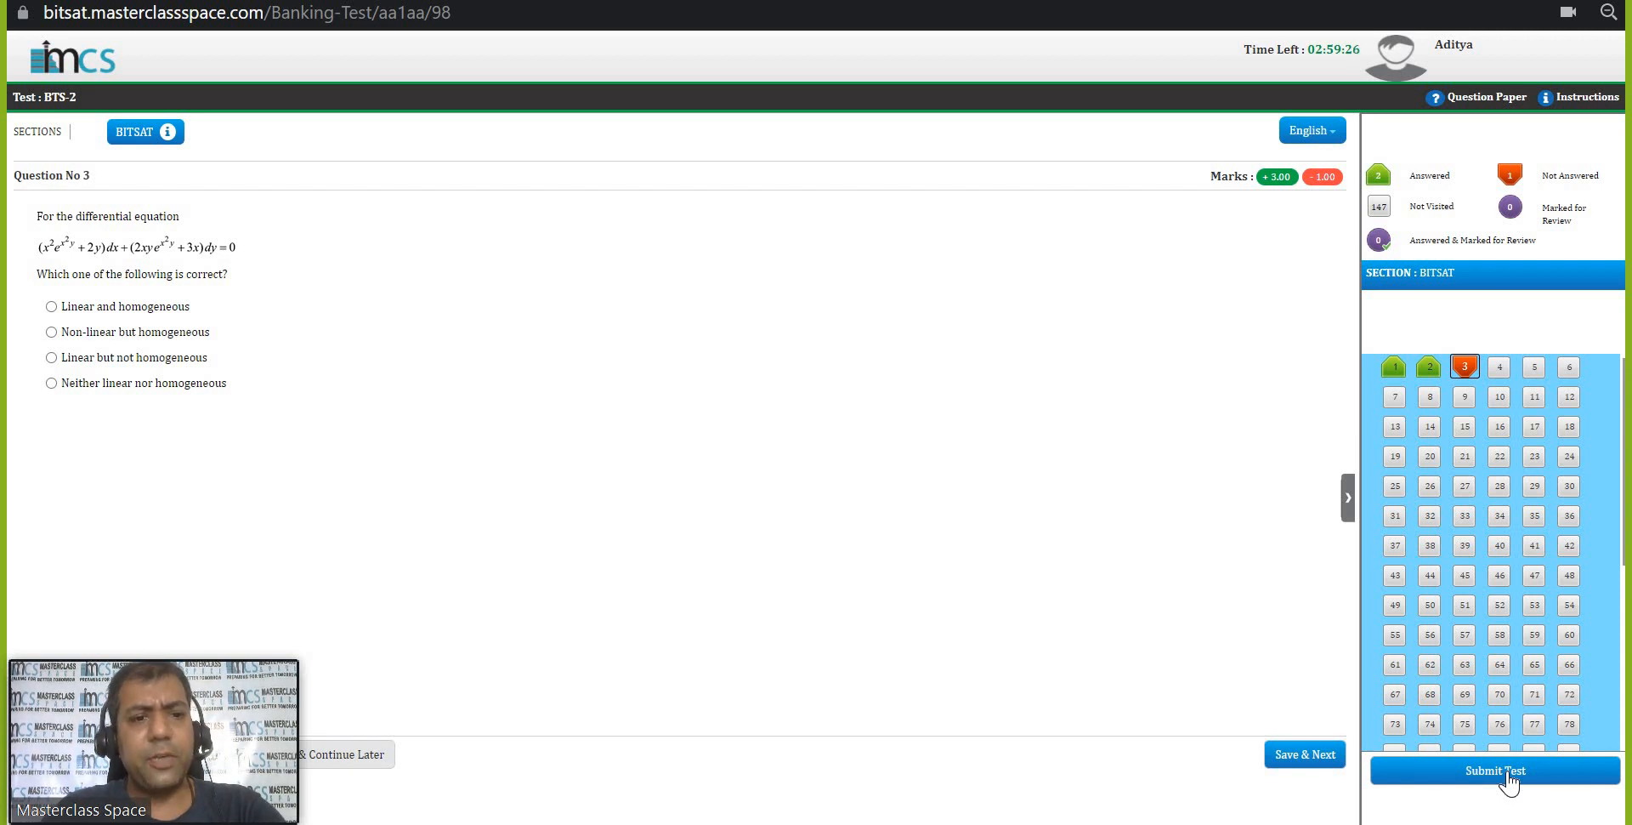
mouse_move(744, 164)
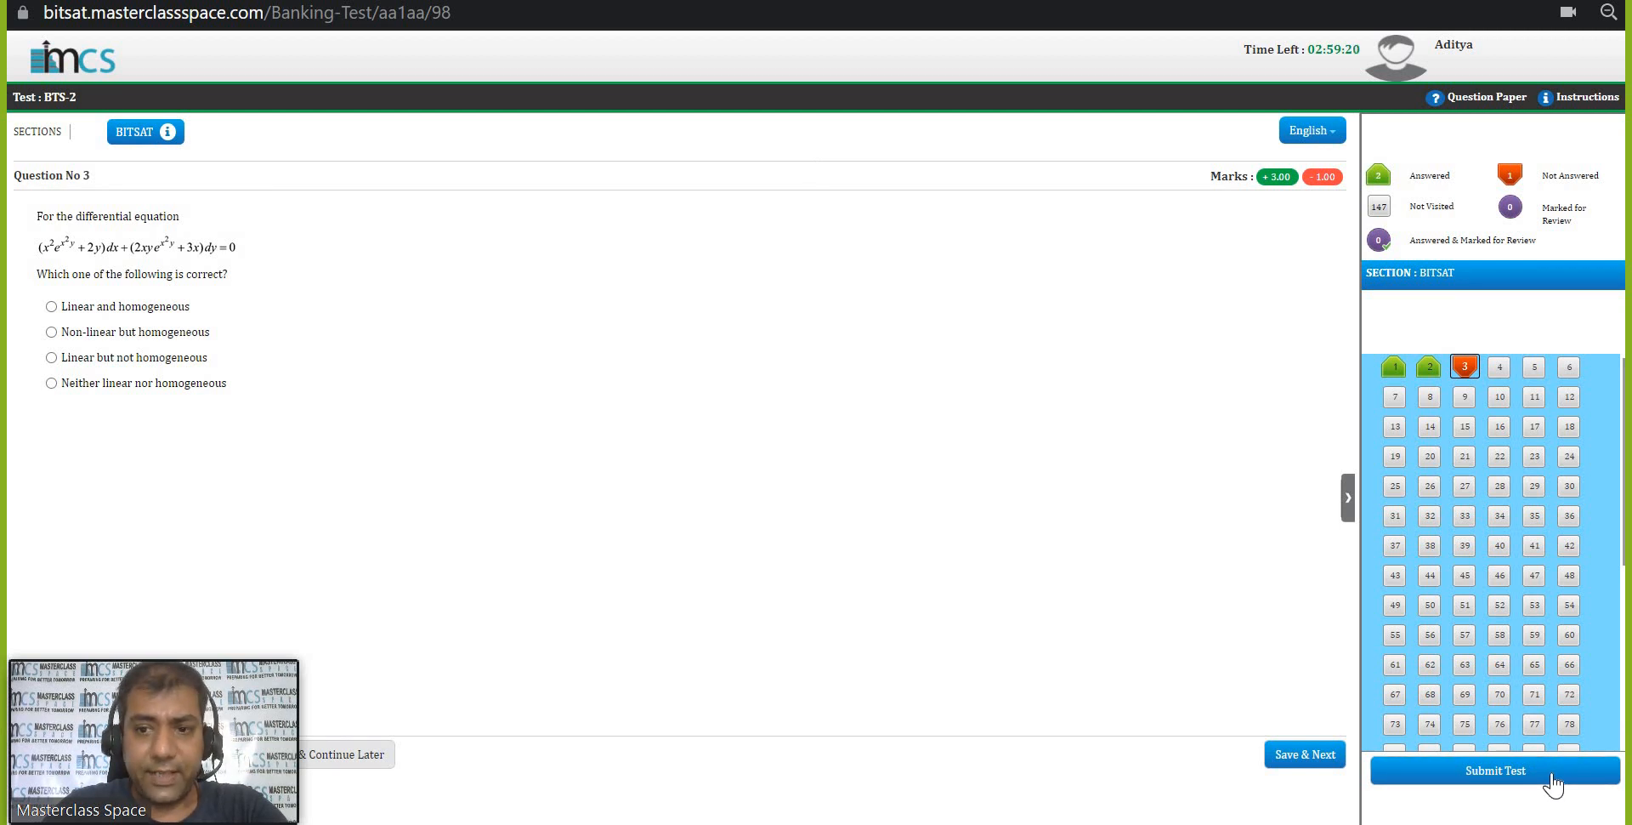
Submit BTS-2, confirm it, and close the result overview showing 2.00 marks secured.
click(1495, 771)
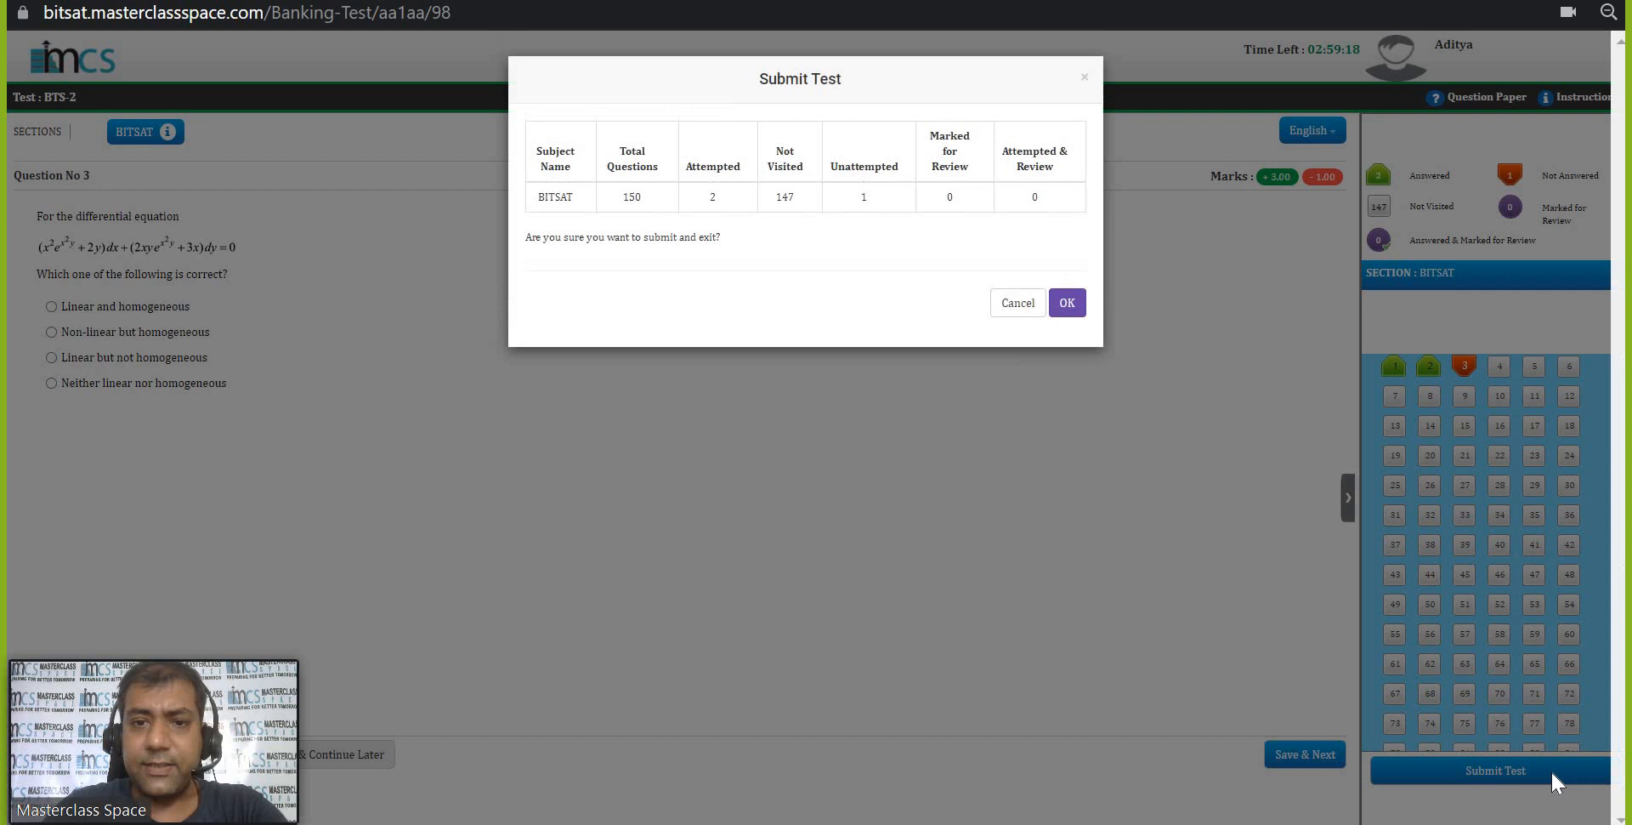
click(1066, 302)
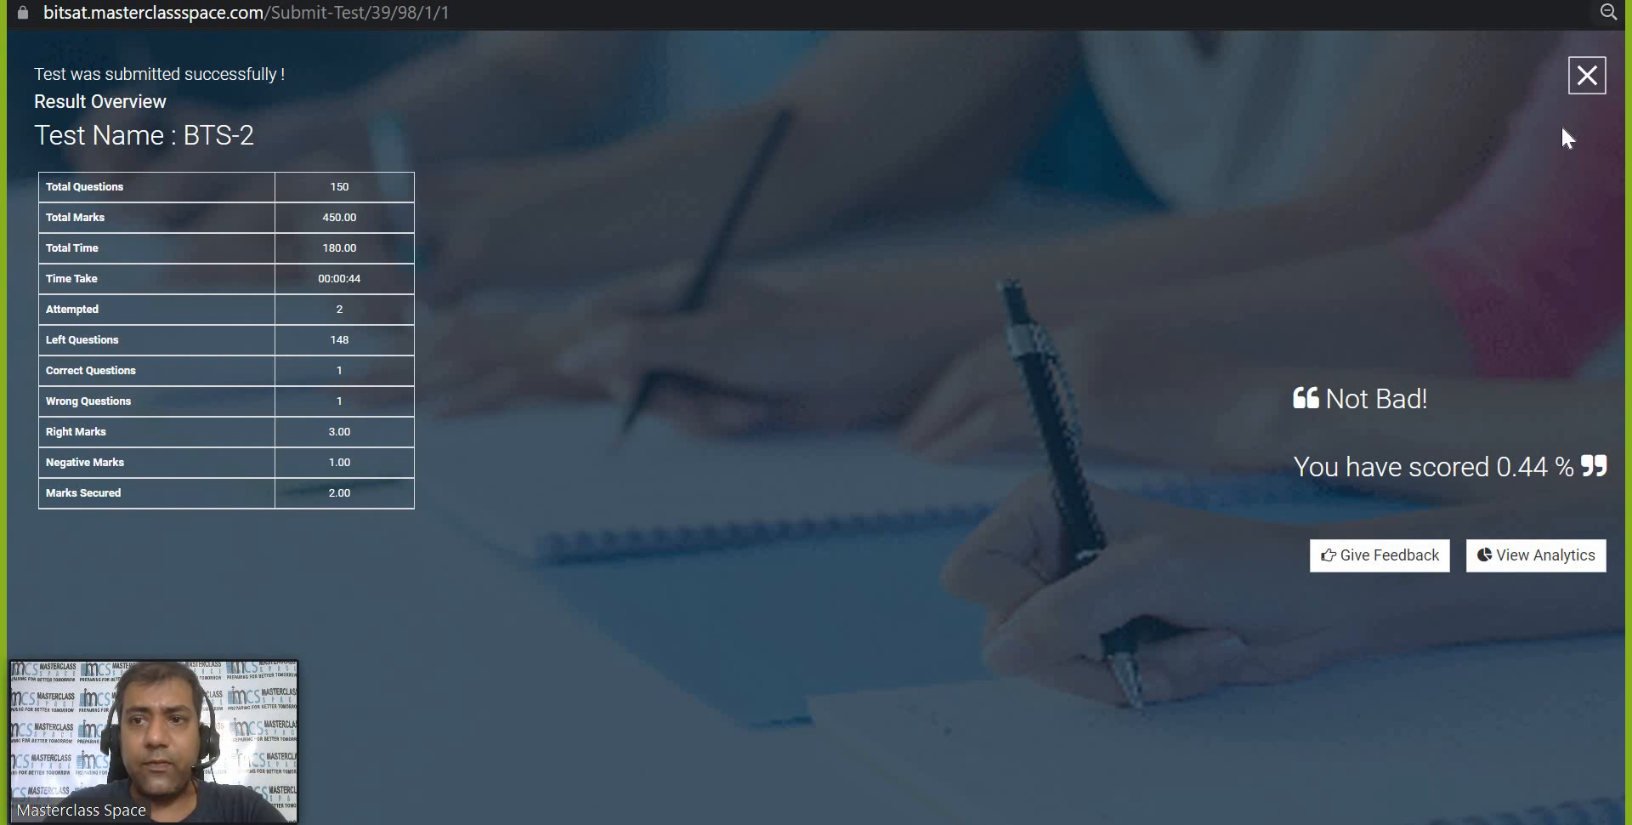
click(1584, 73)
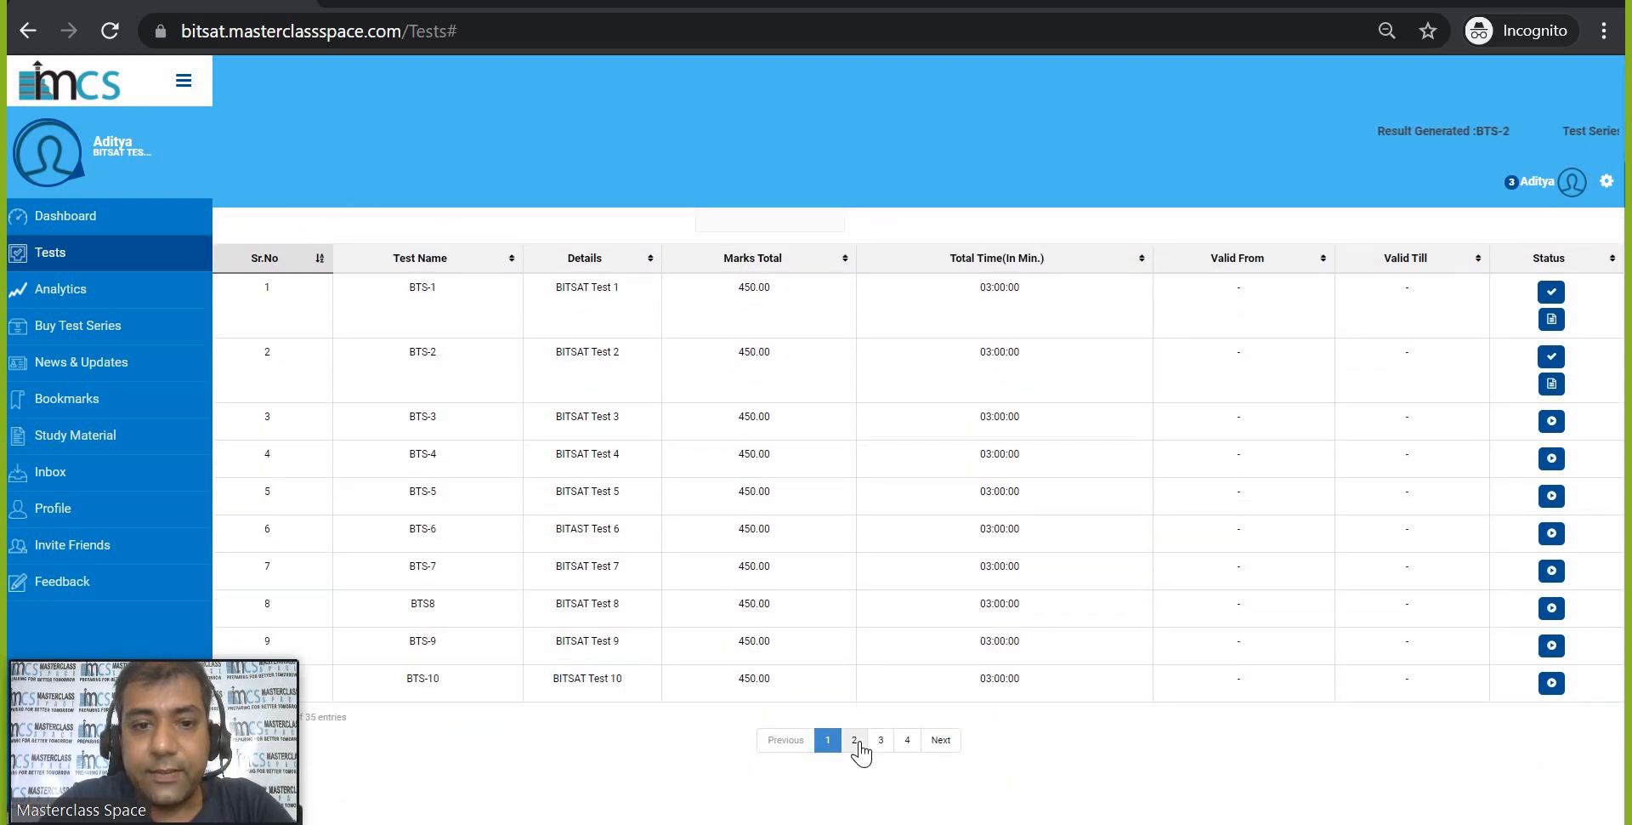
From page 2 of the tests list, start the BTS-19-Bonus test so its instructions page opens.
click(853, 740)
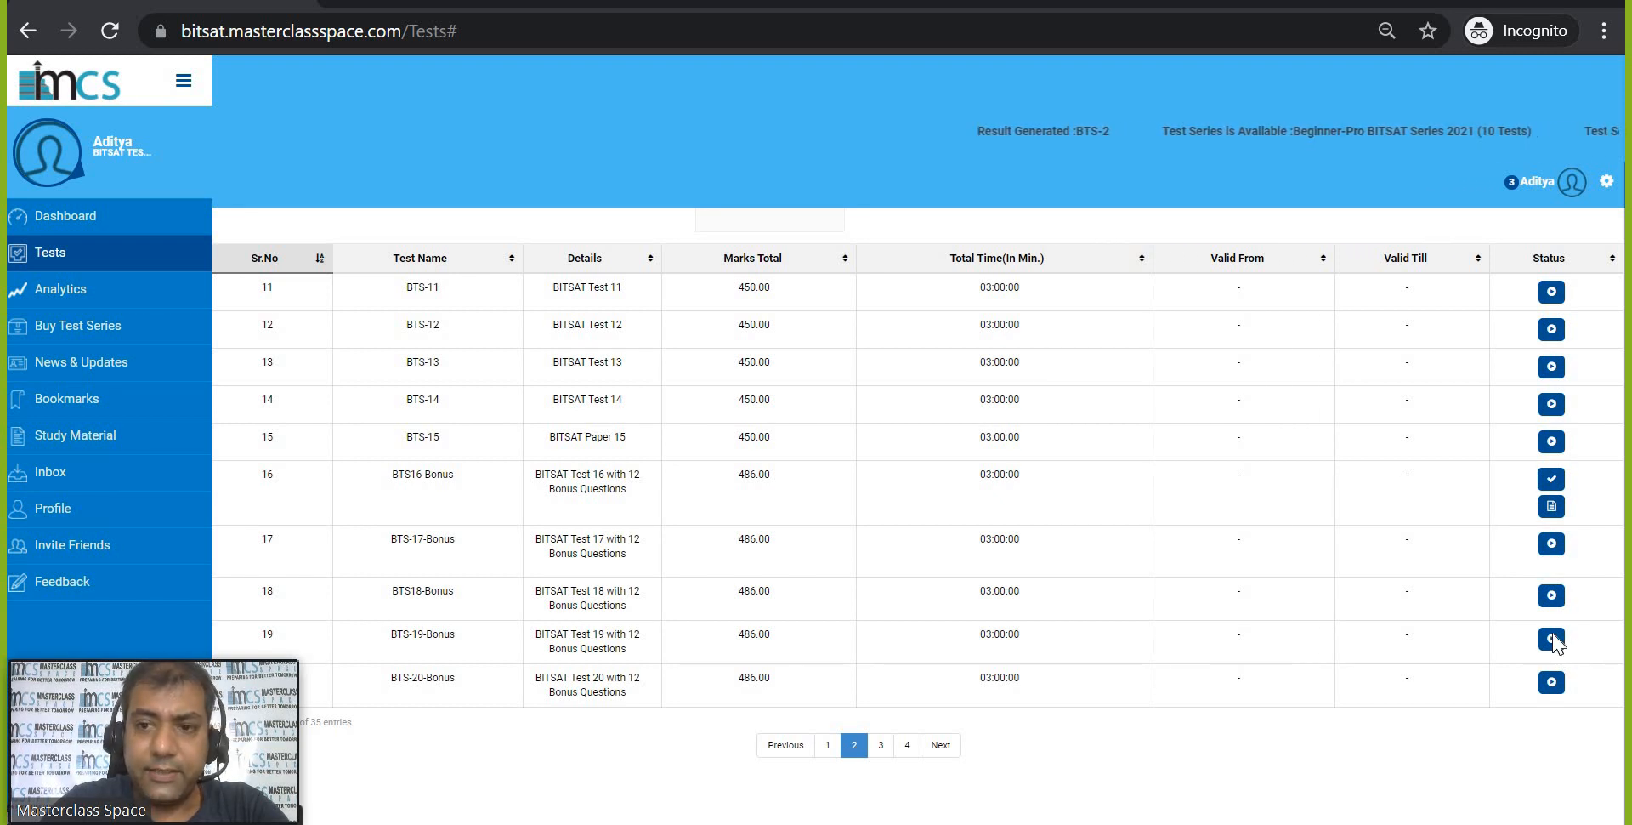
click(1550, 637)
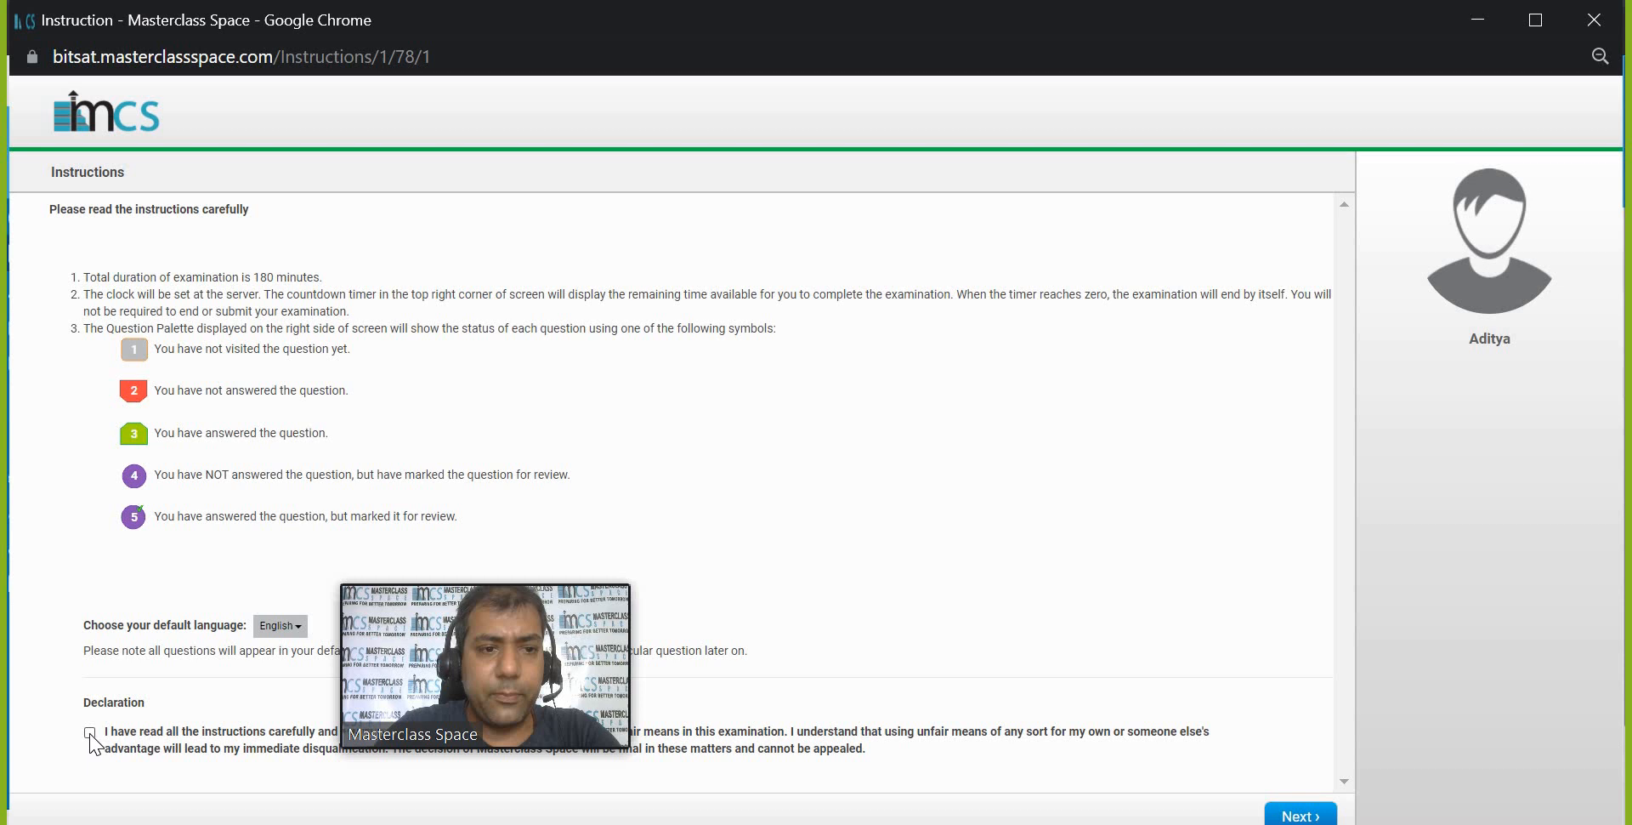
Accept the exam declaration and begin BTS-19-Bonus at Maths Question No 1 with the countdown running.
click(89, 731)
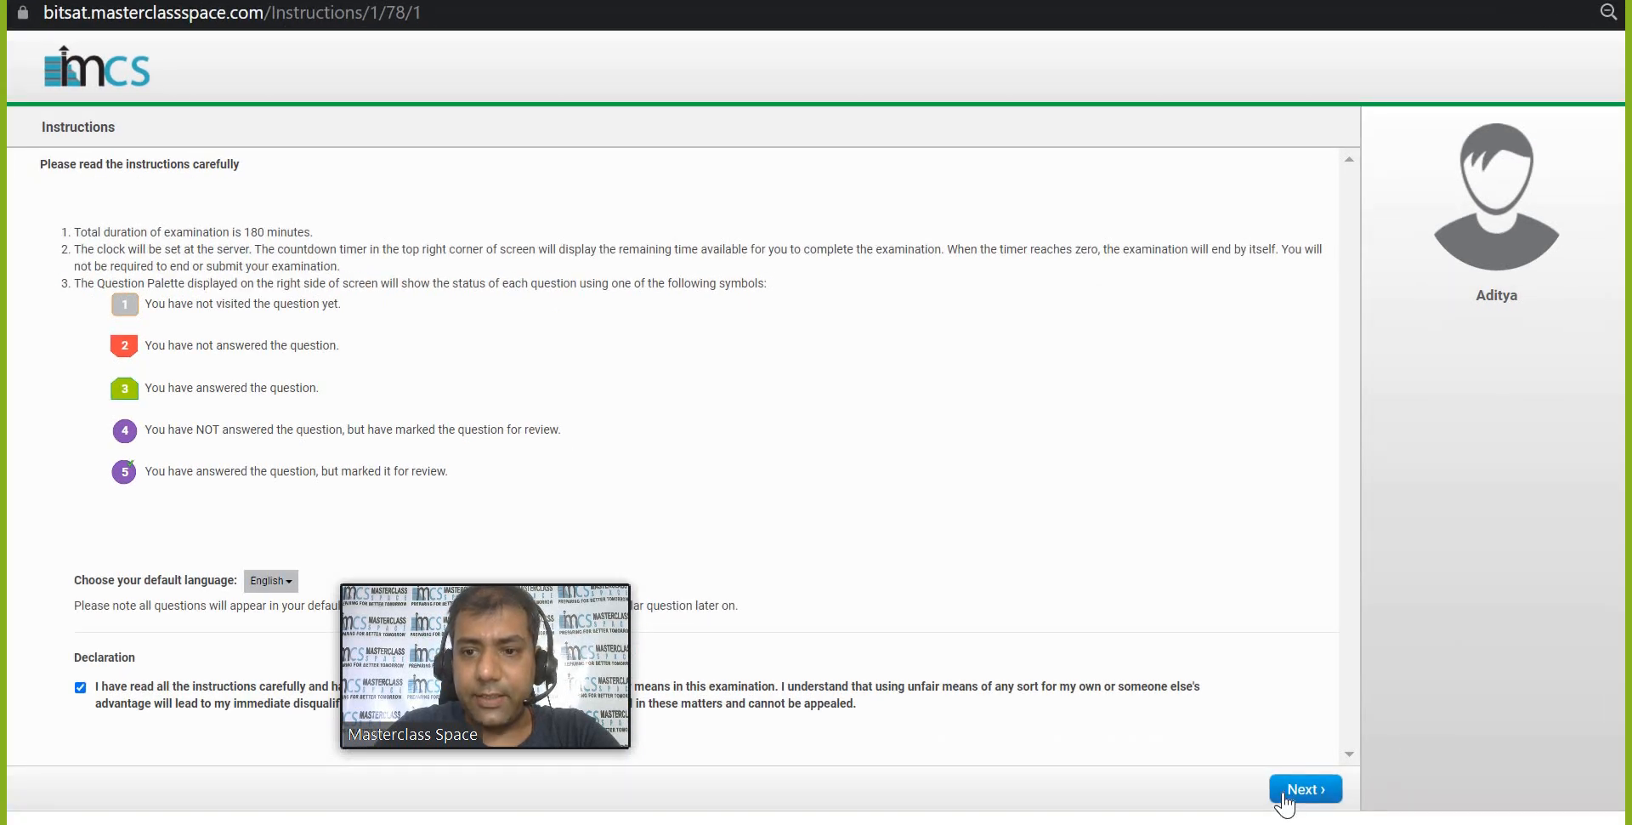
click(1304, 789)
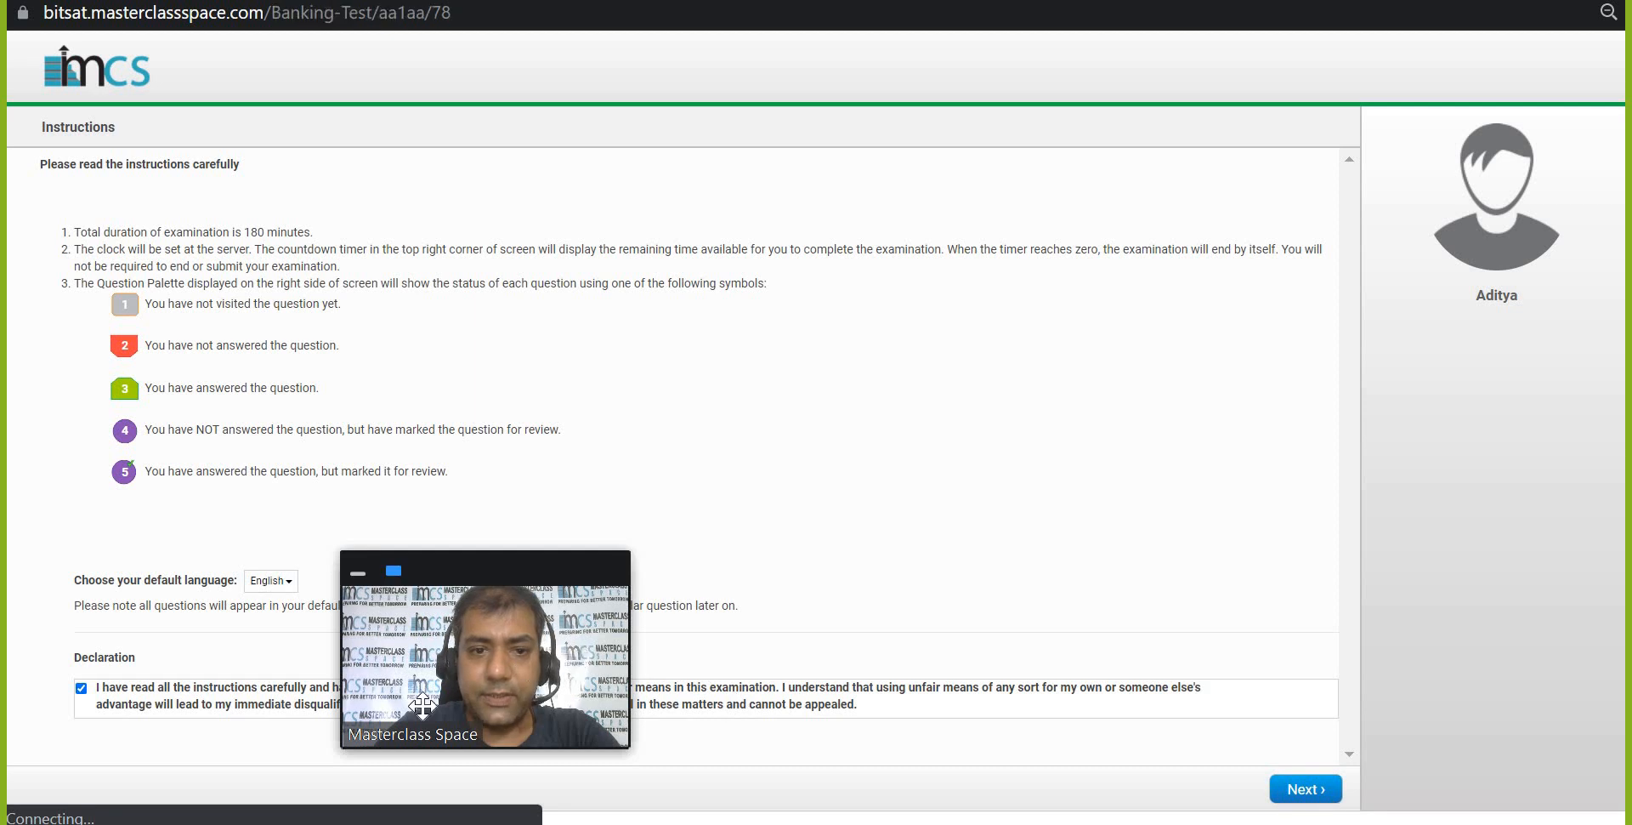
click(1304, 789)
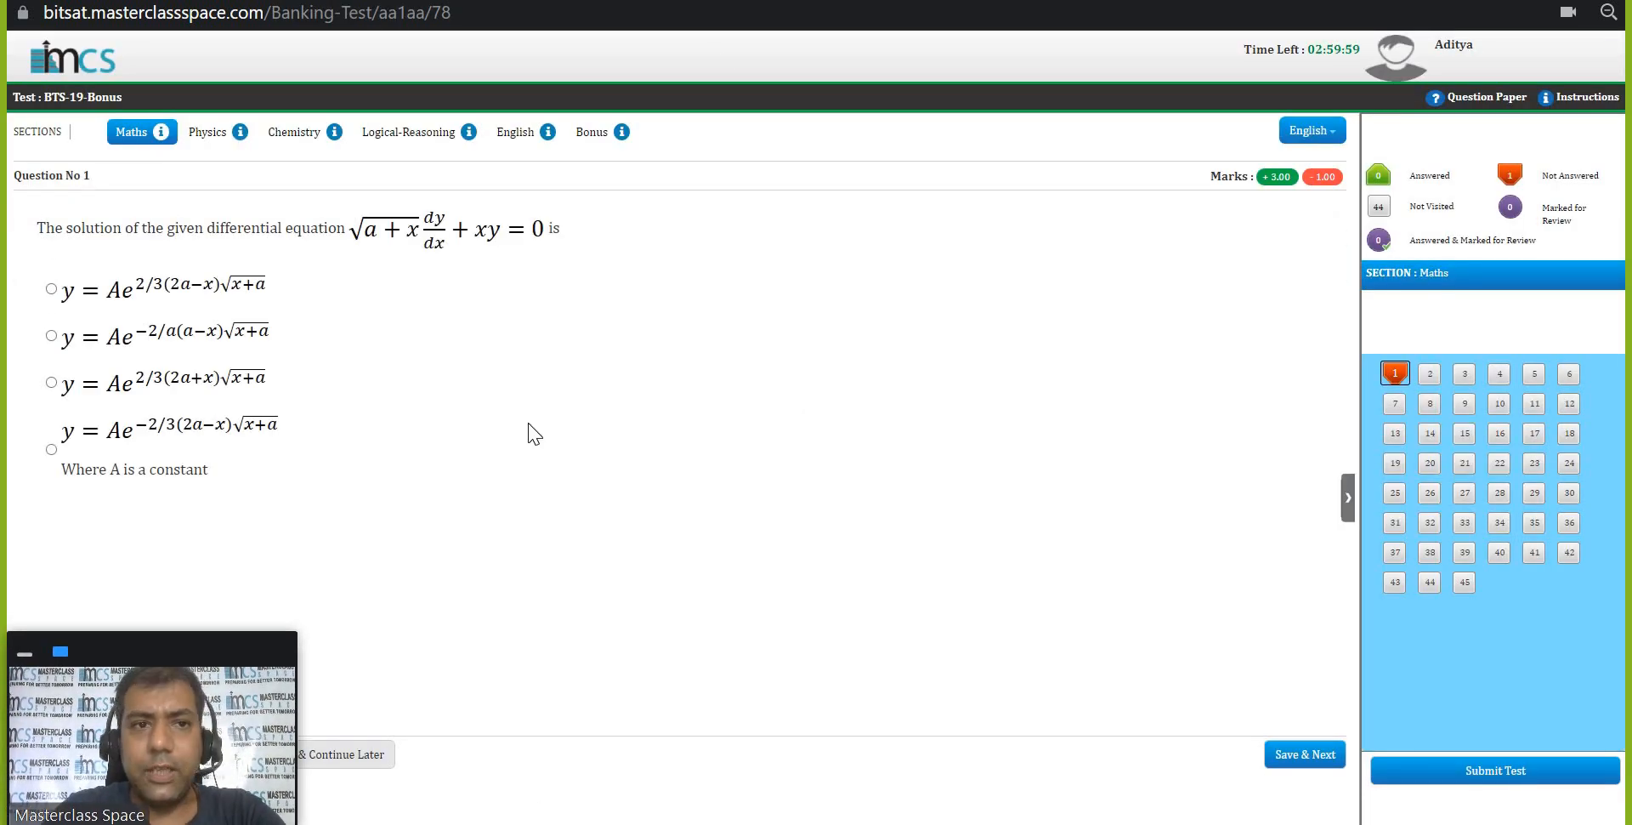
Answer Maths question 1 with the second option, move past question 40, and switch to Physics Question No 46.
click(131, 131)
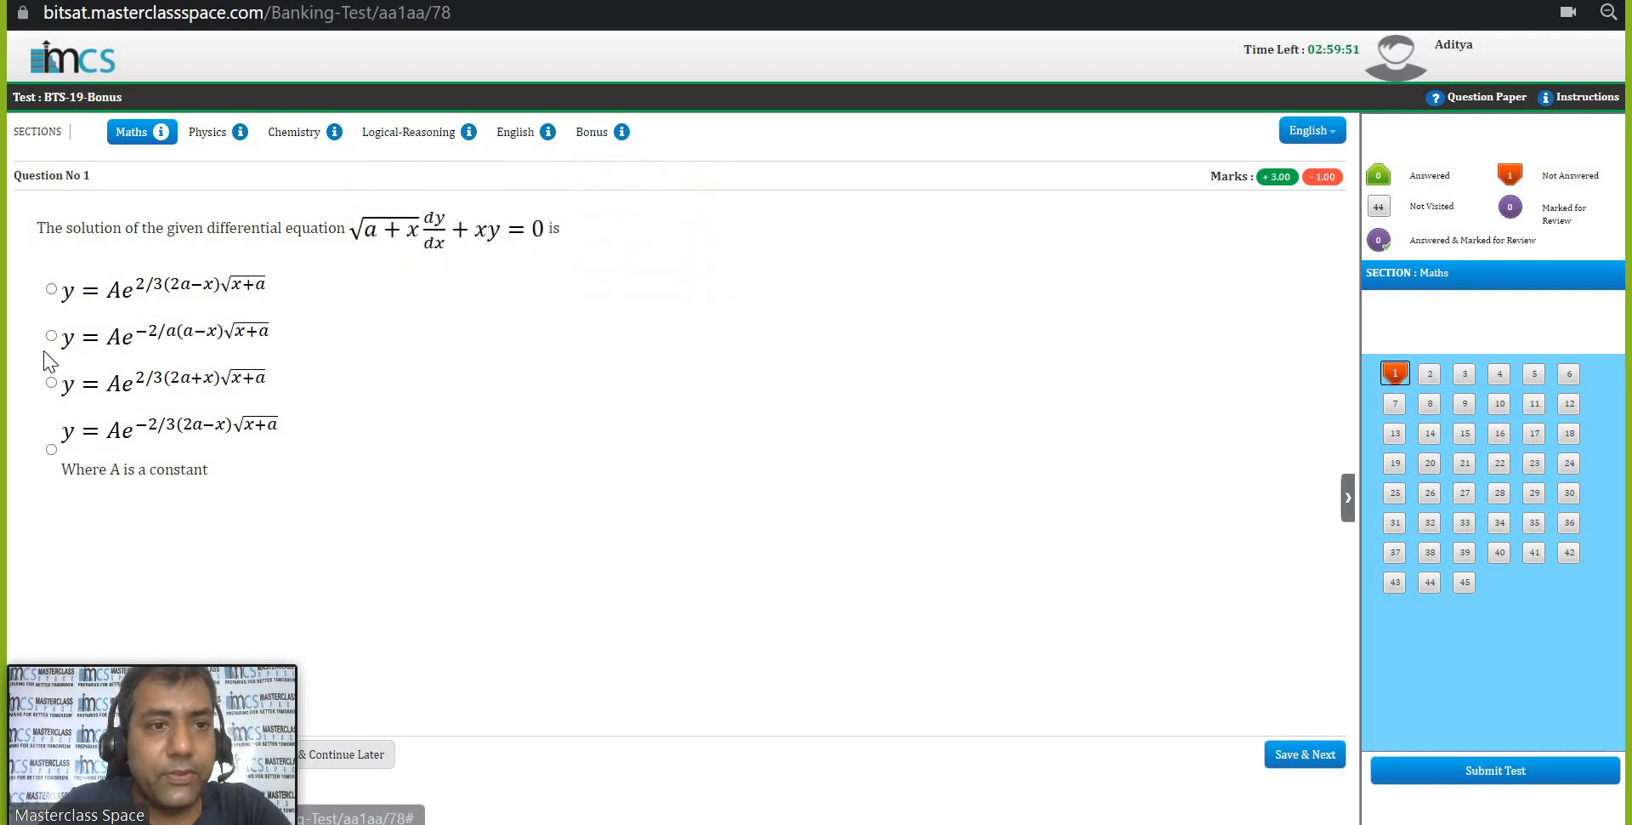
click(51, 335)
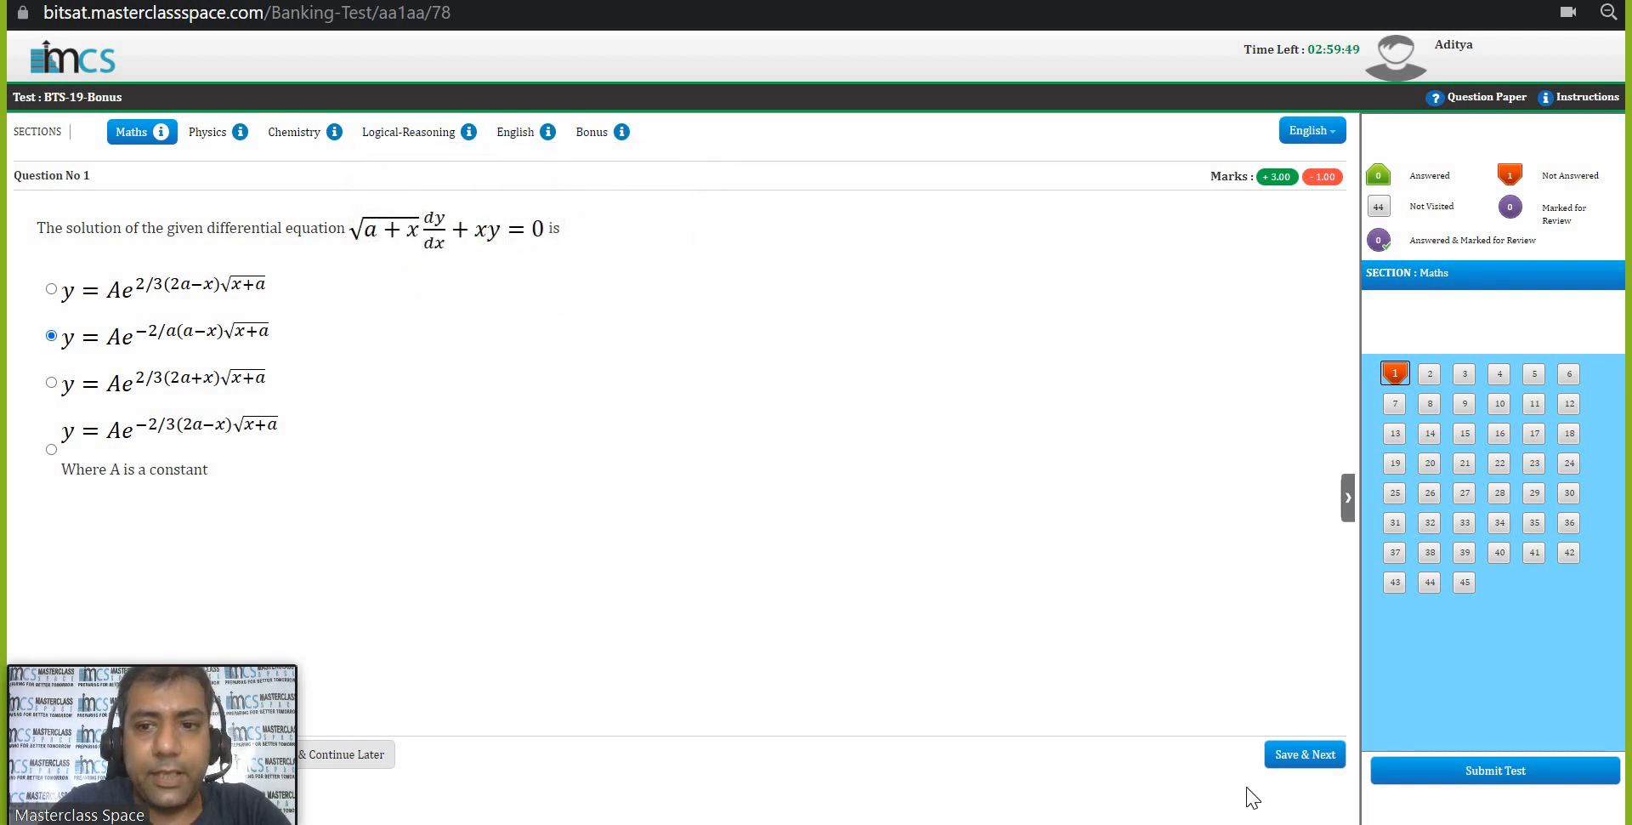
click(1304, 753)
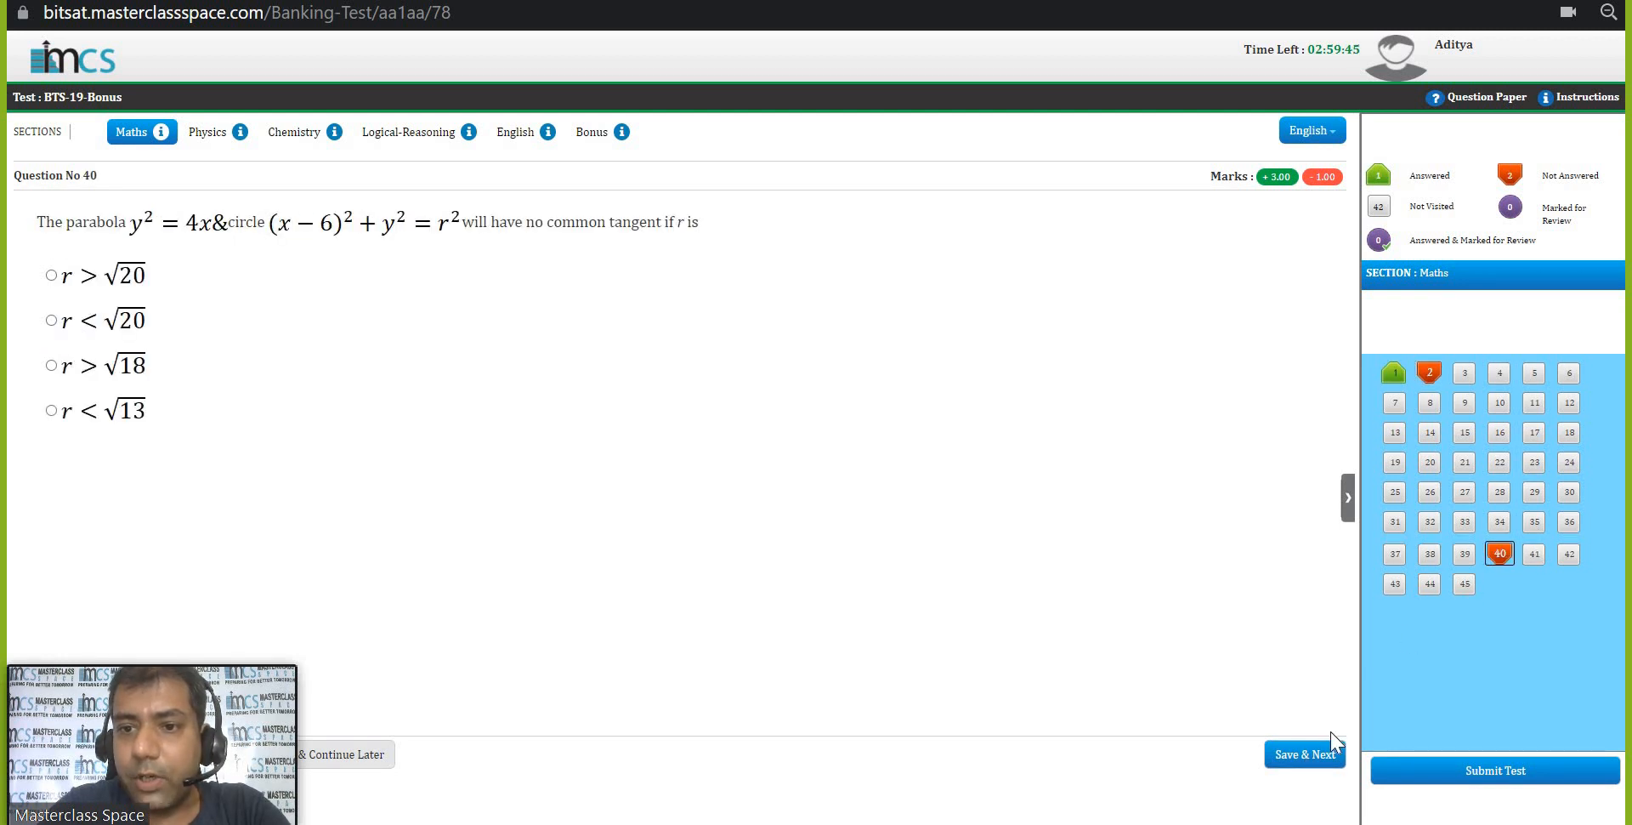
click(1304, 753)
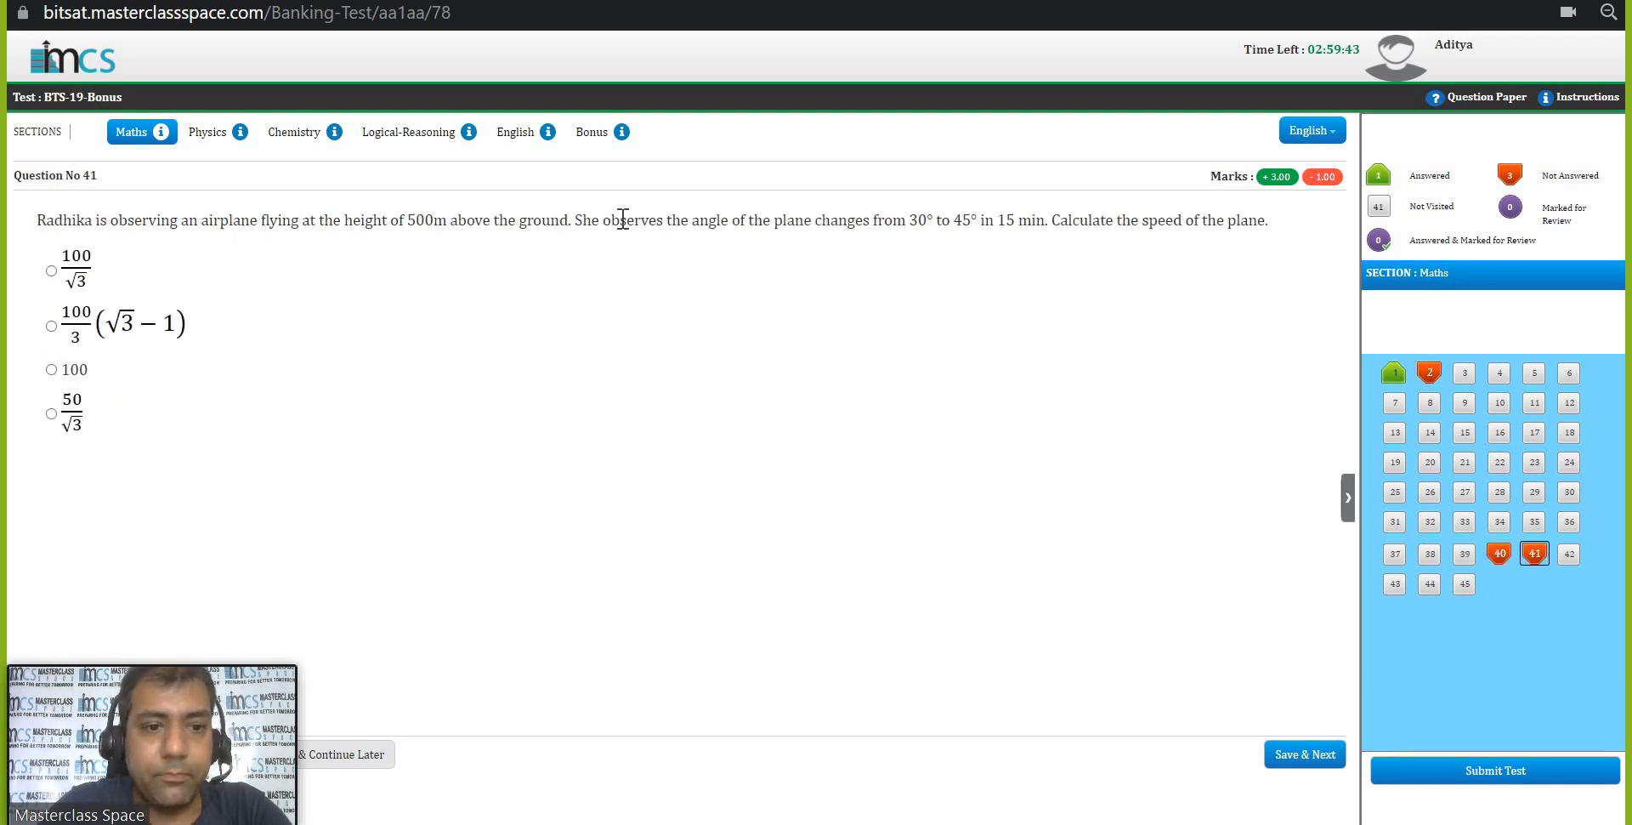
click(206, 131)
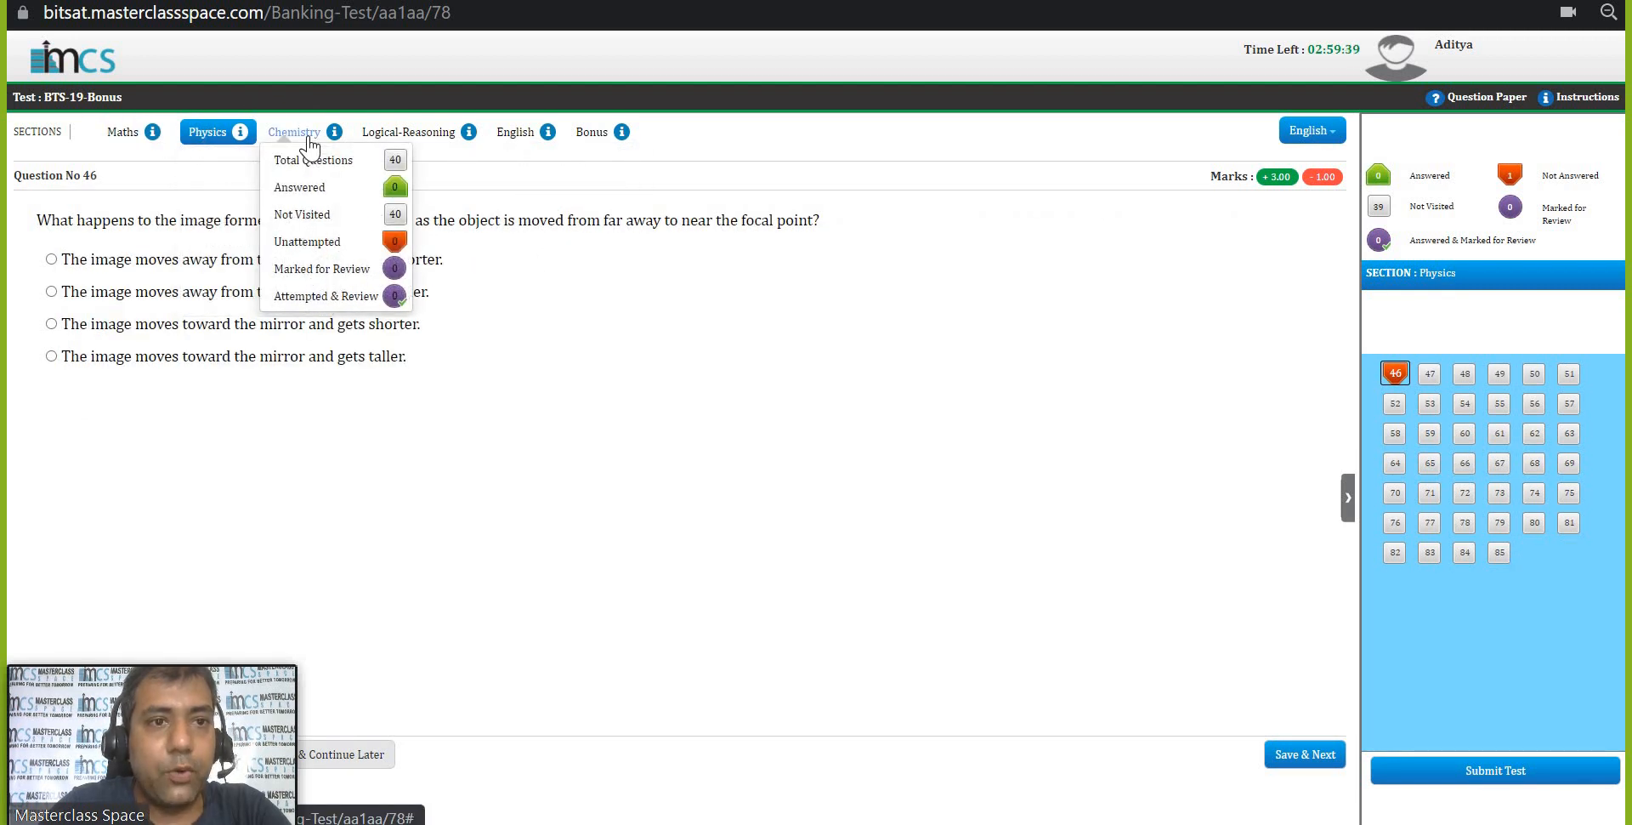
Answer Physics question 46 with 'moves away and gets taller' and Chemistry question 86 with 'I, II, IV'.
click(51, 291)
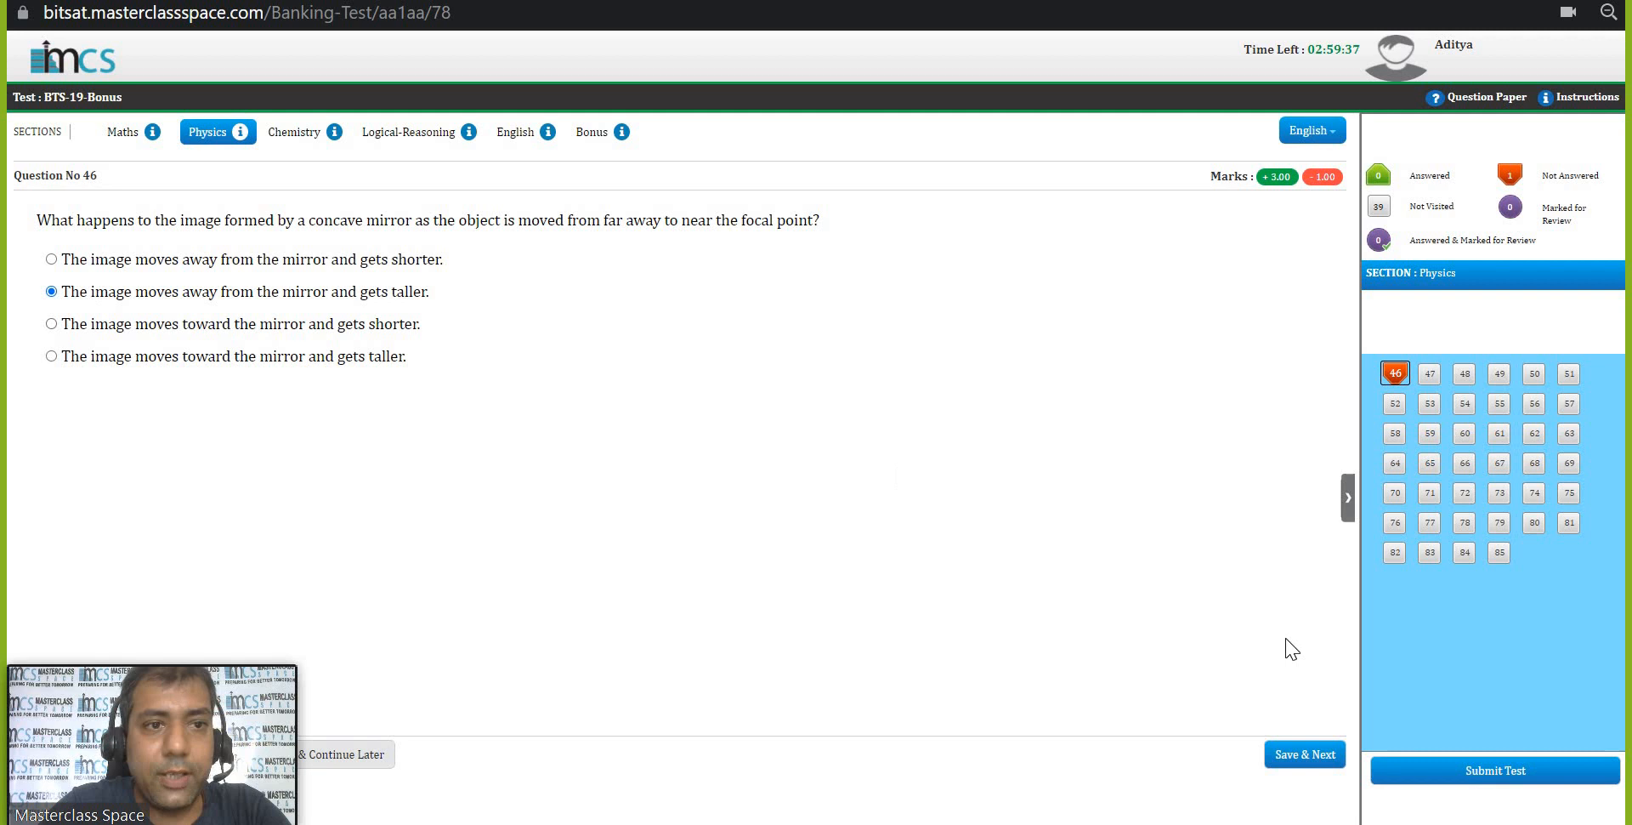
click(1304, 753)
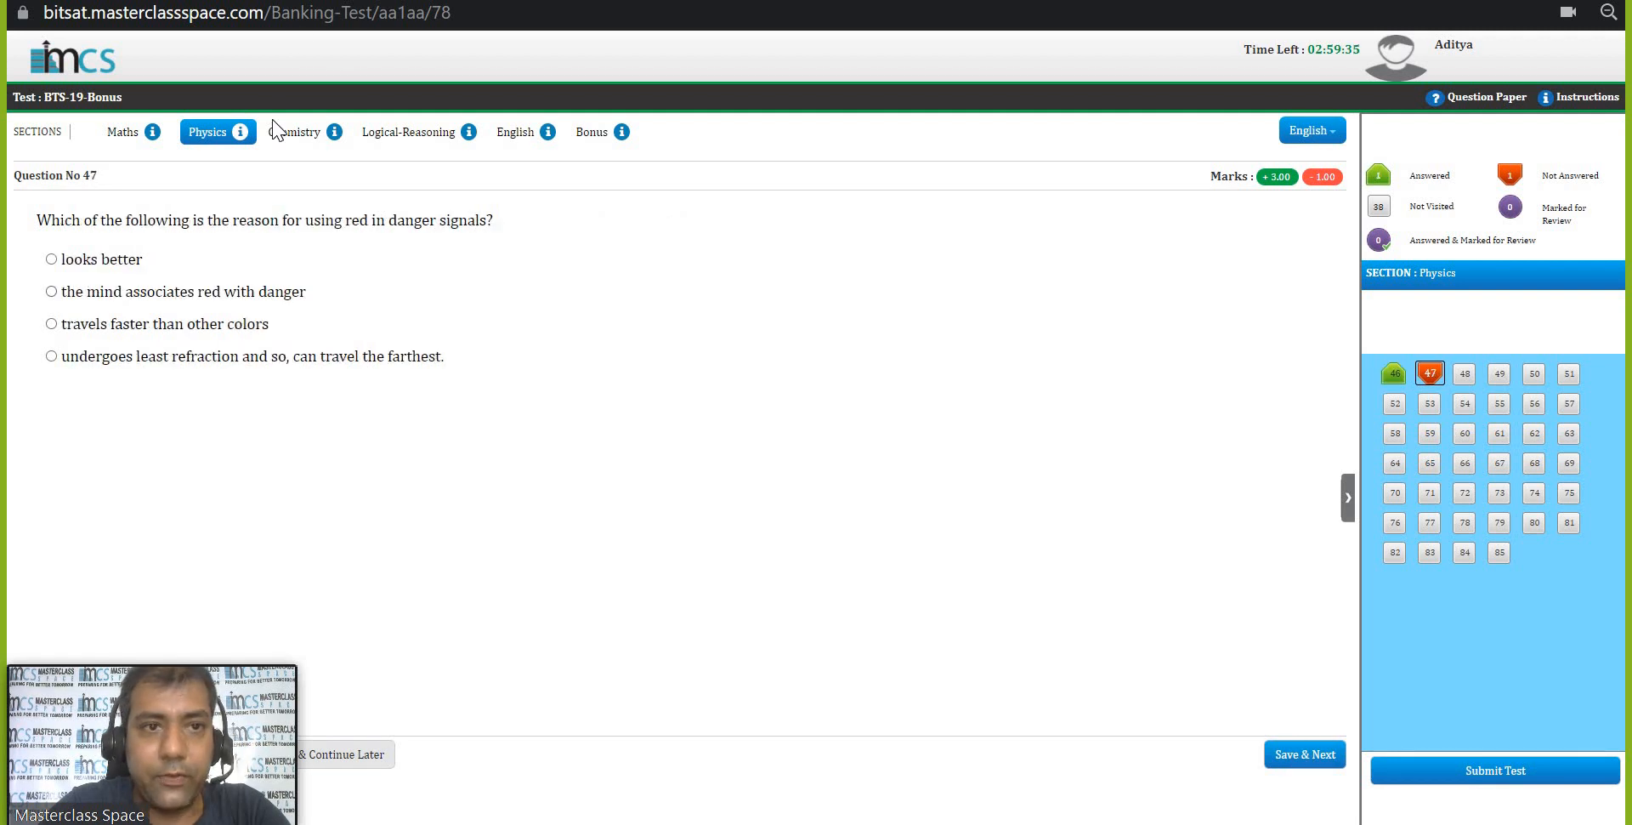
click(294, 131)
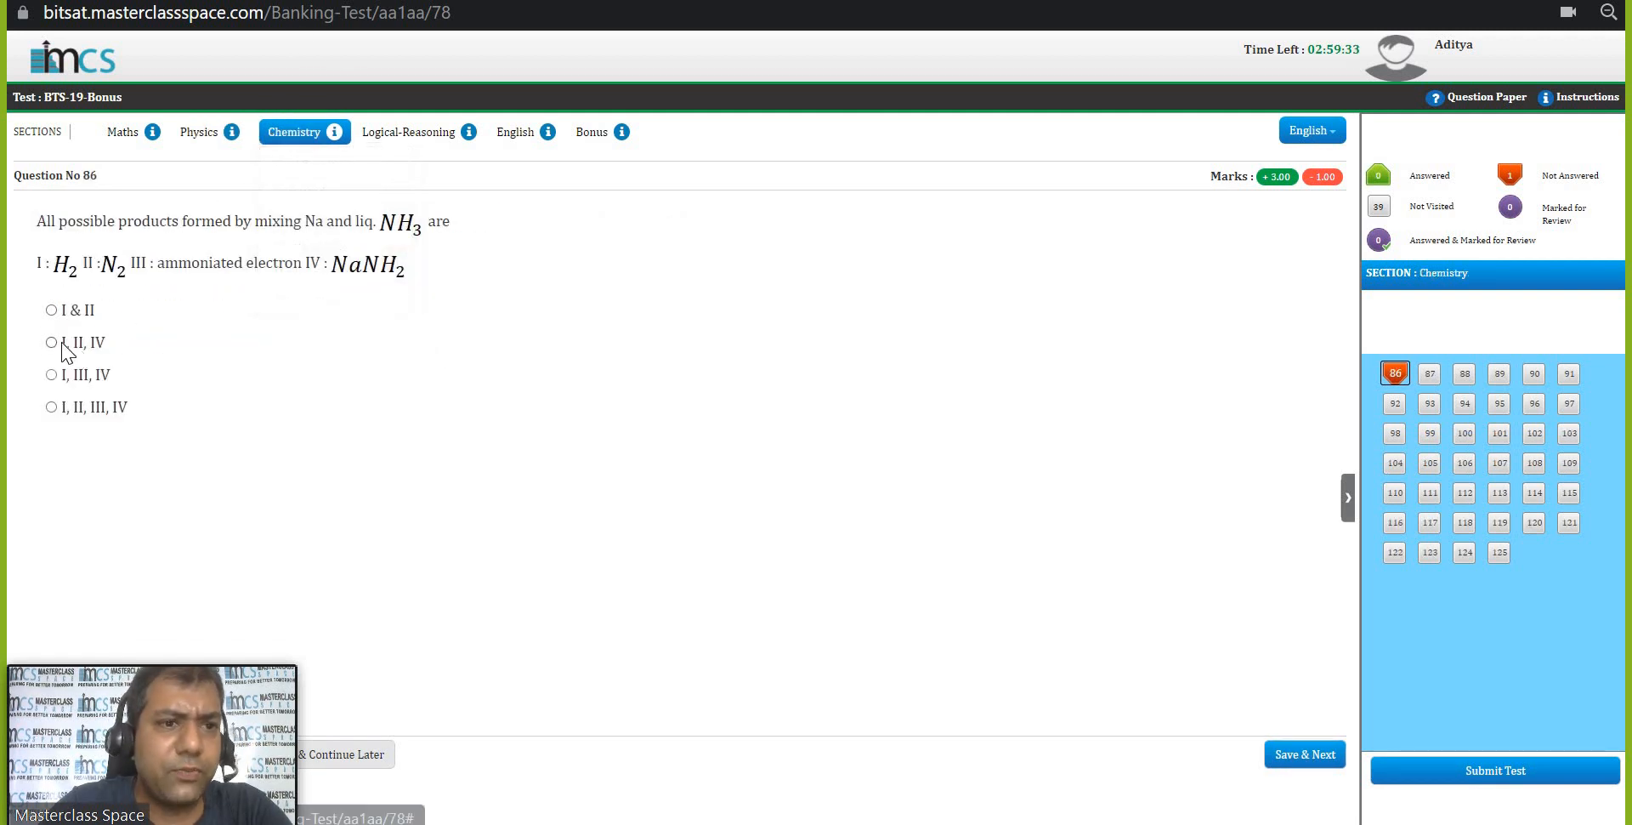
click(51, 341)
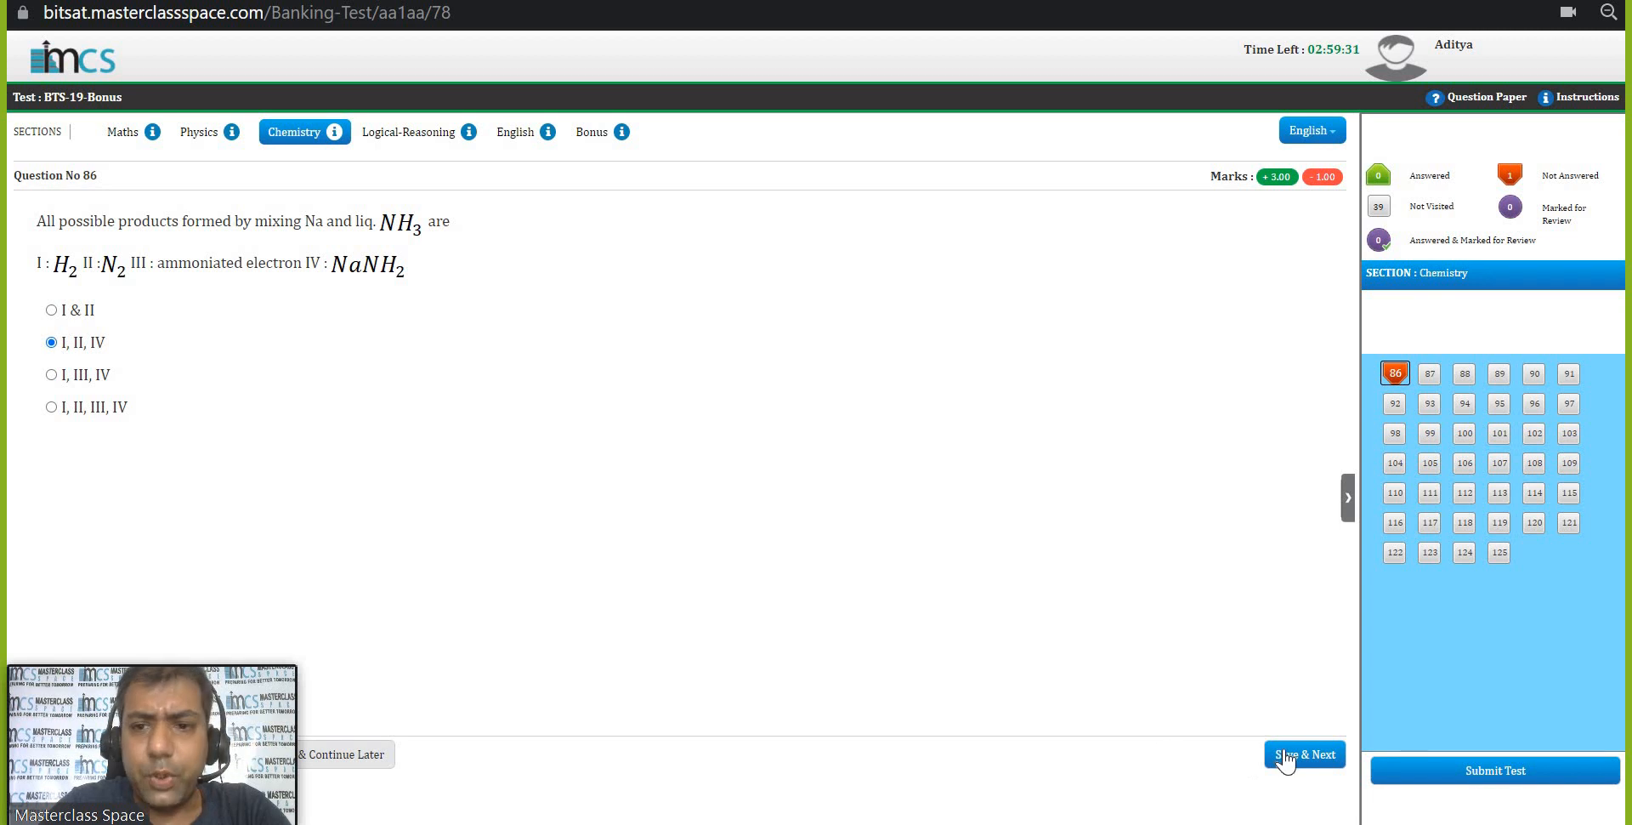
click(1304, 754)
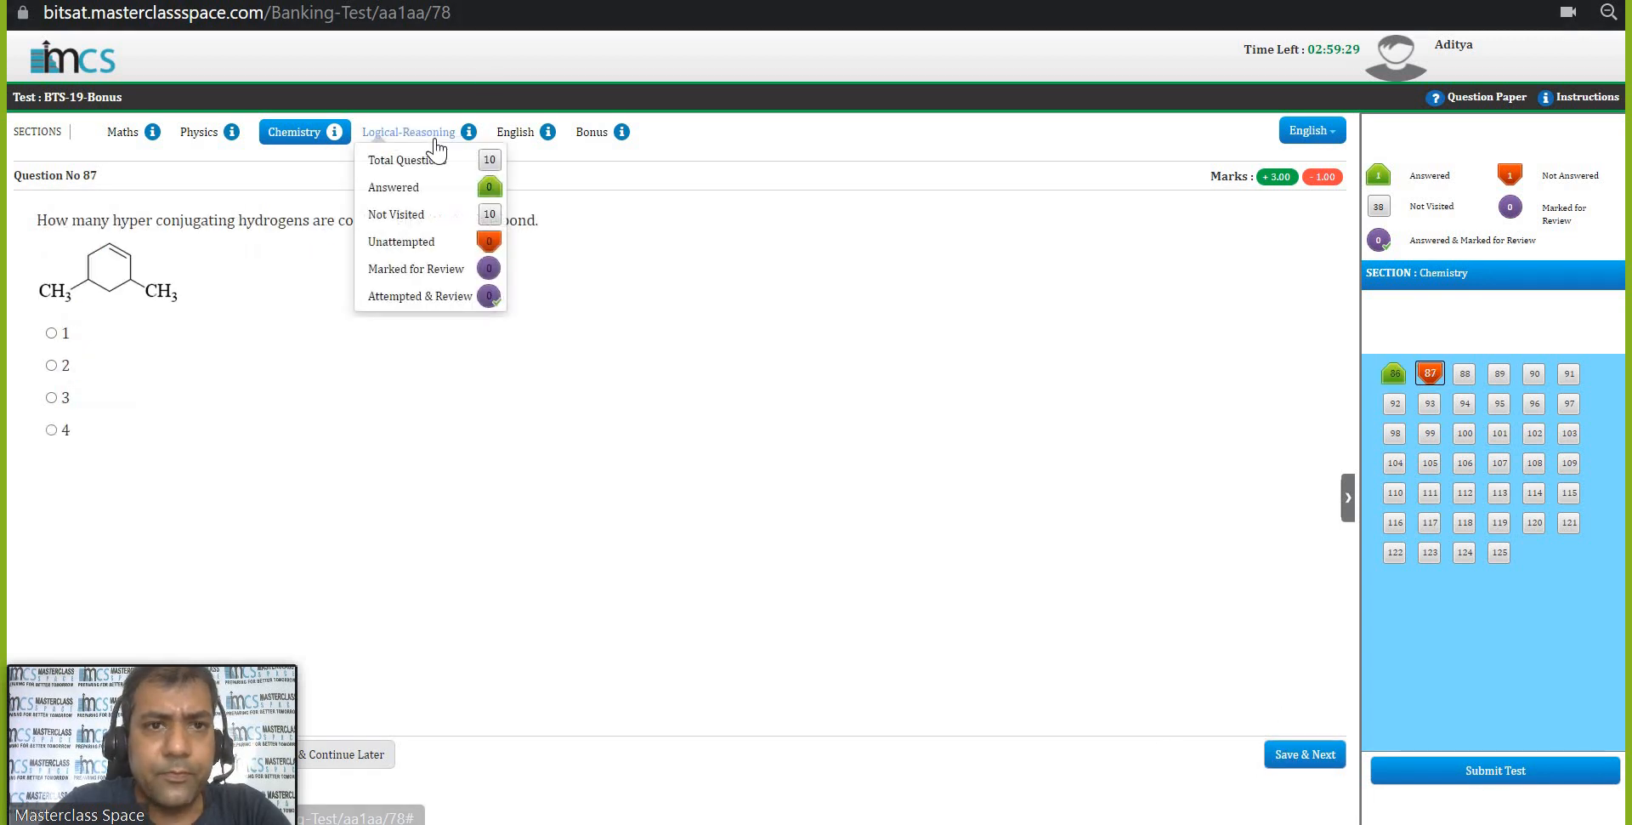
Answer Logical-Reasoning questions 126 and 127 with the second and third figure series, reaching question 128.
click(408, 131)
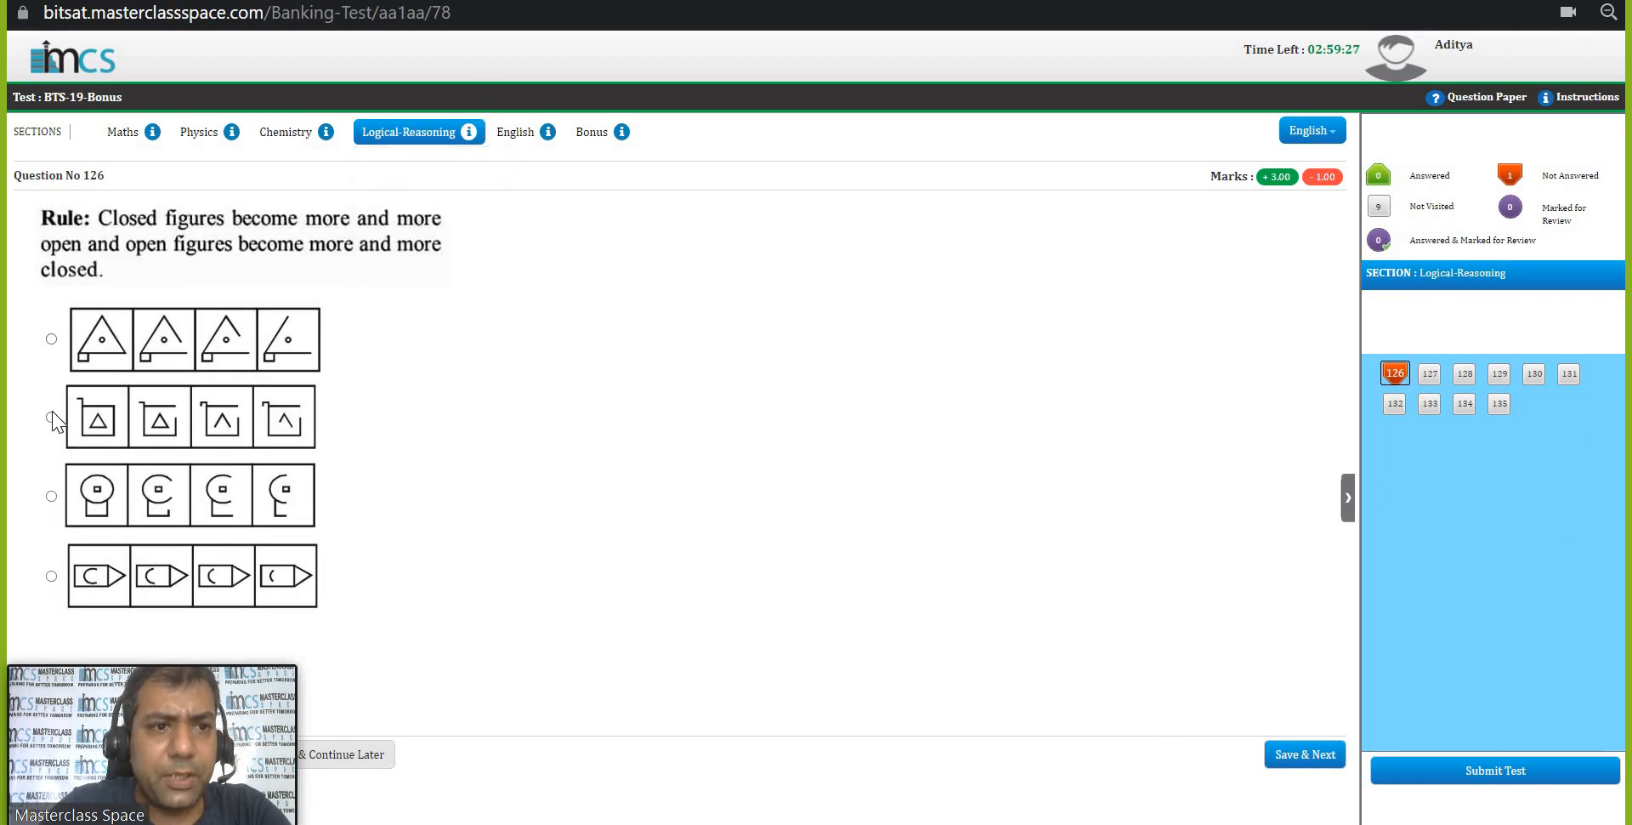
click(51, 419)
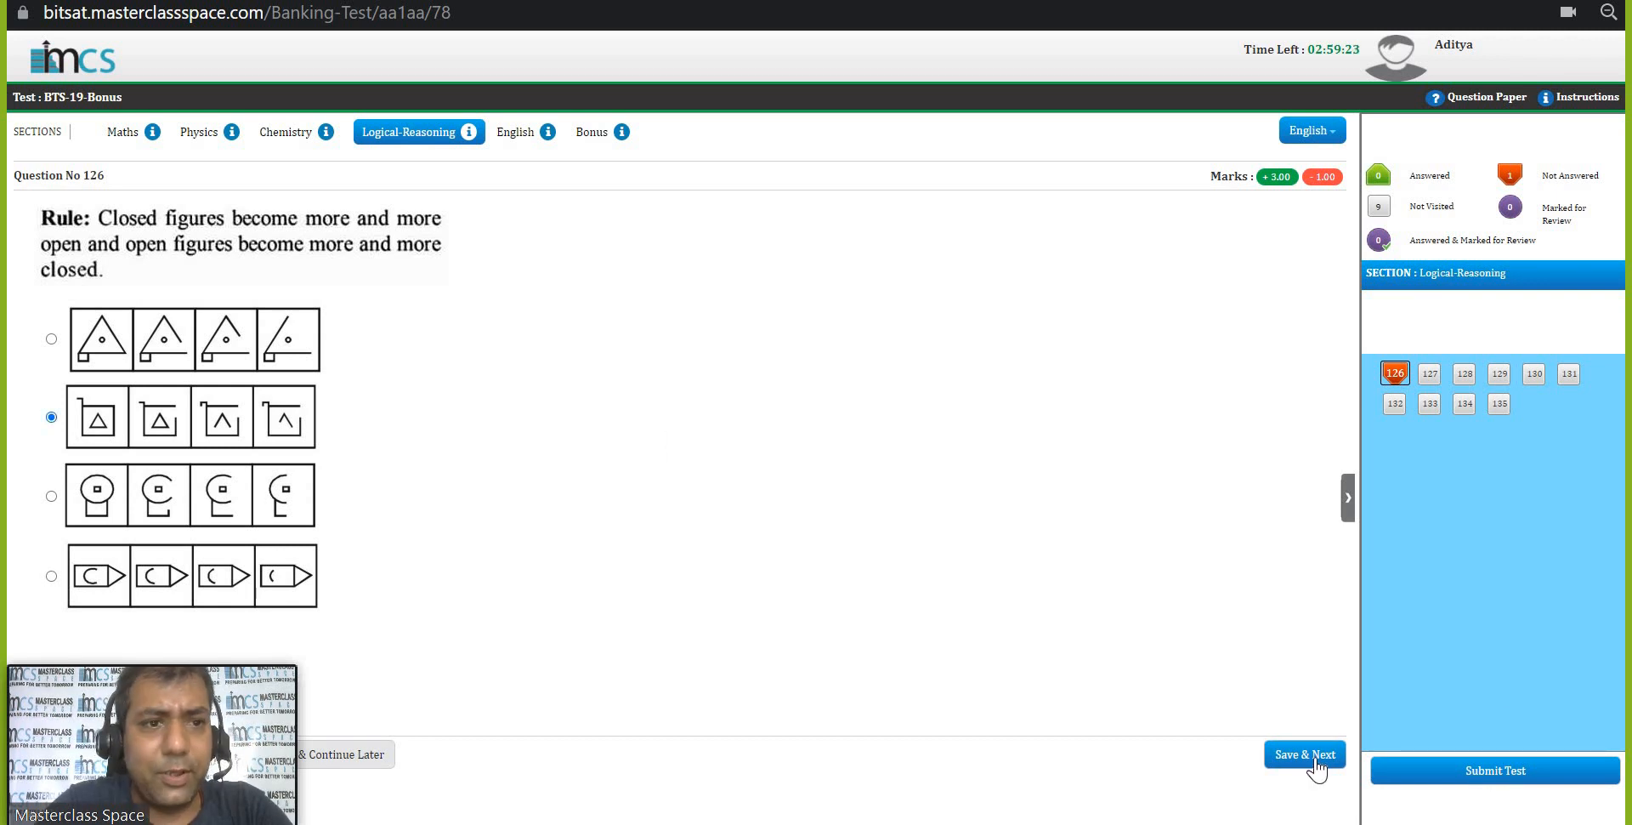
click(1305, 753)
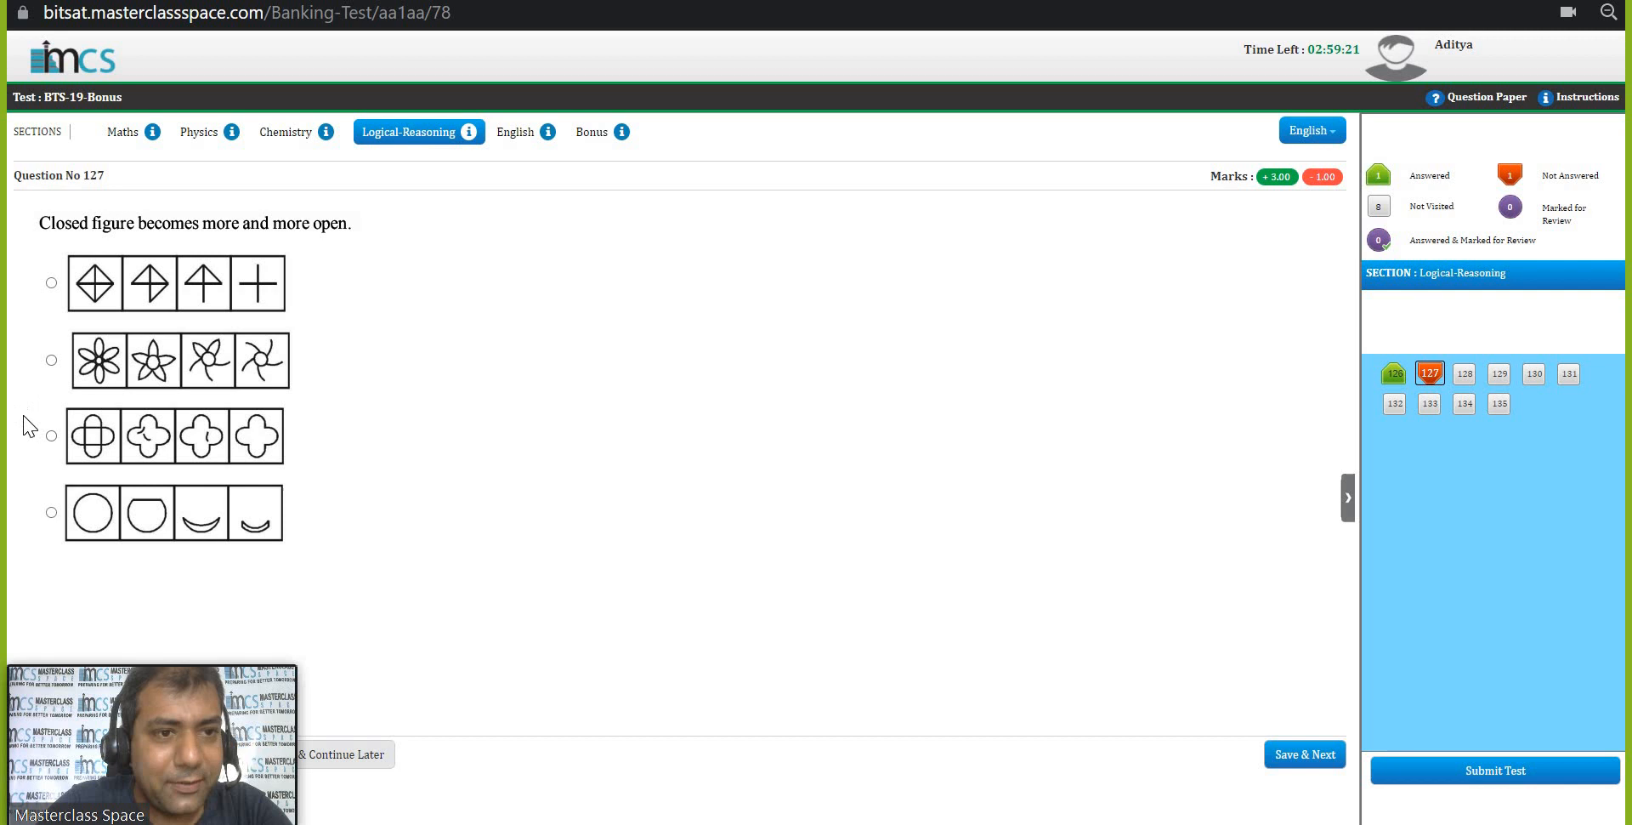
click(51, 435)
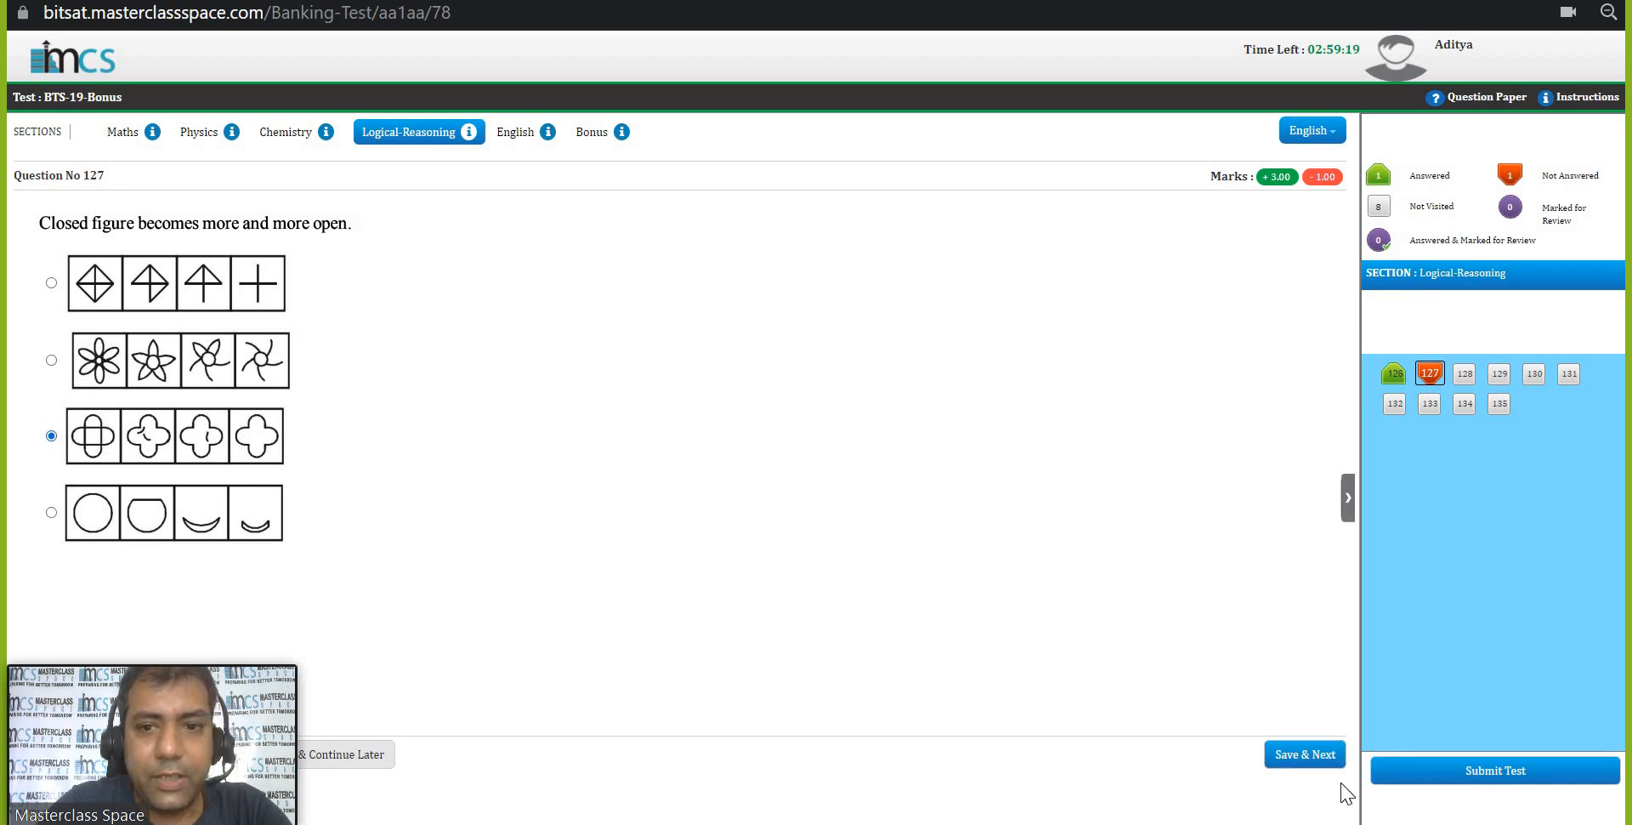
click(1304, 754)
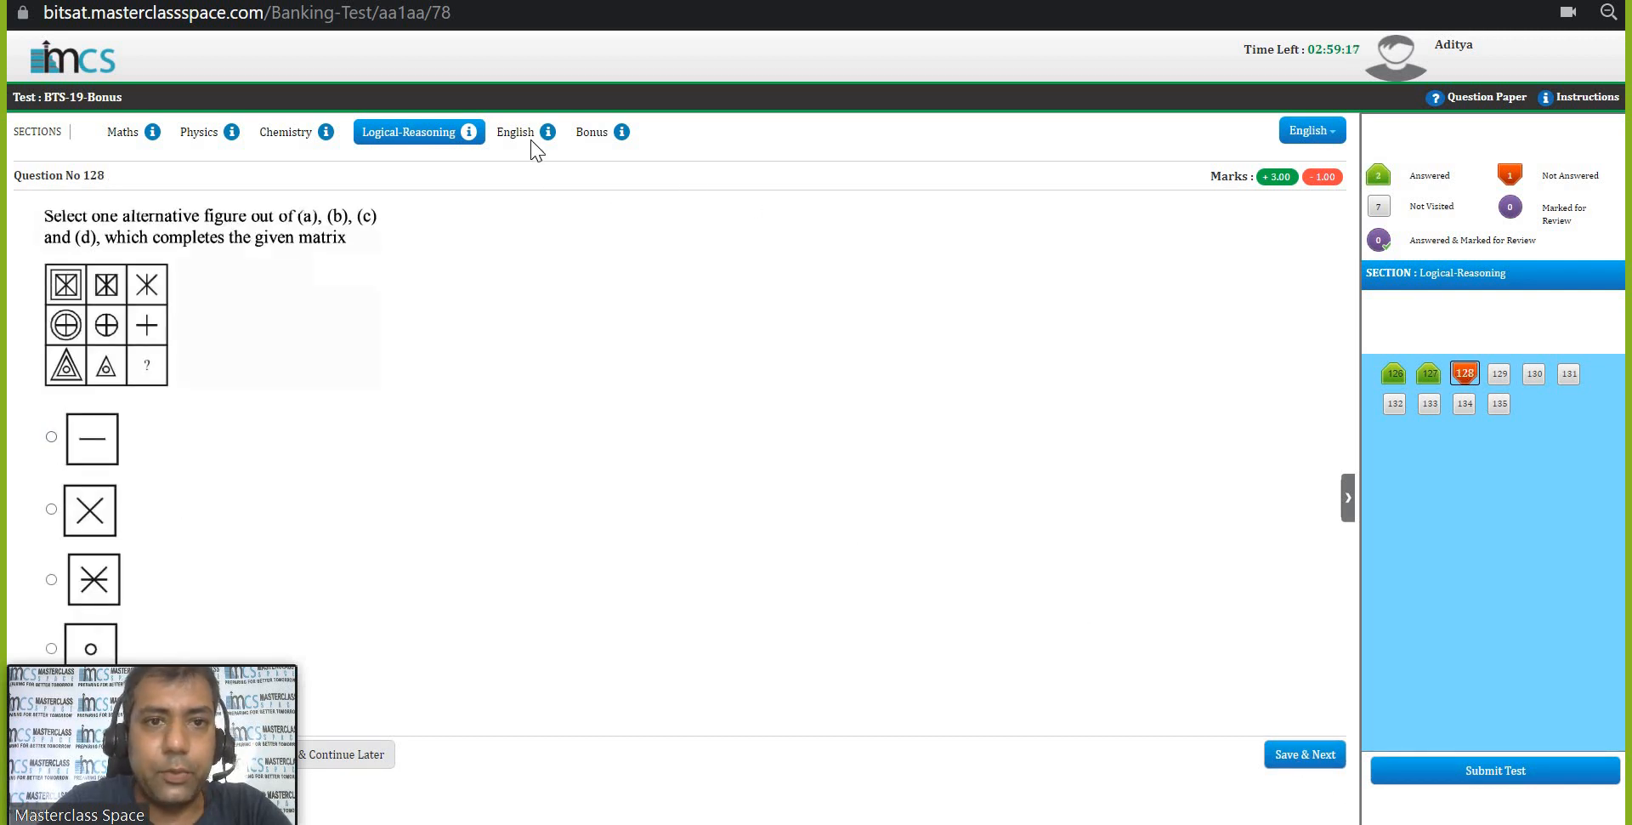
Answer English question 136 with 'immolated' and Bonus question 151 with 'μe > μh', saving each.
click(513, 131)
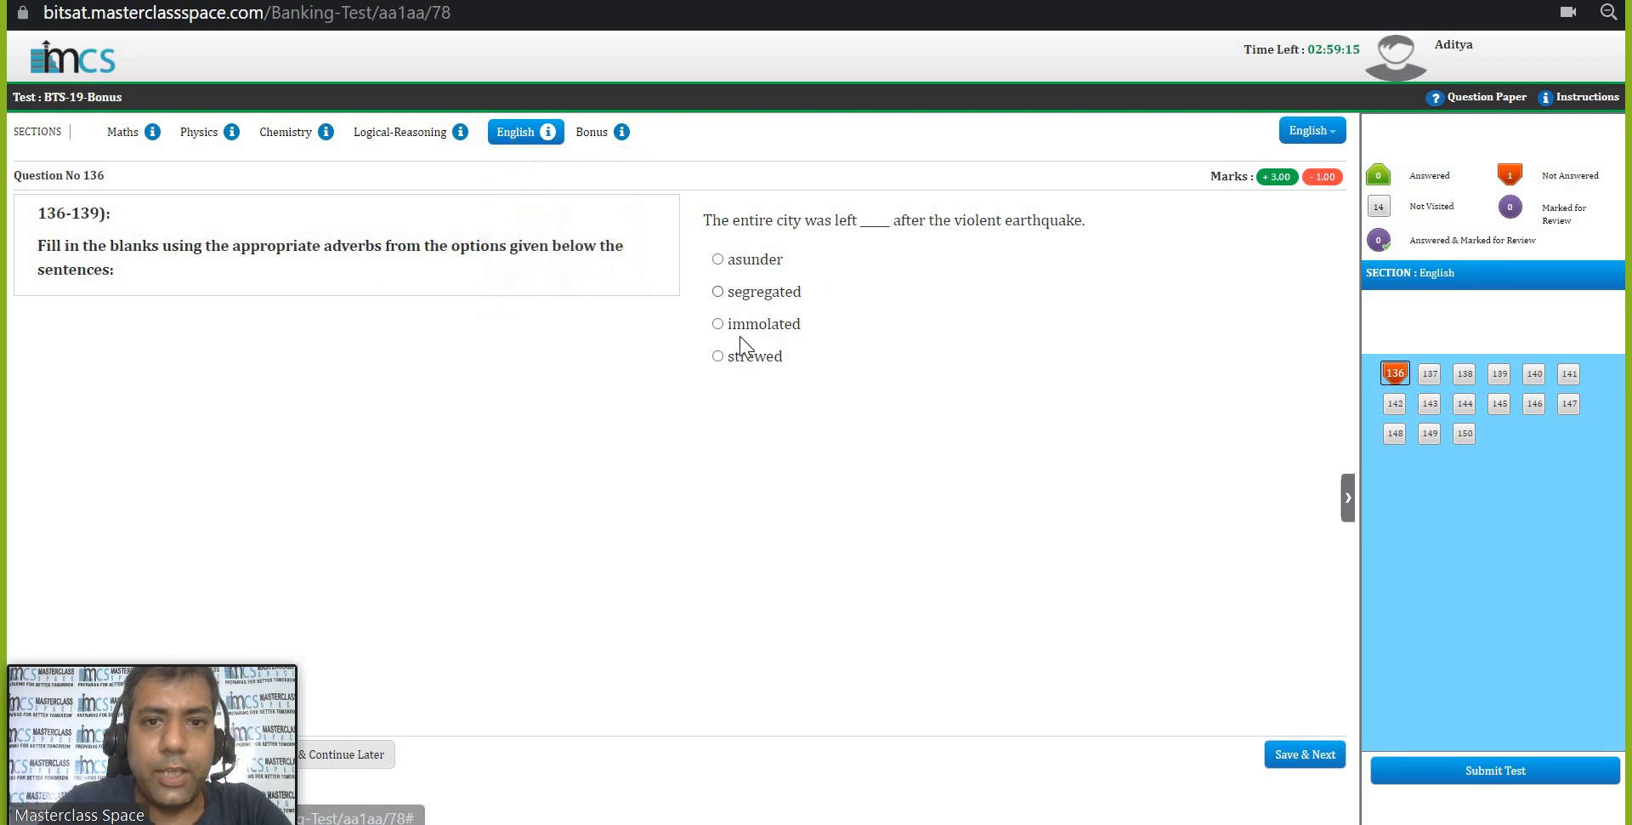
click(718, 323)
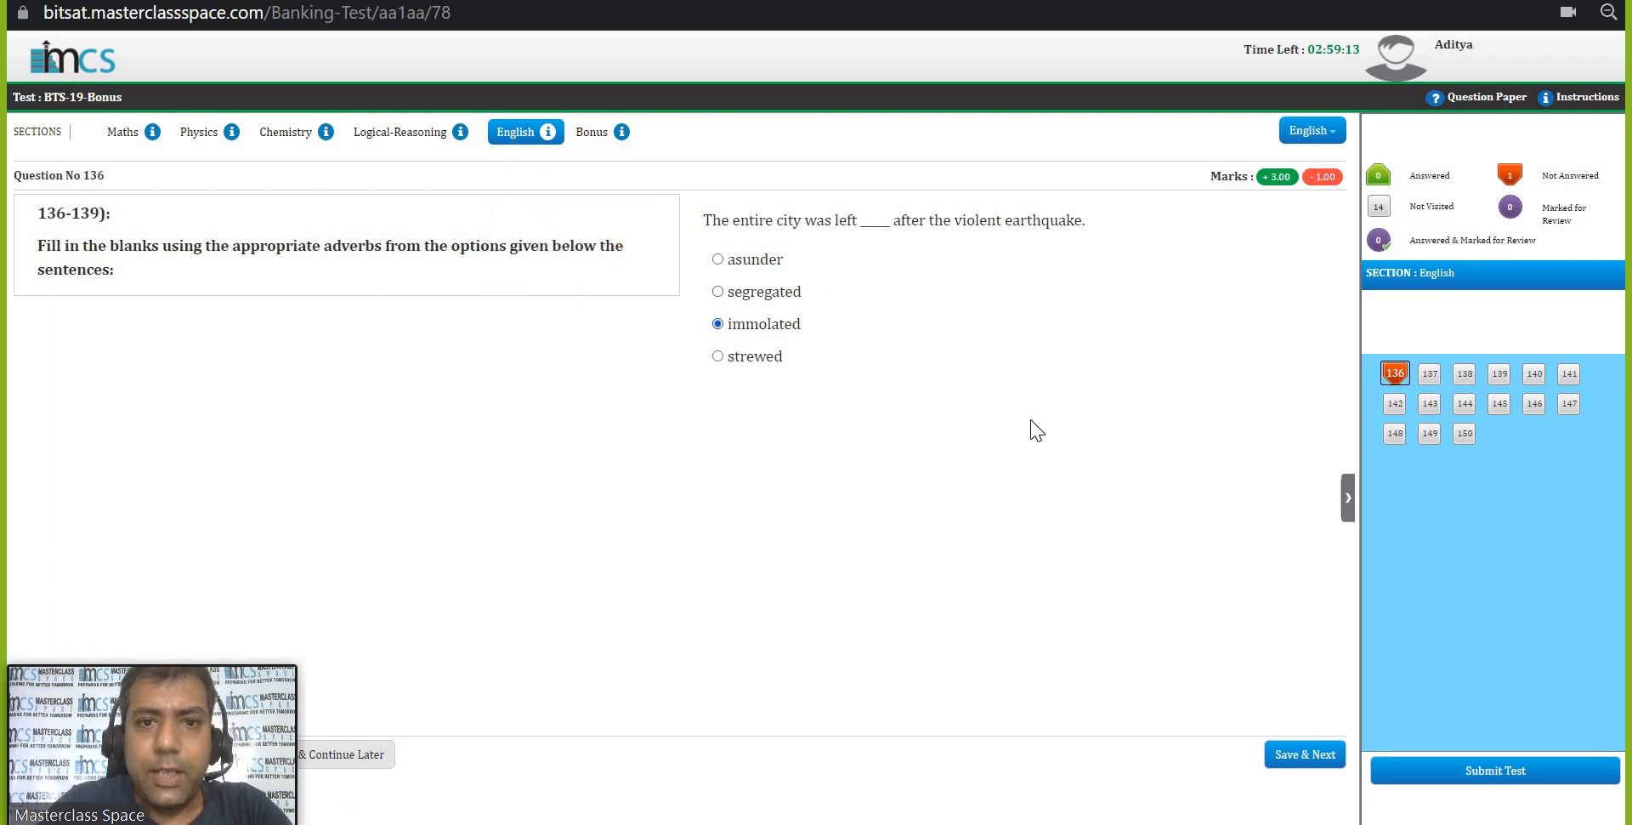
click(1305, 754)
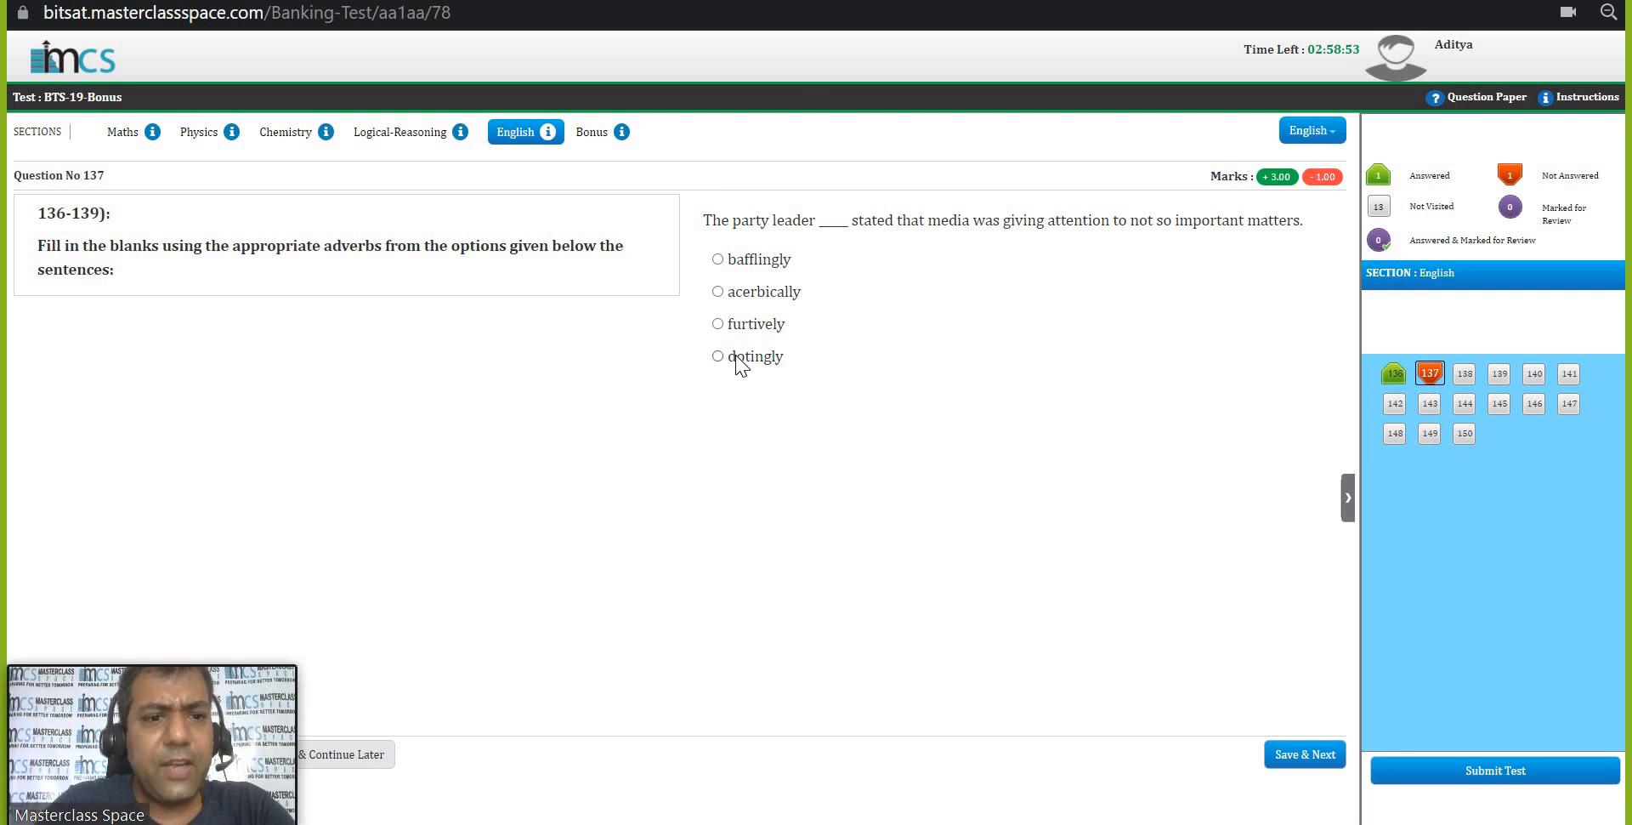
mouse_move(736, 184)
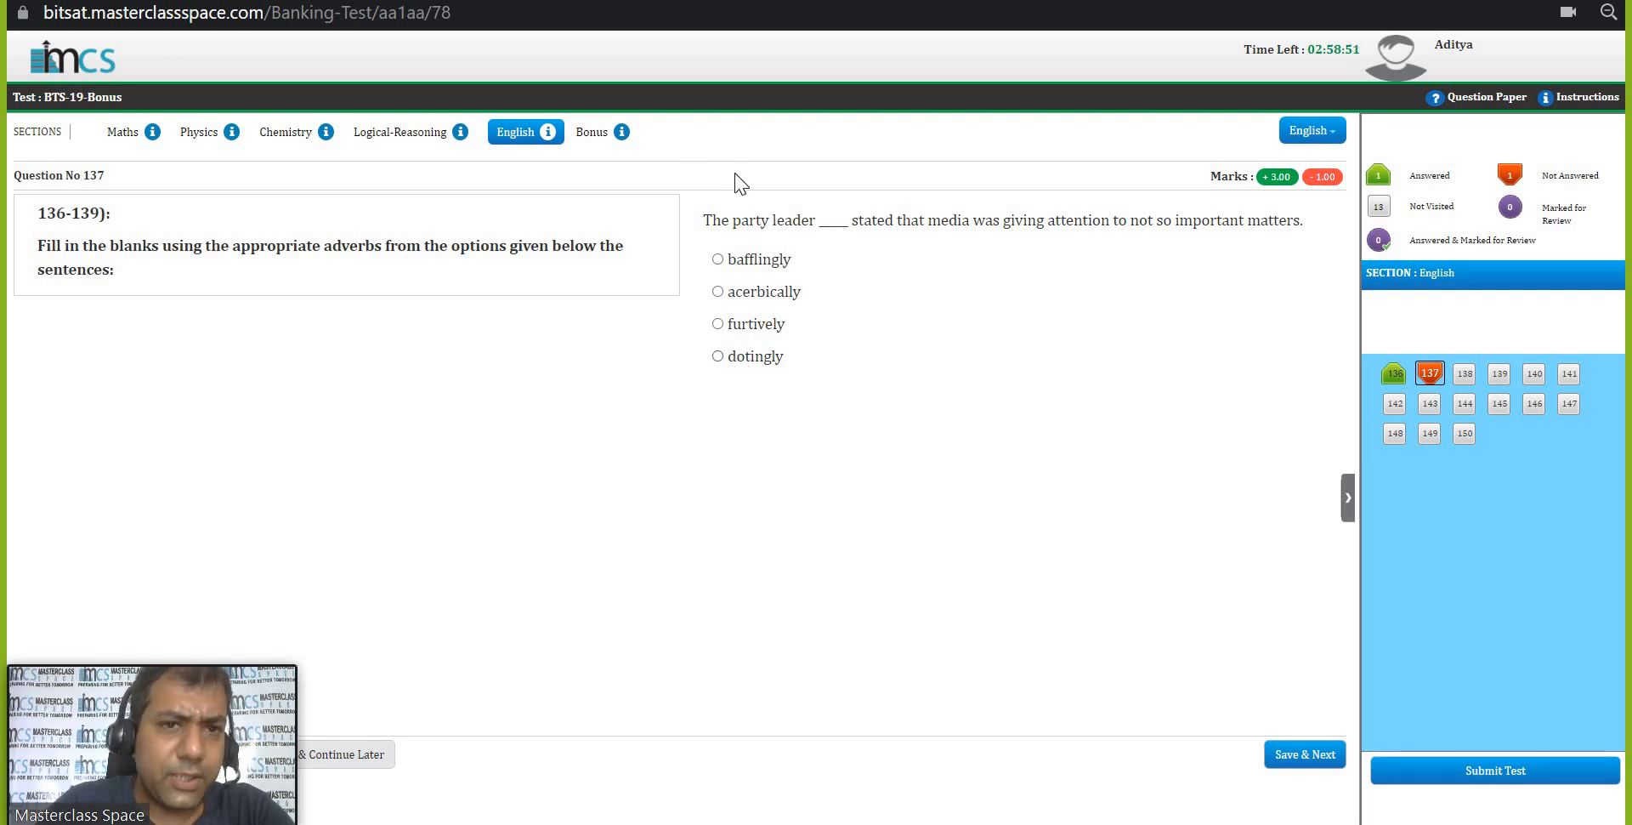
click(591, 131)
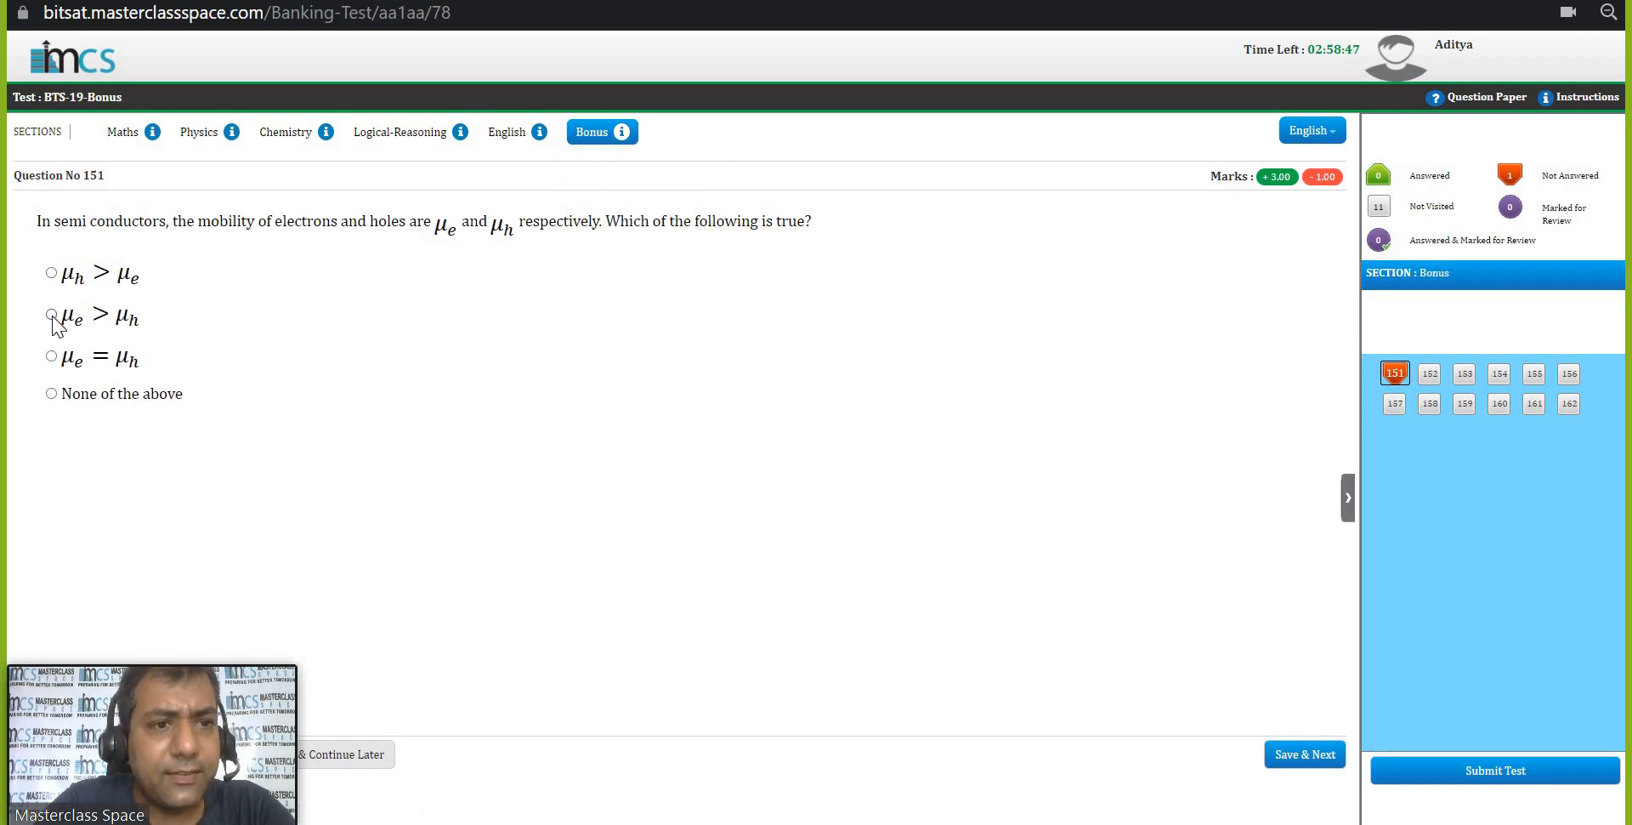
click(51, 316)
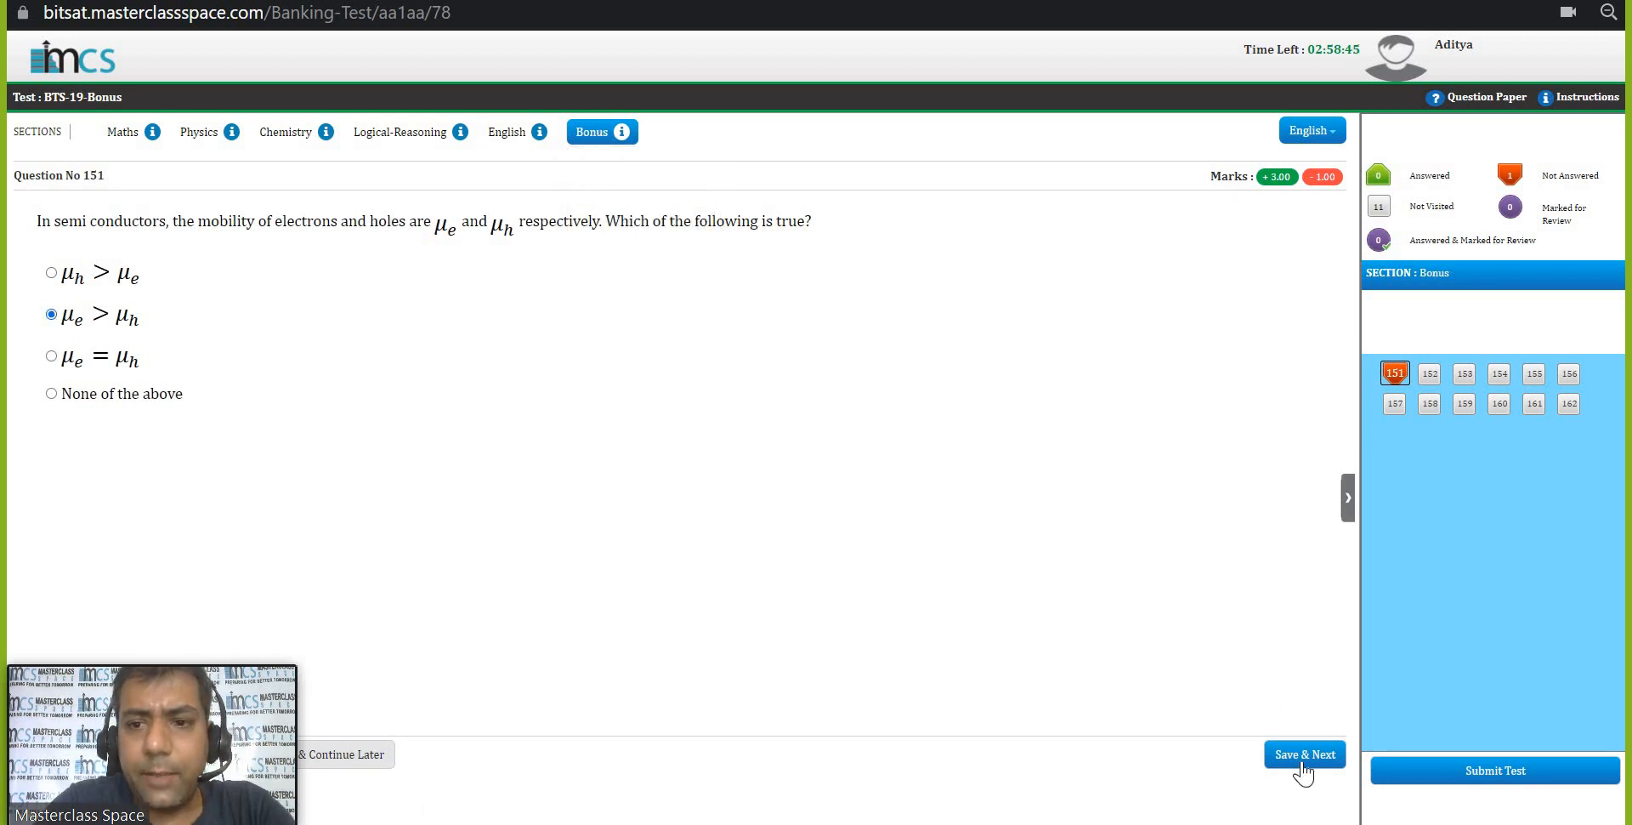
click(1305, 753)
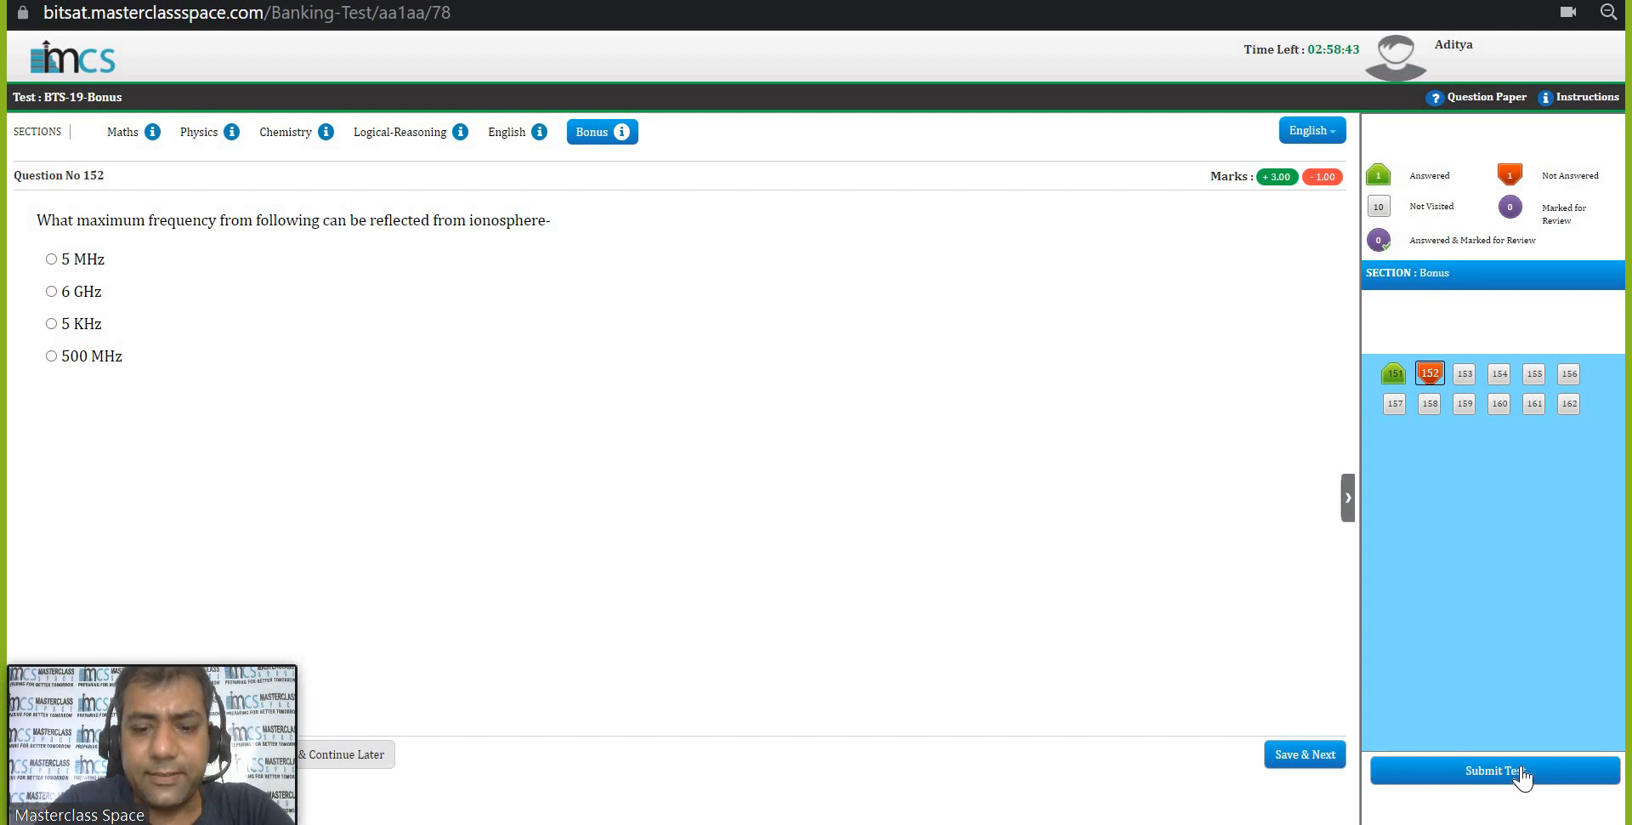
Submit the BTS-19-Bonus test and confirm the submission summary.
click(1493, 770)
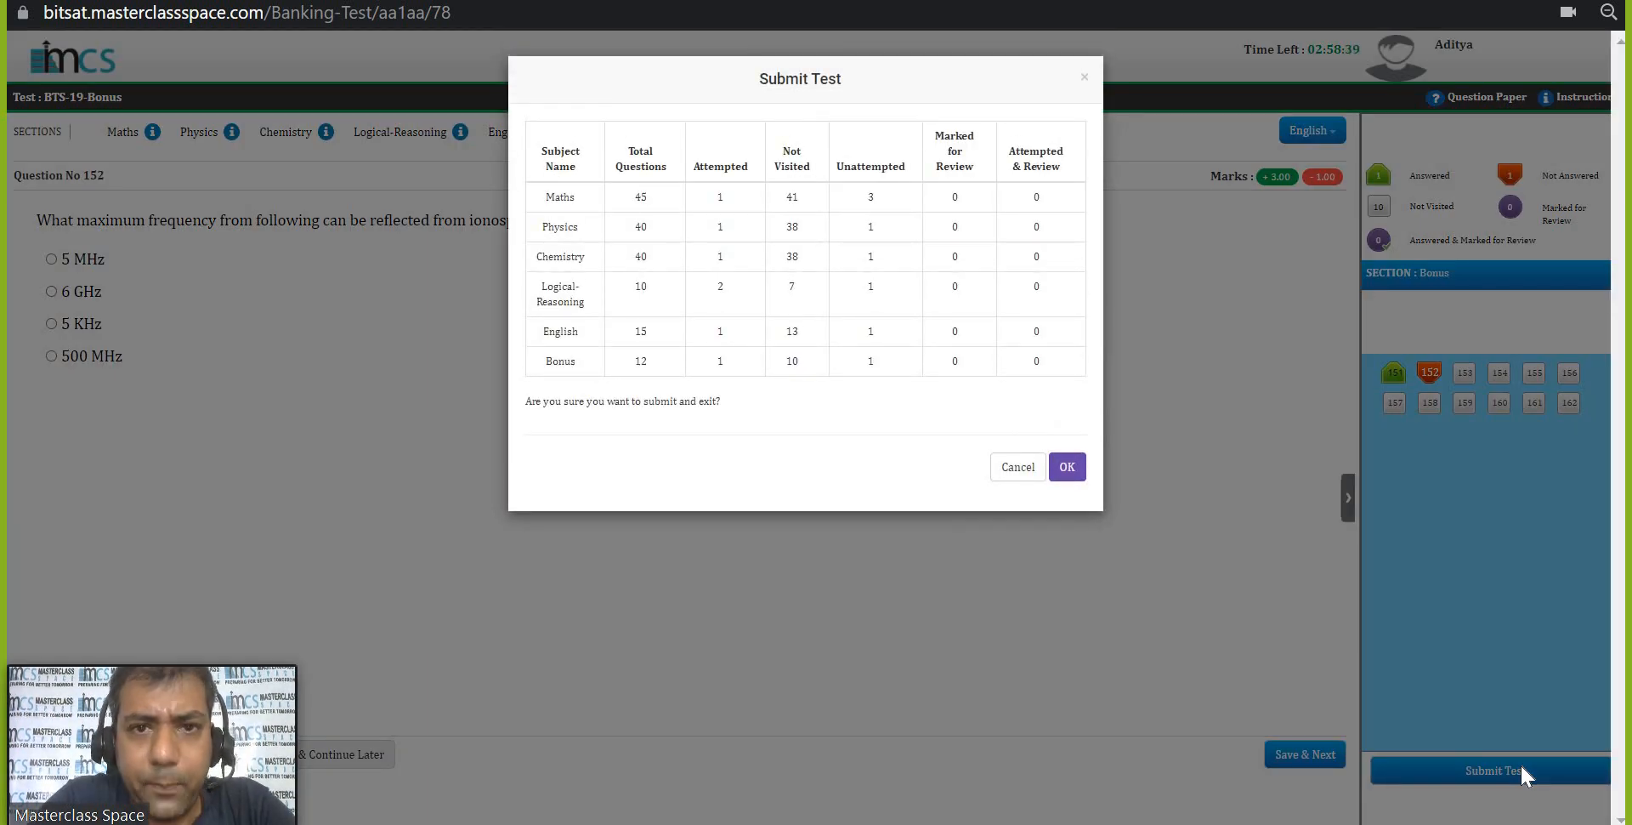
mouse_move(1255, 569)
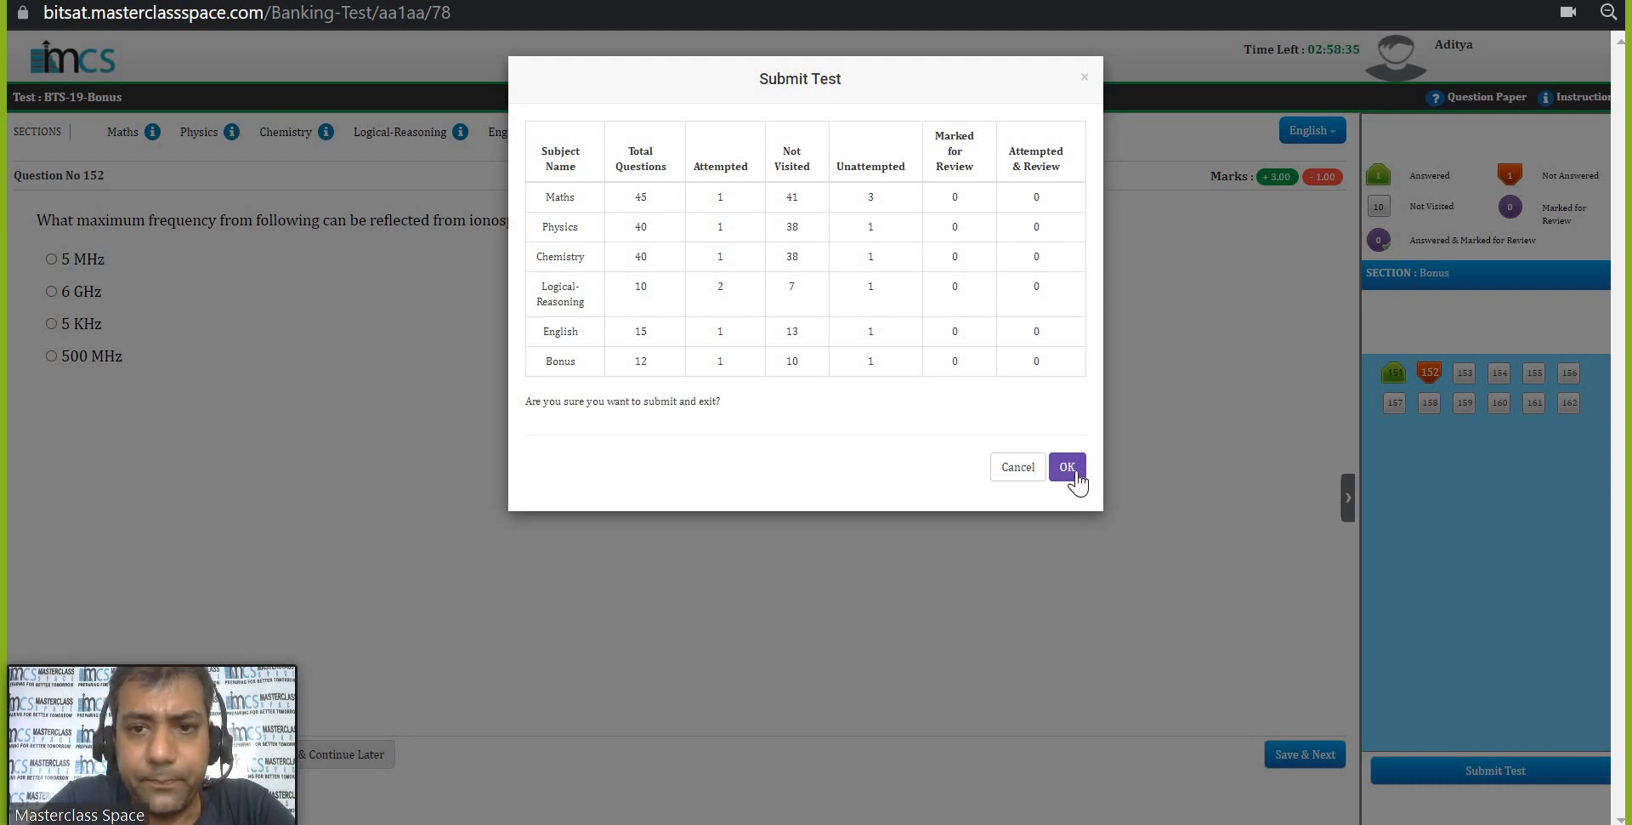
click(1066, 466)
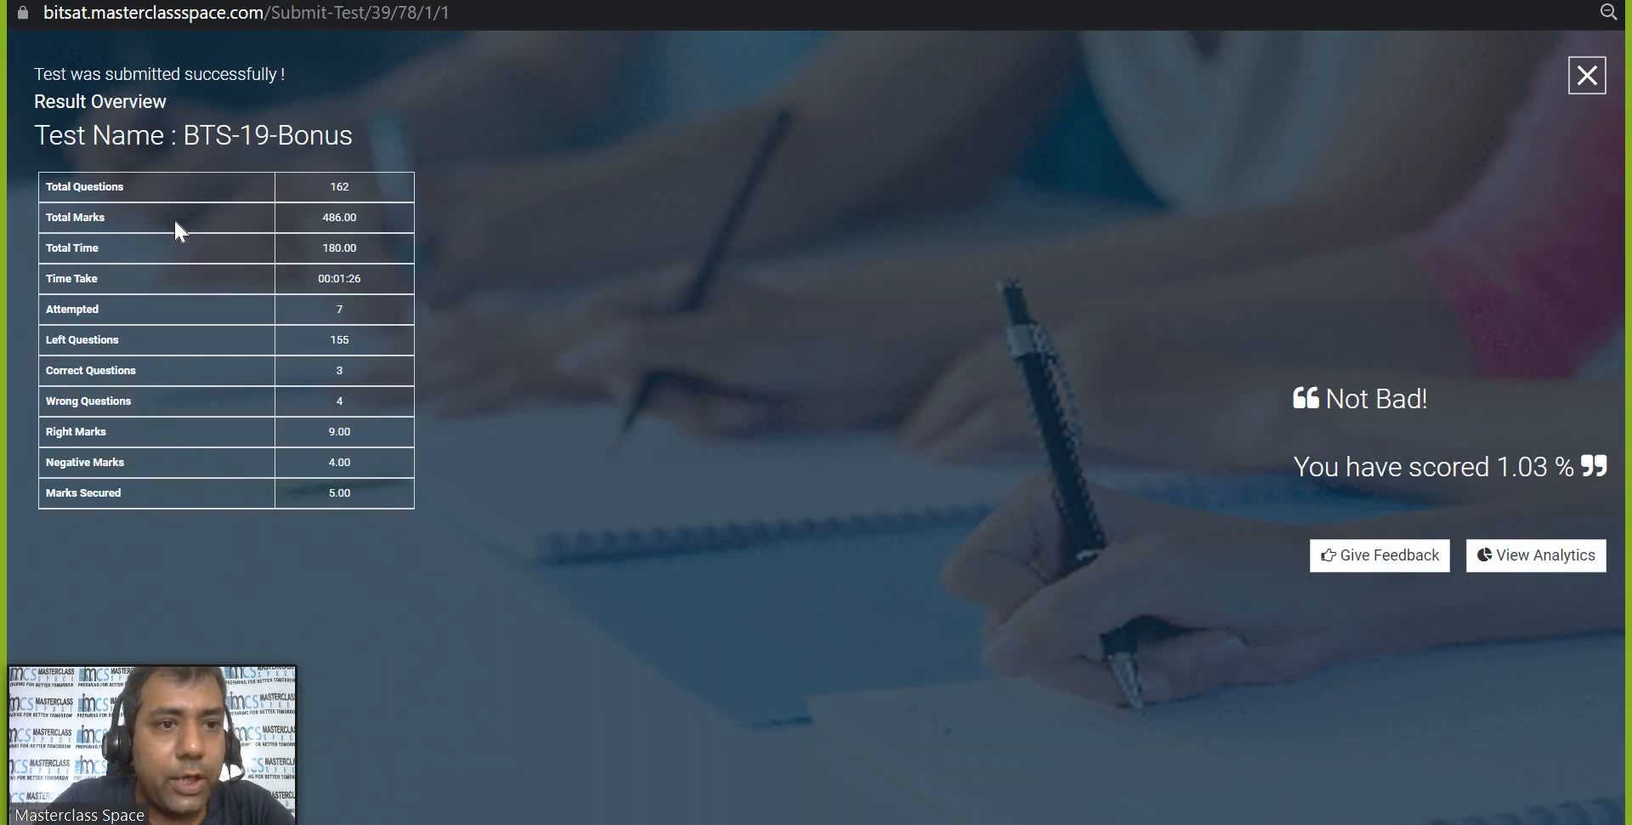
mouse_move(455, 441)
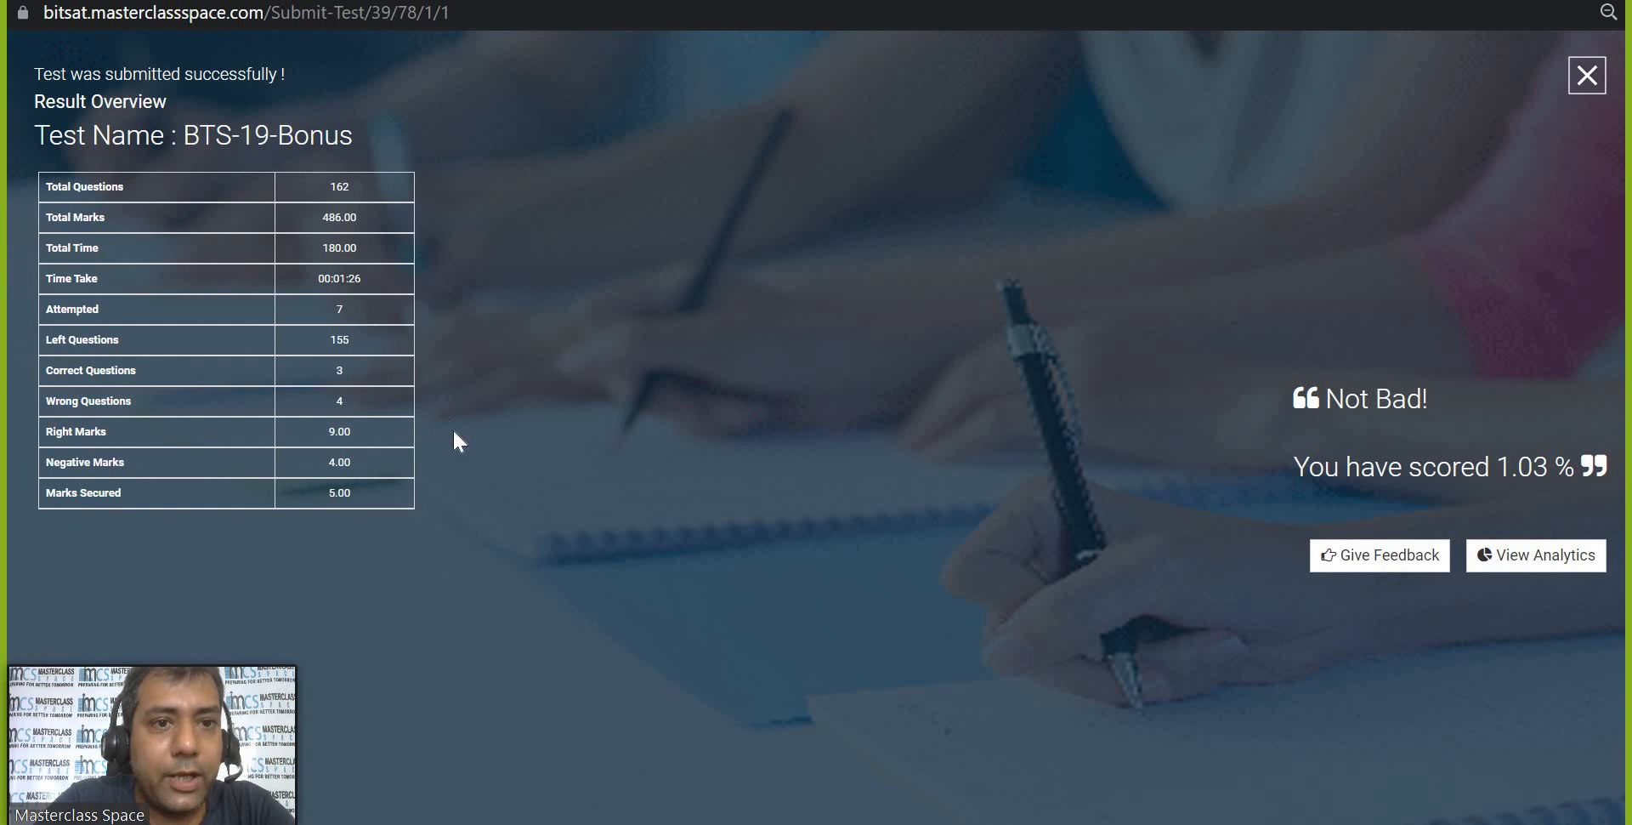
mouse_move(373, 457)
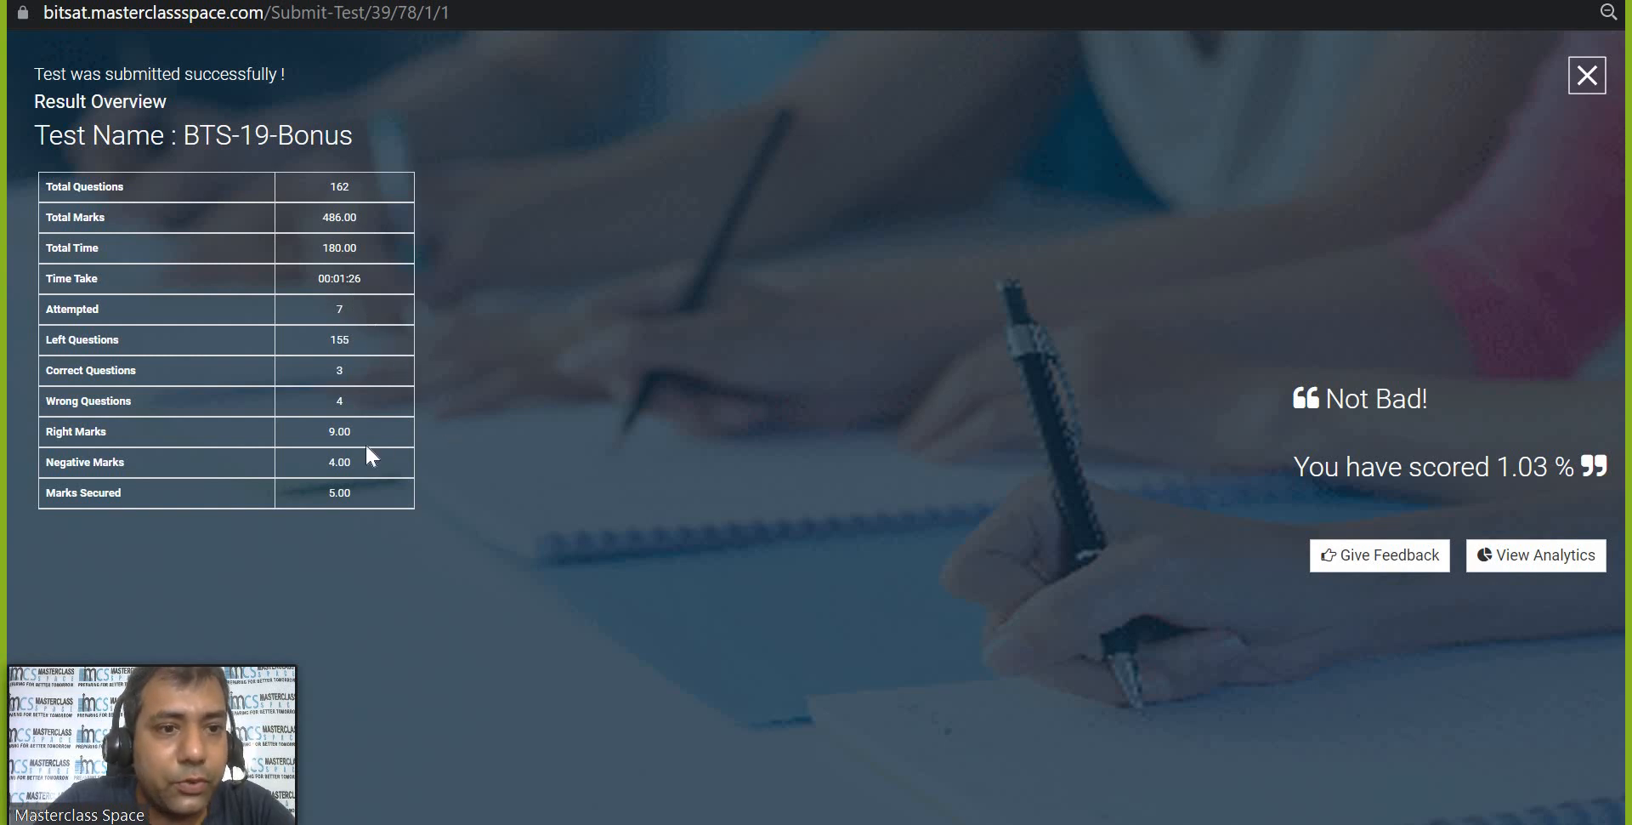
mouse_move(331, 440)
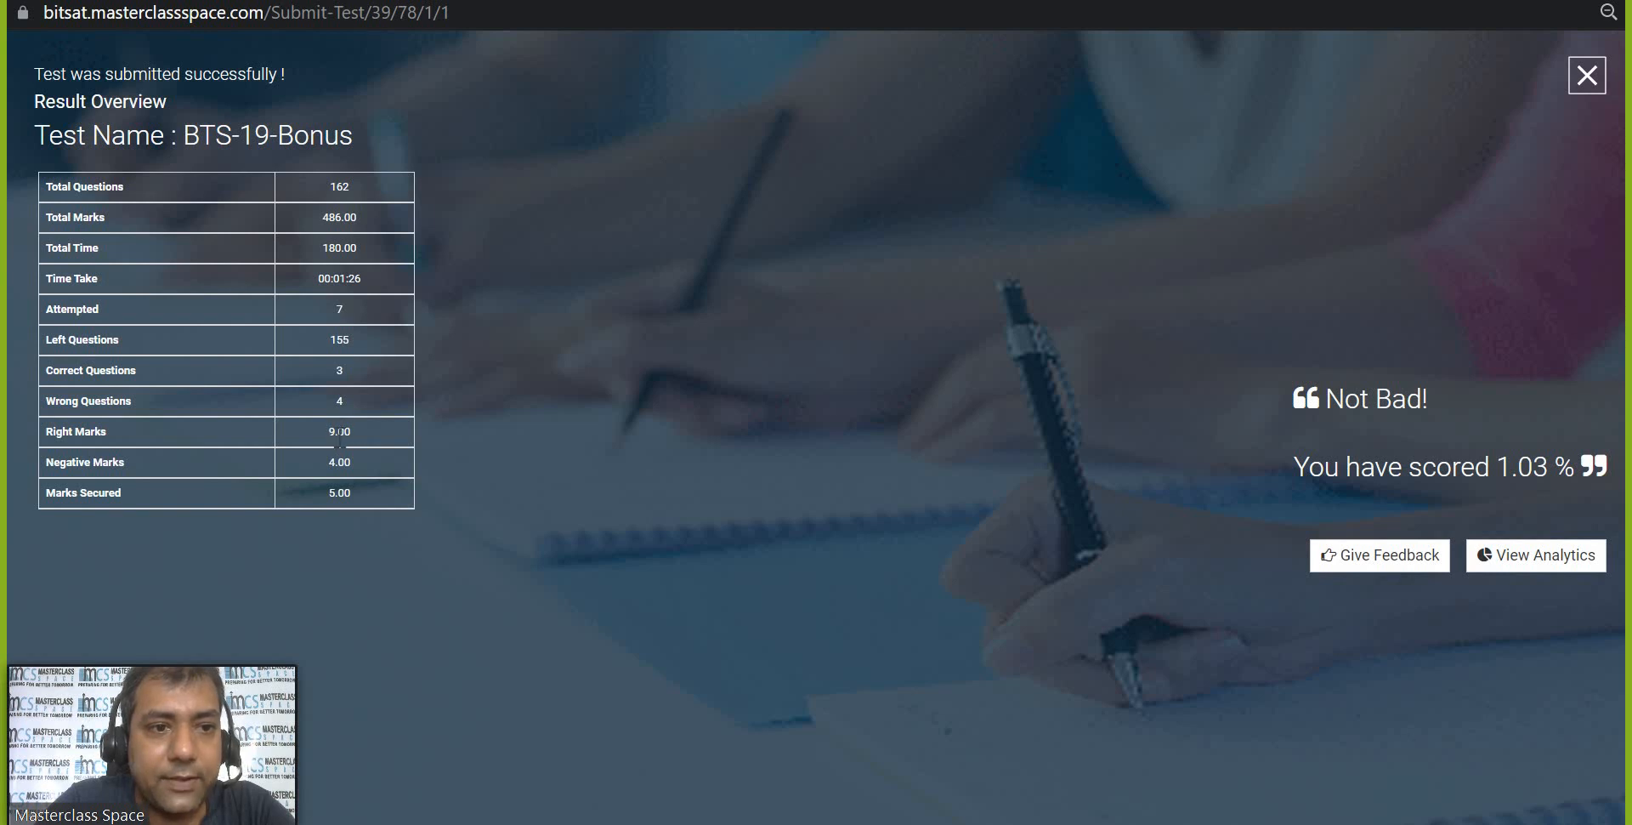
mouse_move(396, 464)
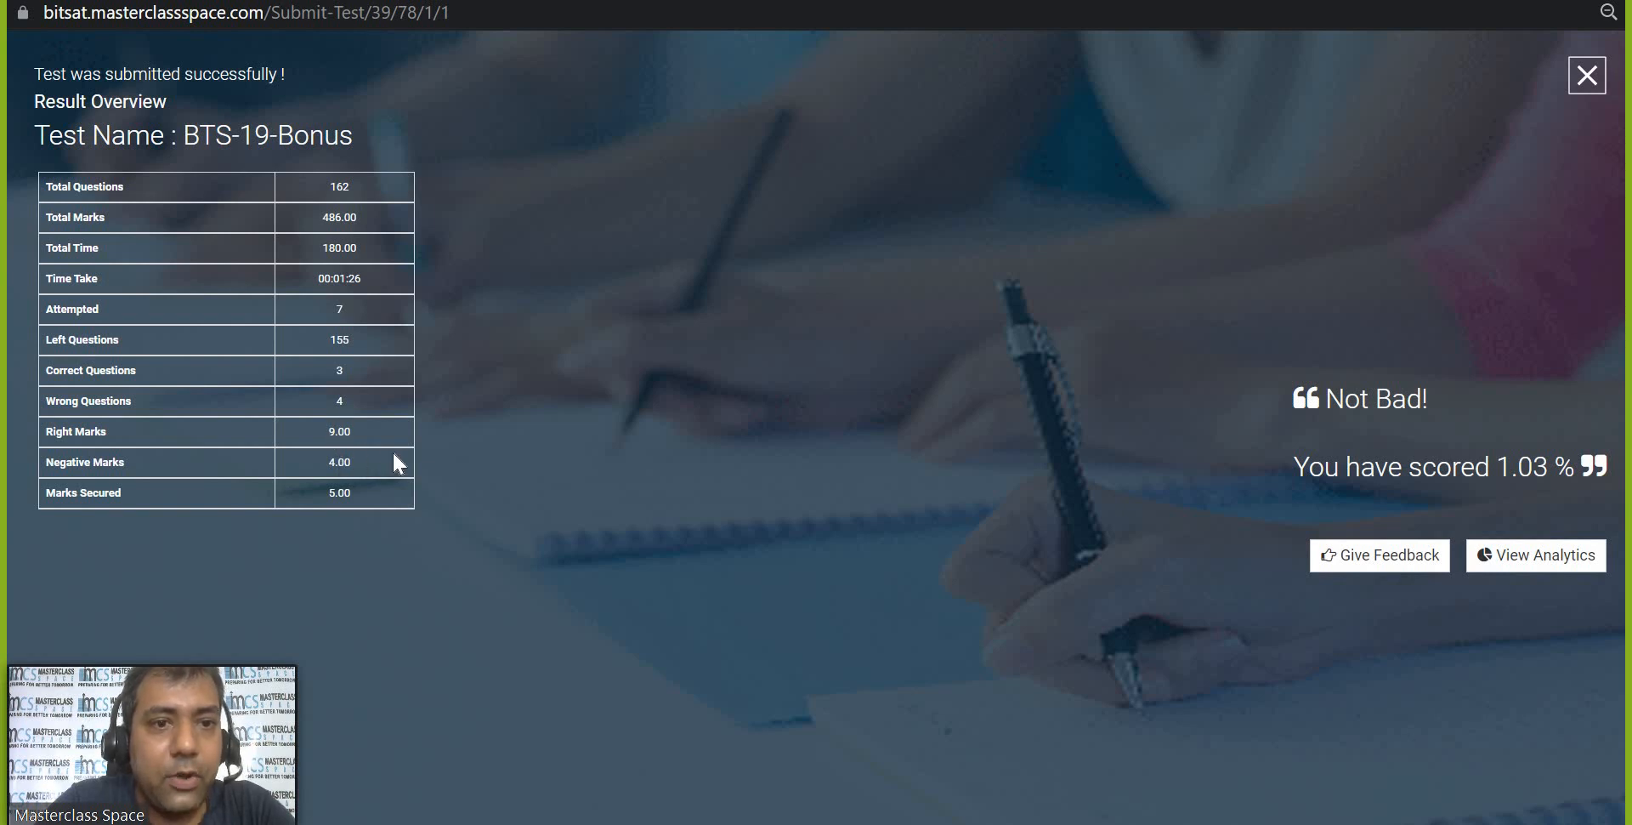
mouse_move(316, 501)
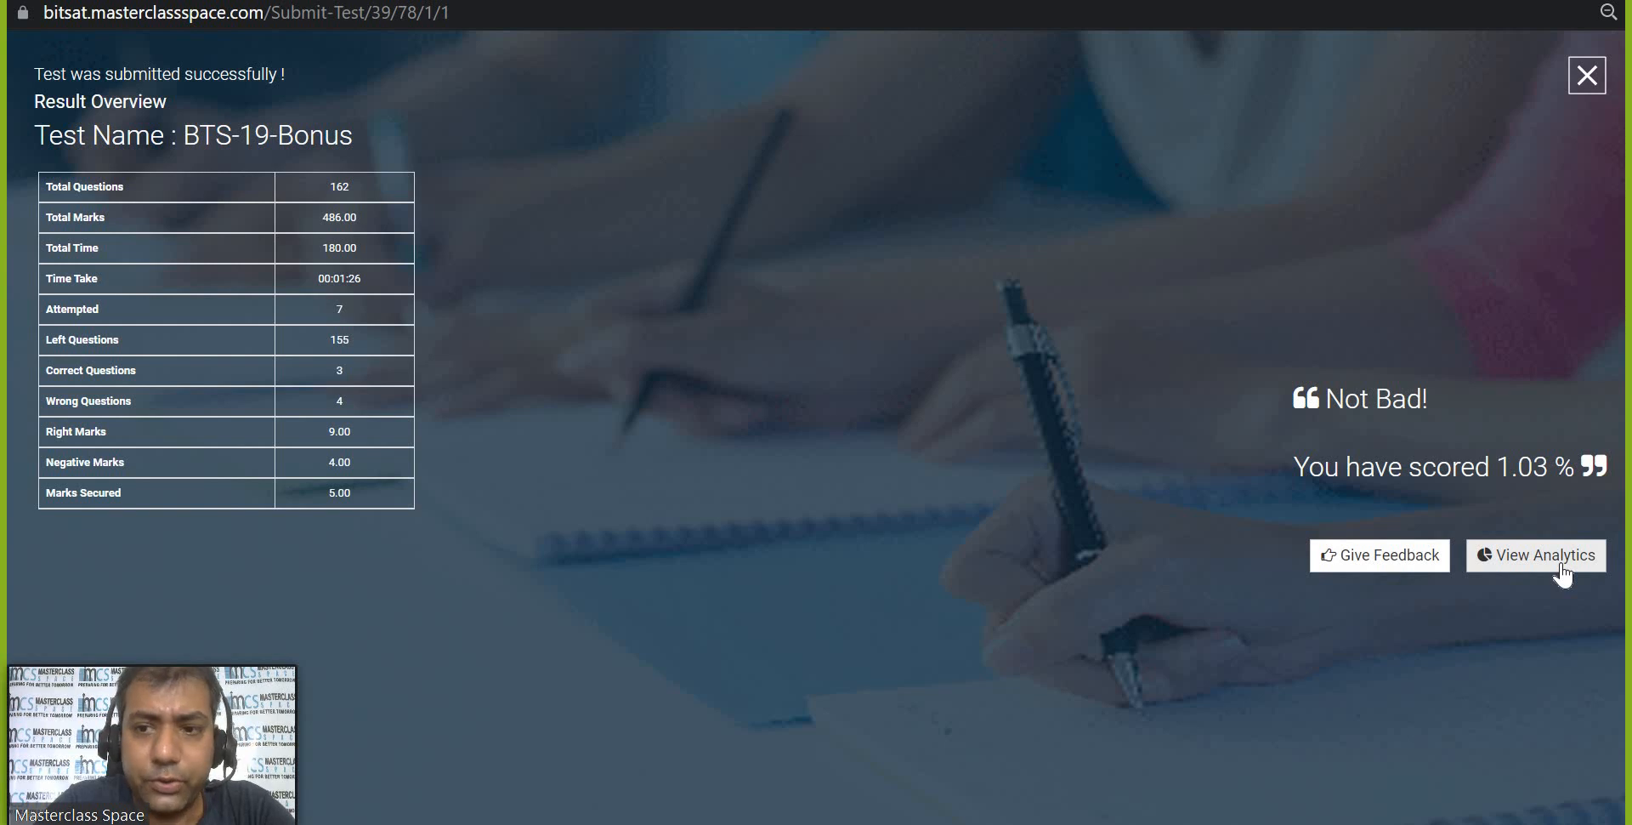
From the result overview showing 5.00 marks and 1.03%, go to the detailed analytics report.
click(1587, 74)
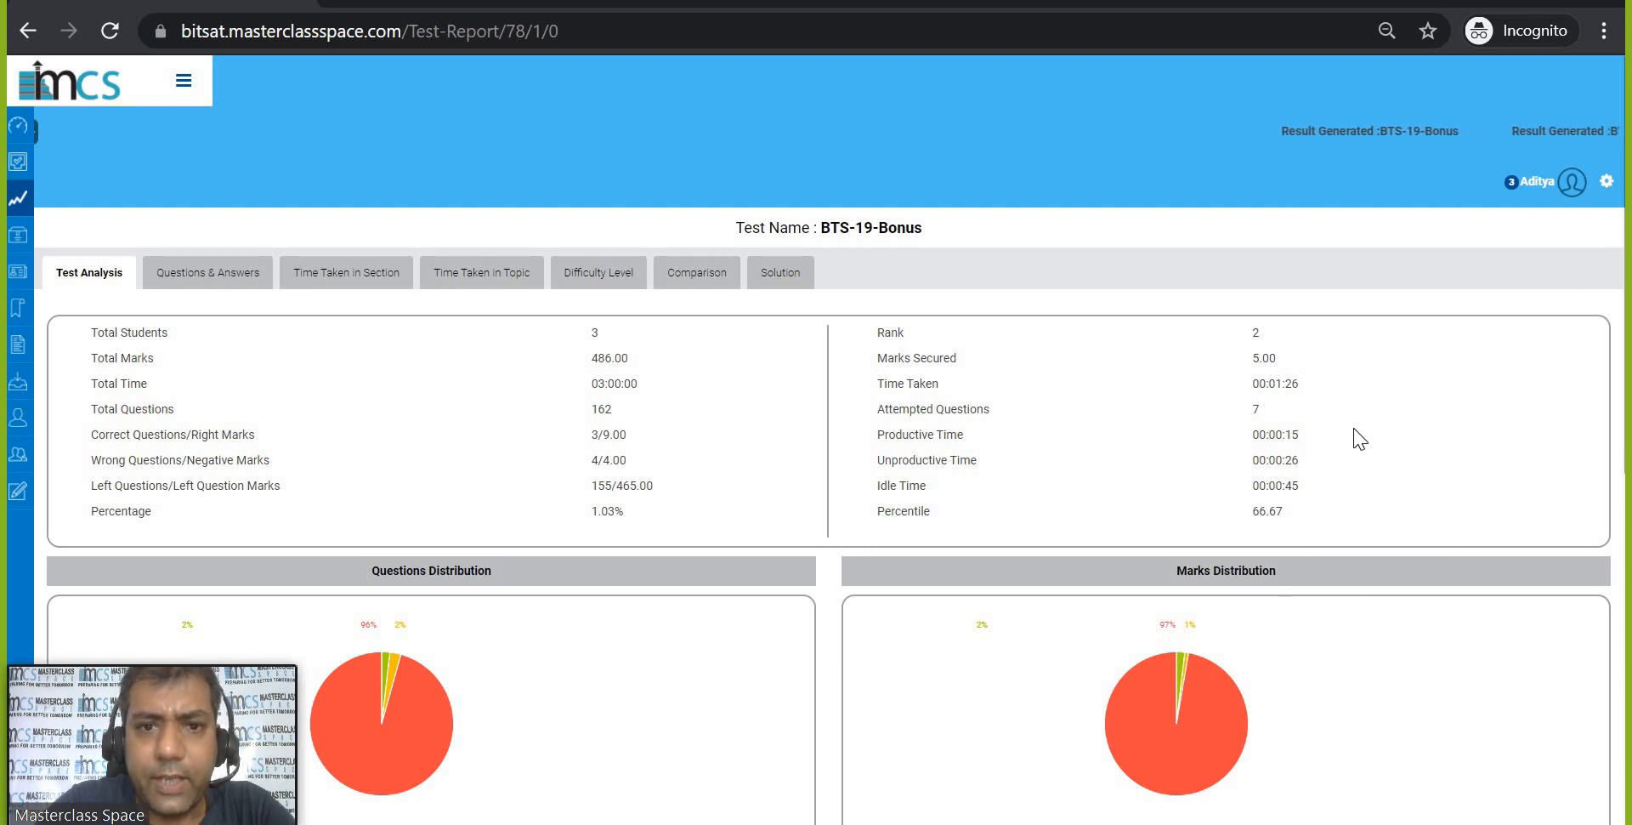
Review the Test Analysis charts, then move to the Questions & Answers breakdown report.
scroll(down, 3)
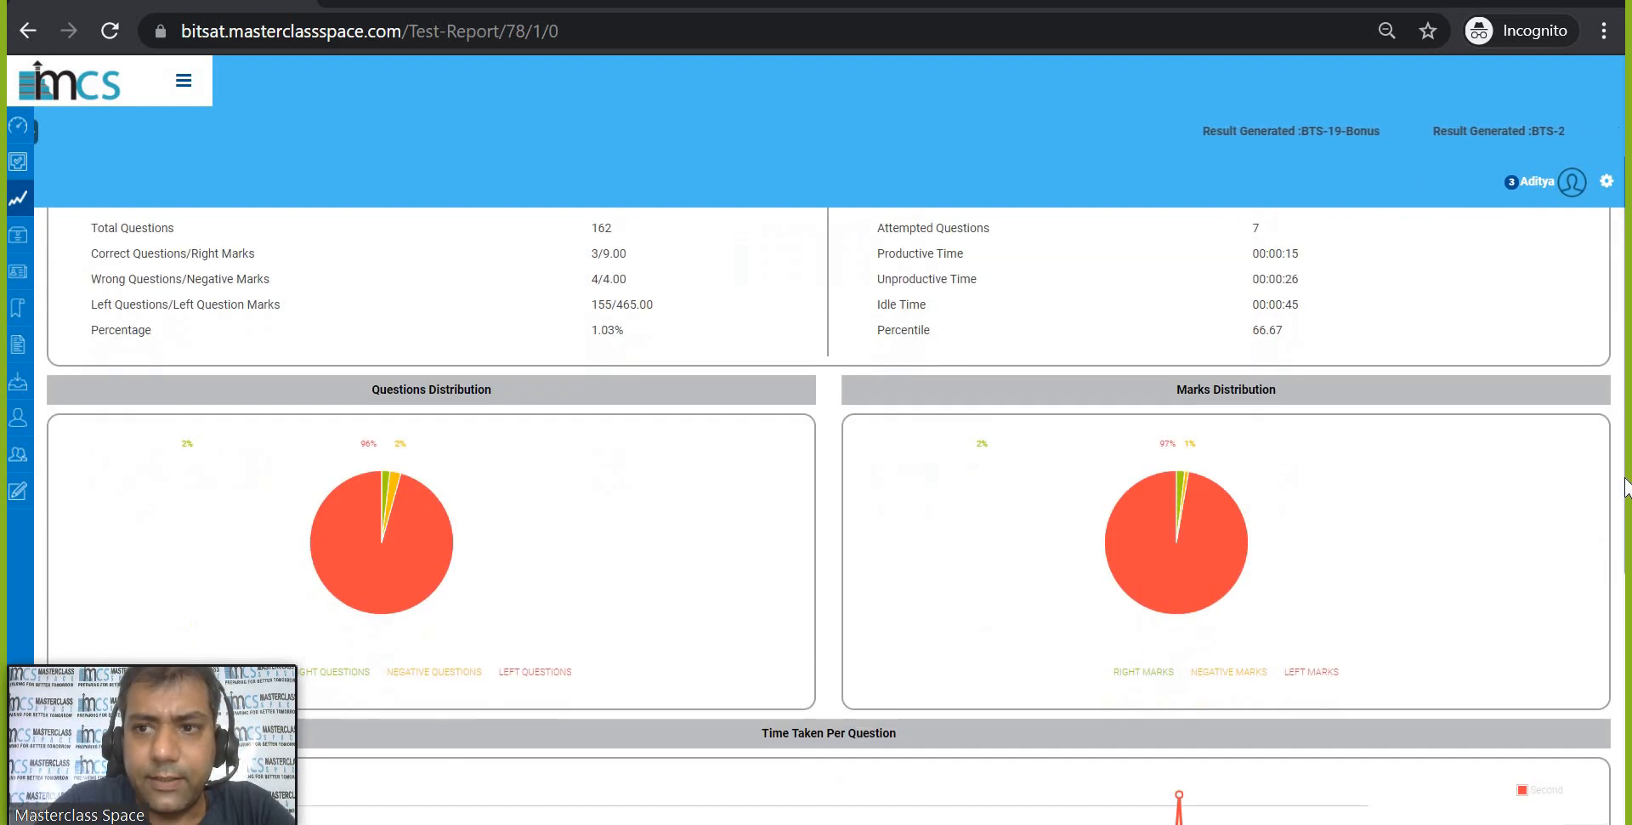
scroll(down, 3)
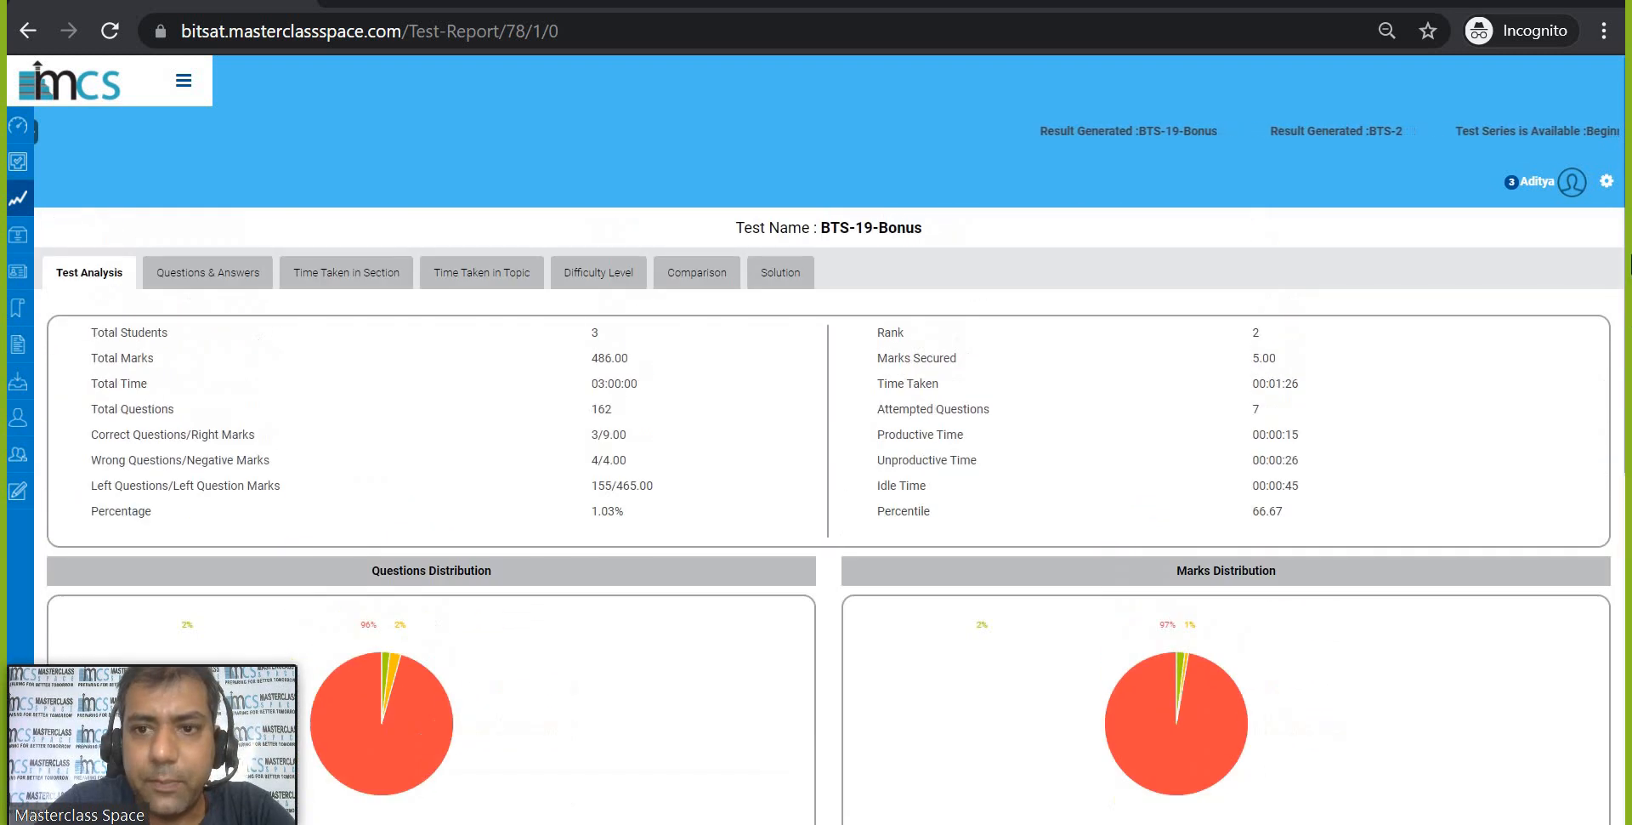
scroll(down, 3)
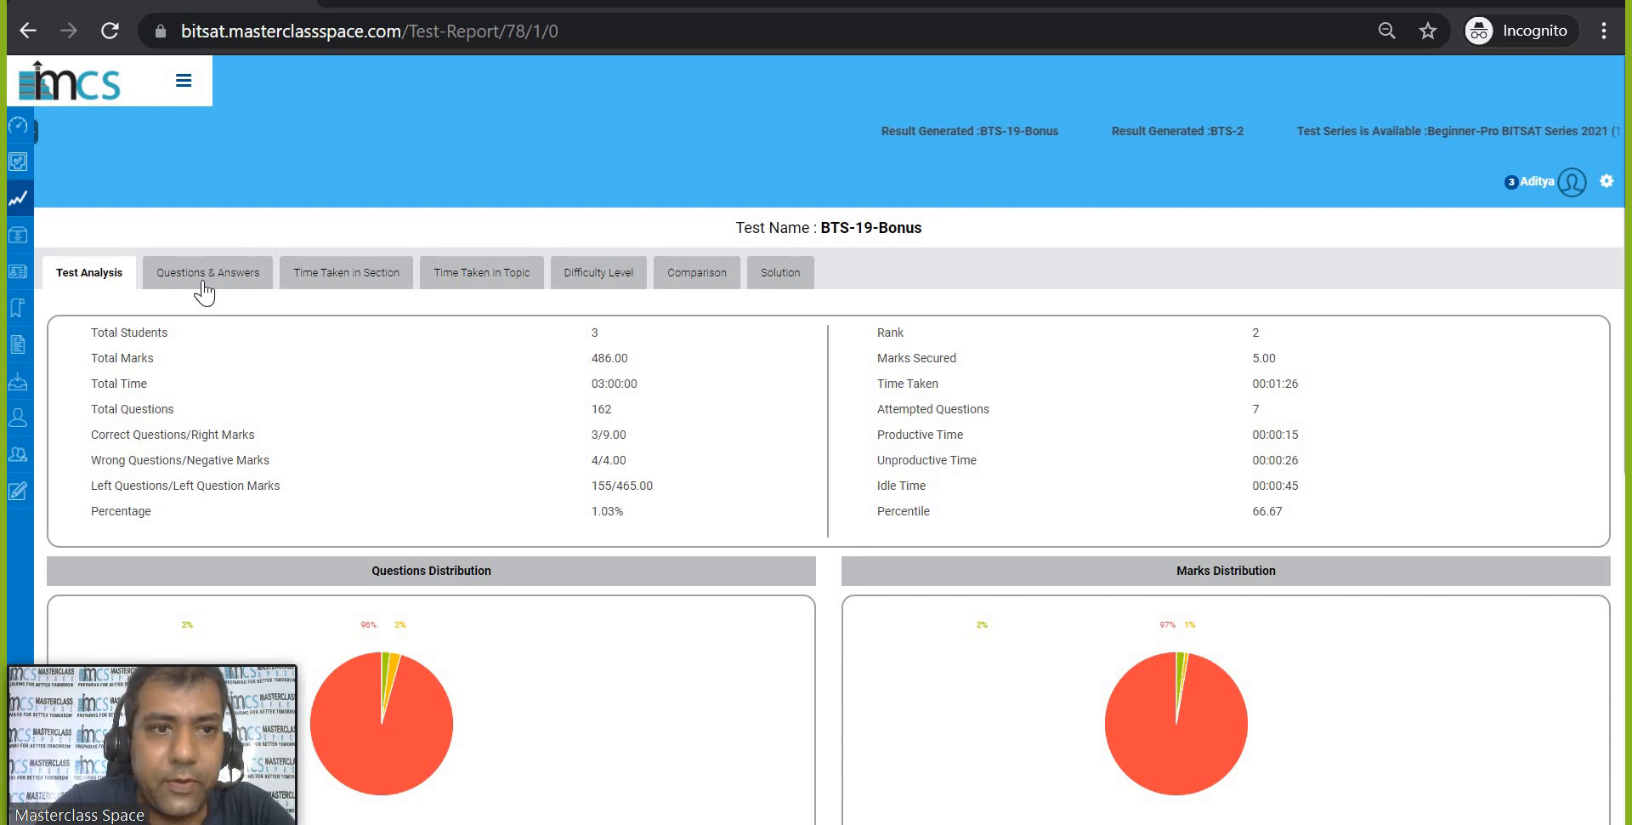
click(207, 272)
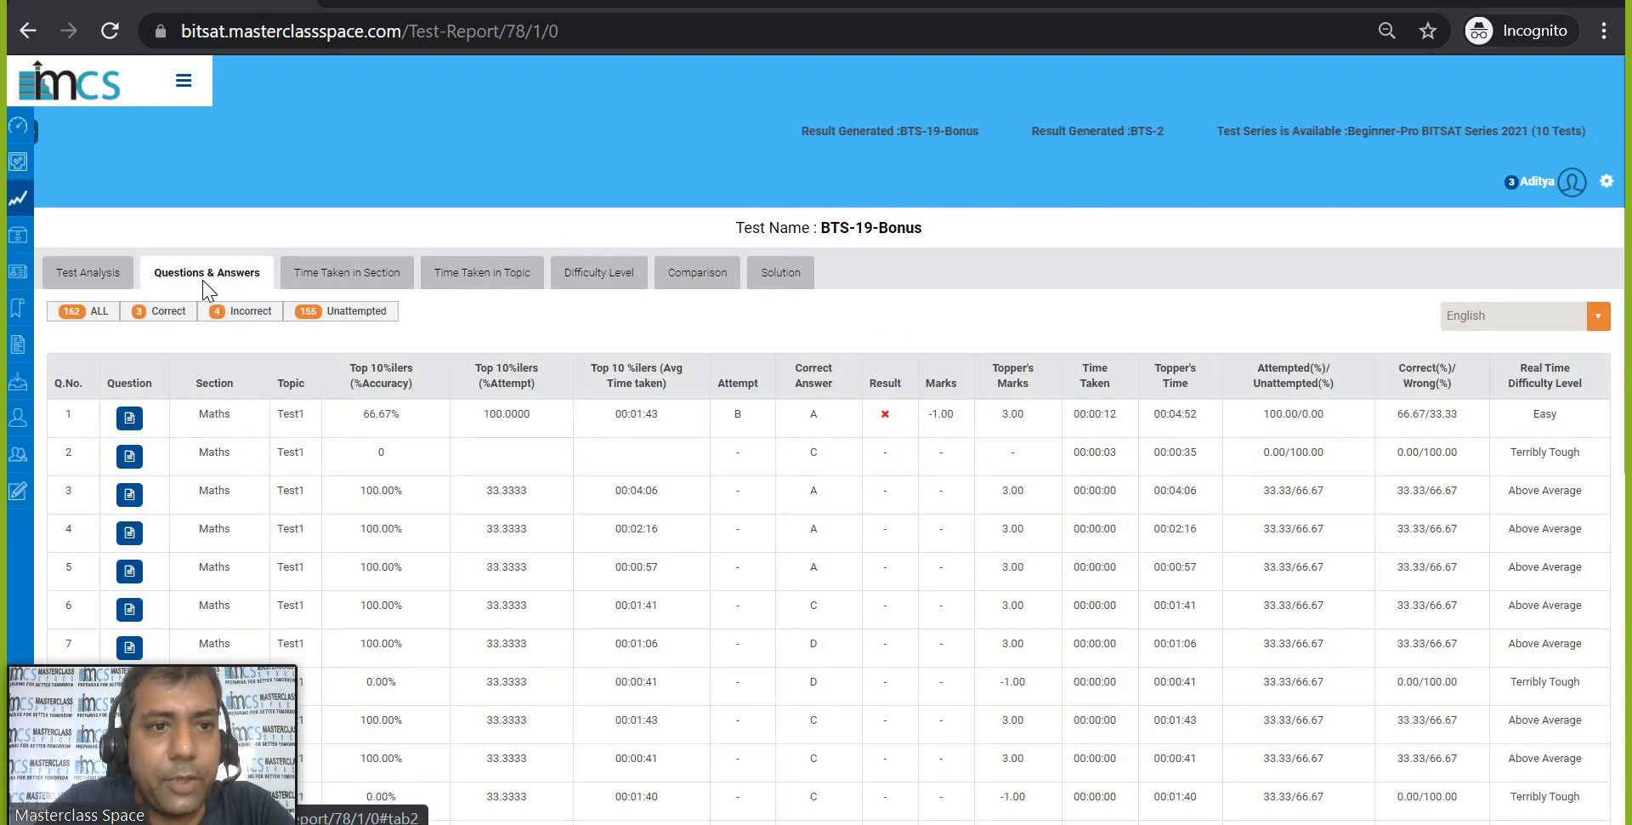
View the Time Taken in Section report with marks, accuracy and time per section and its chart.
click(252, 310)
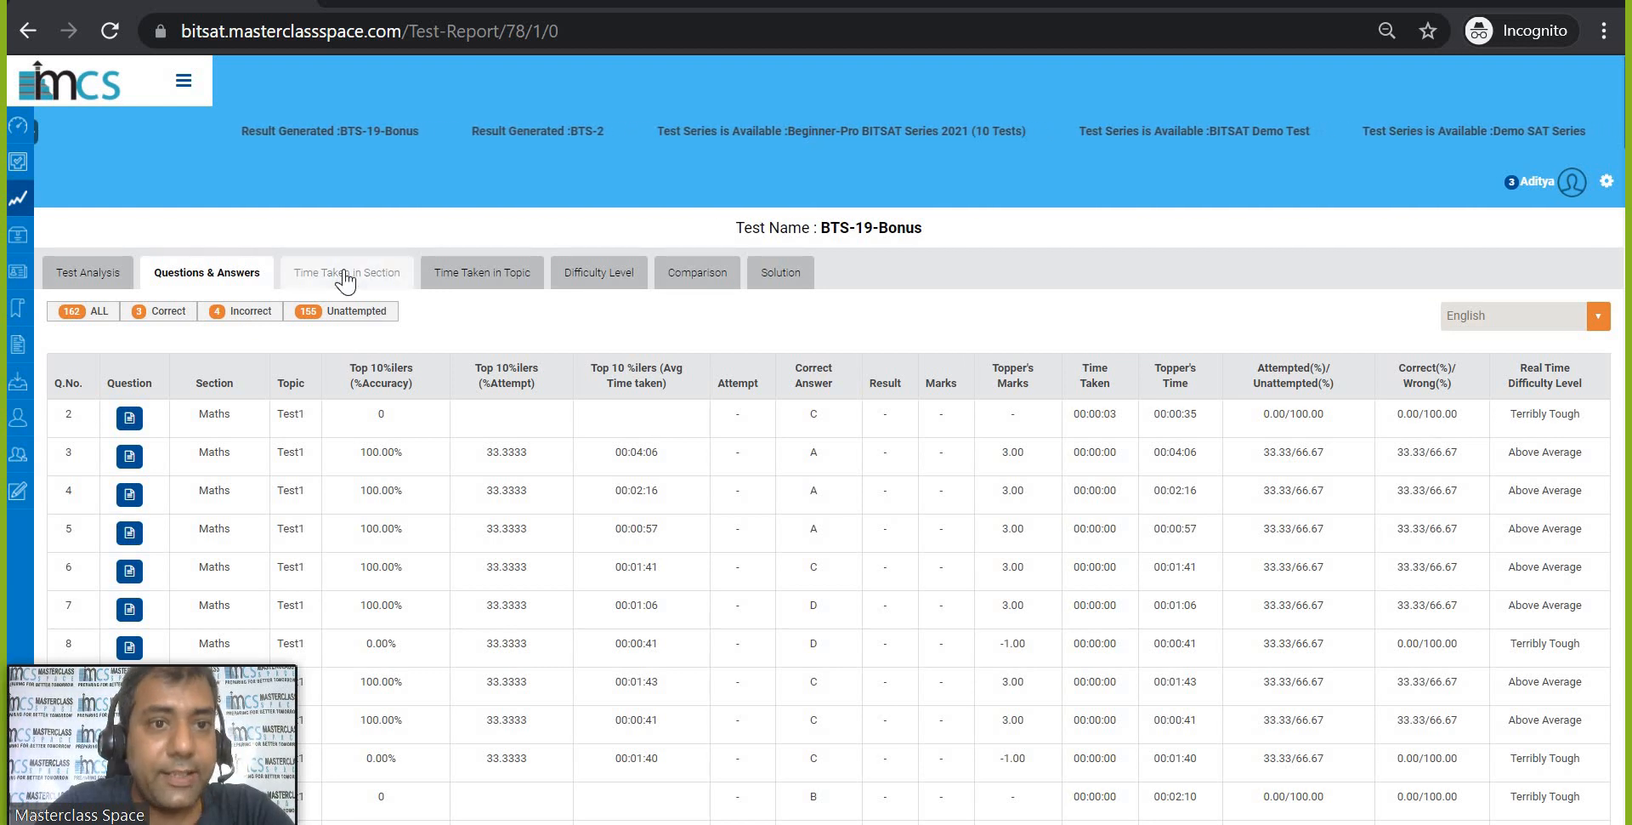
click(354, 272)
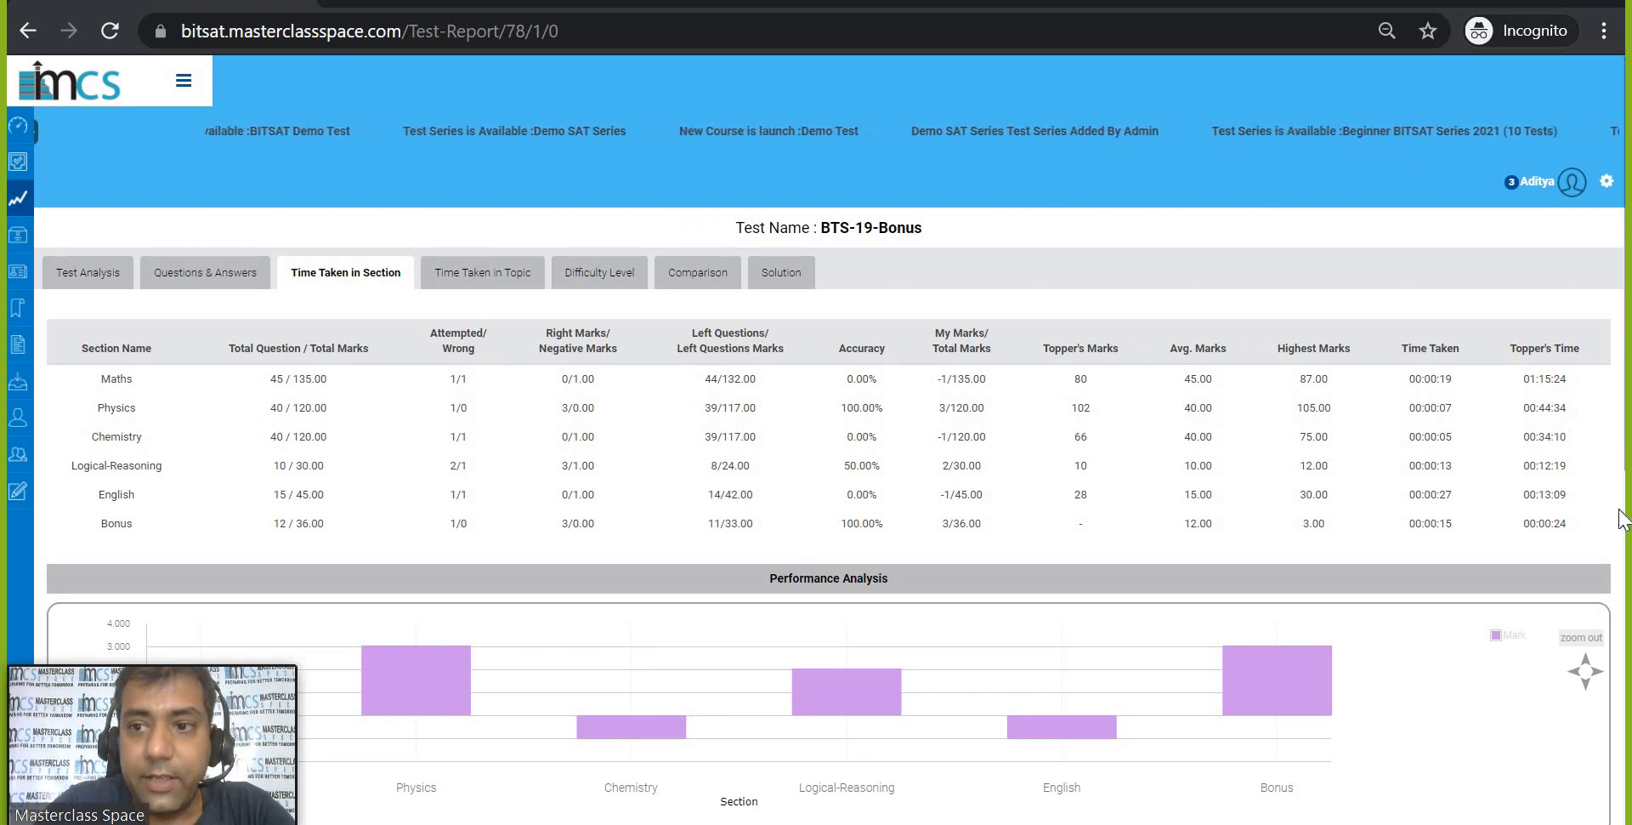
scroll(down, 3)
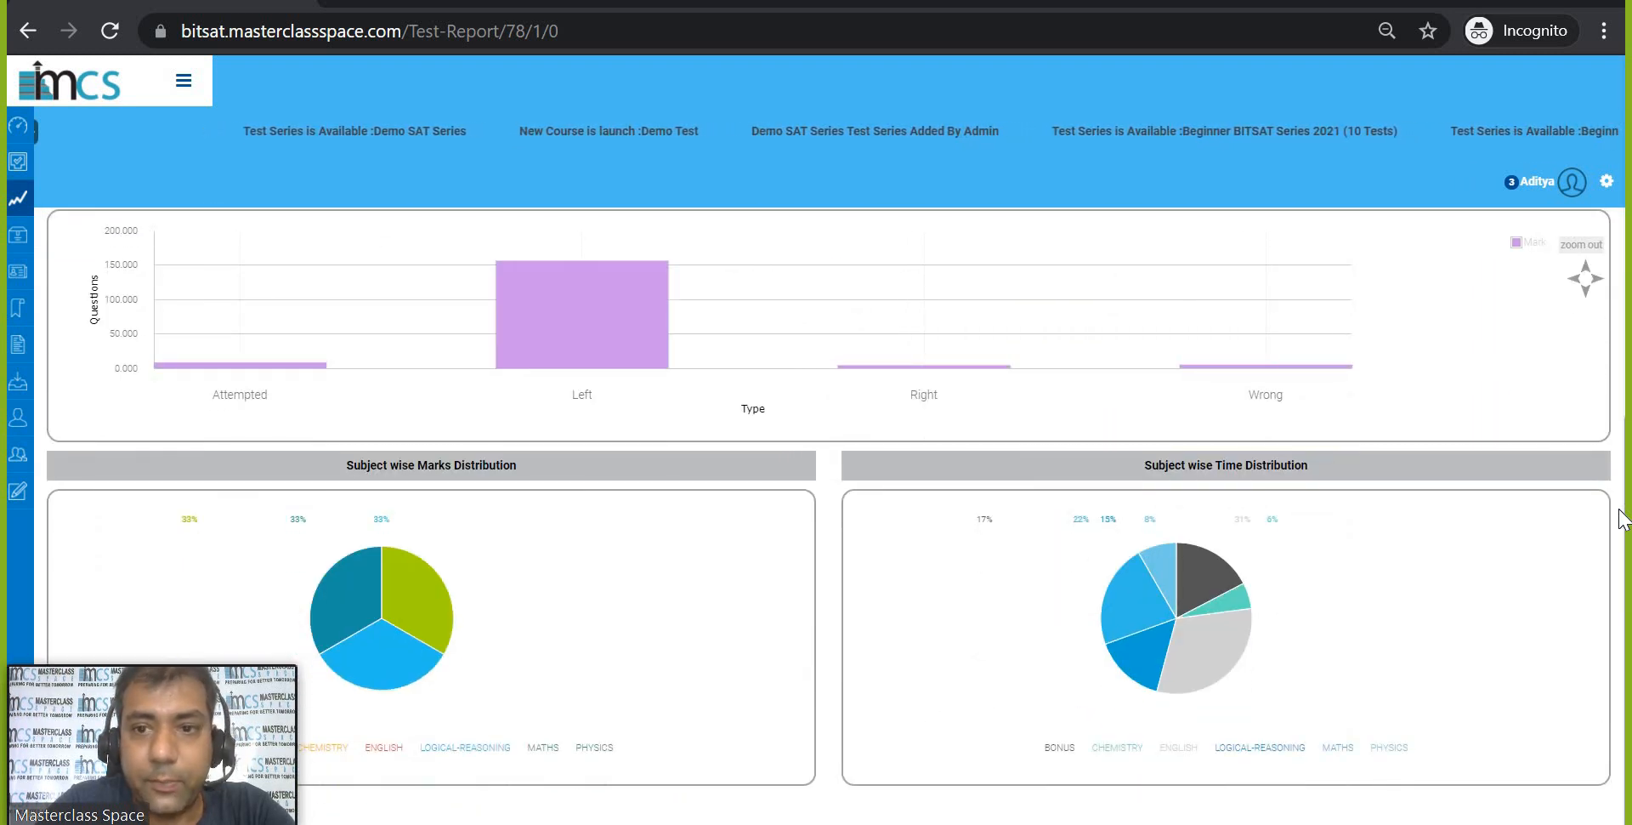
click(345, 272)
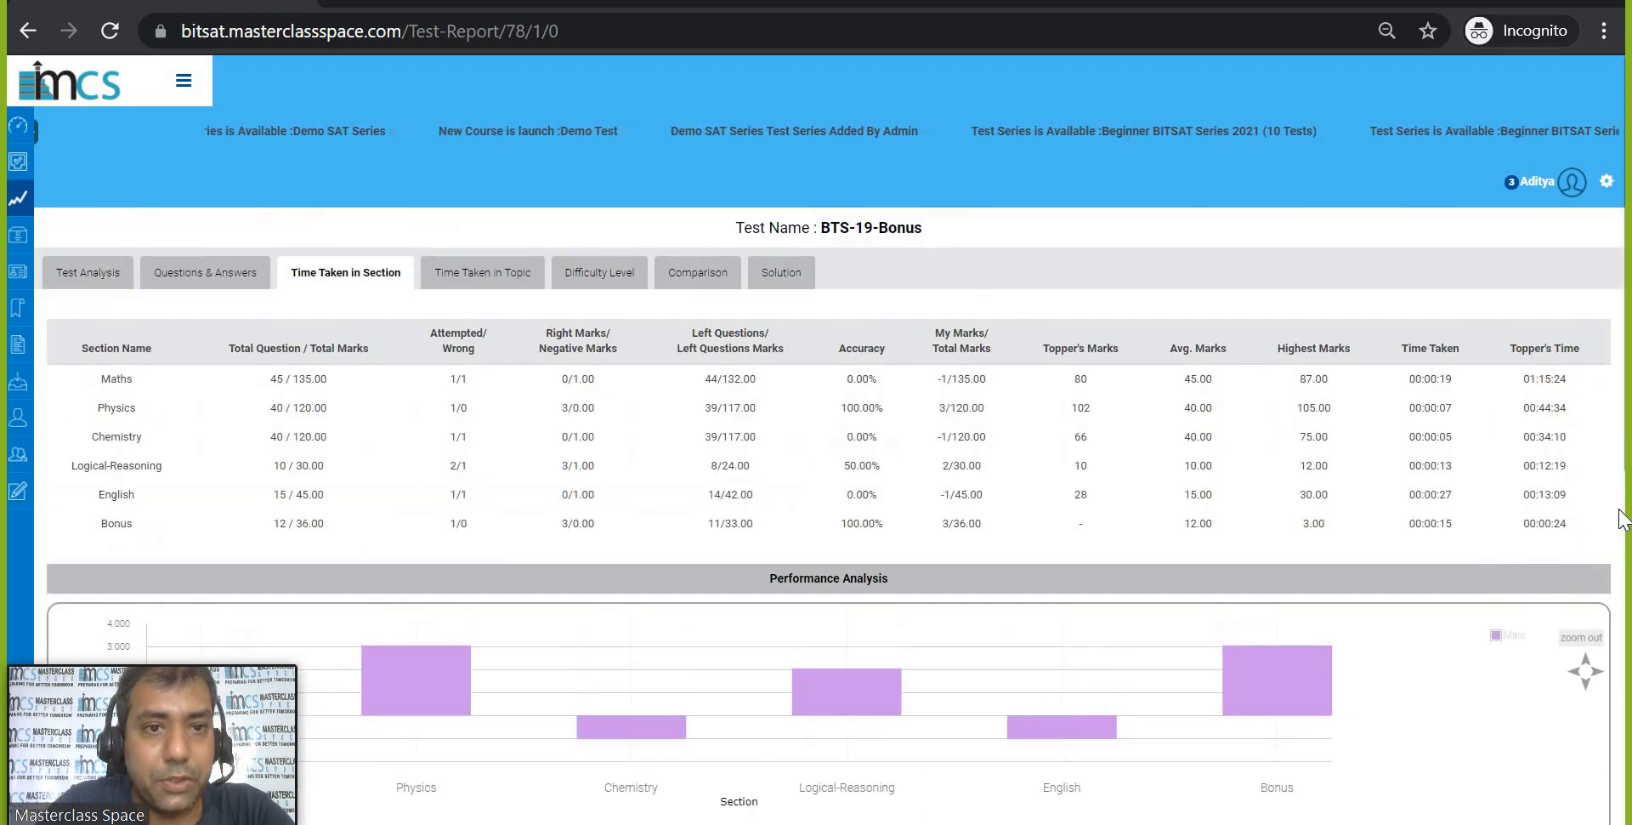
View the Time Taken in Topic, Difficulty Level and Comparison reports in turn.
click(482, 272)
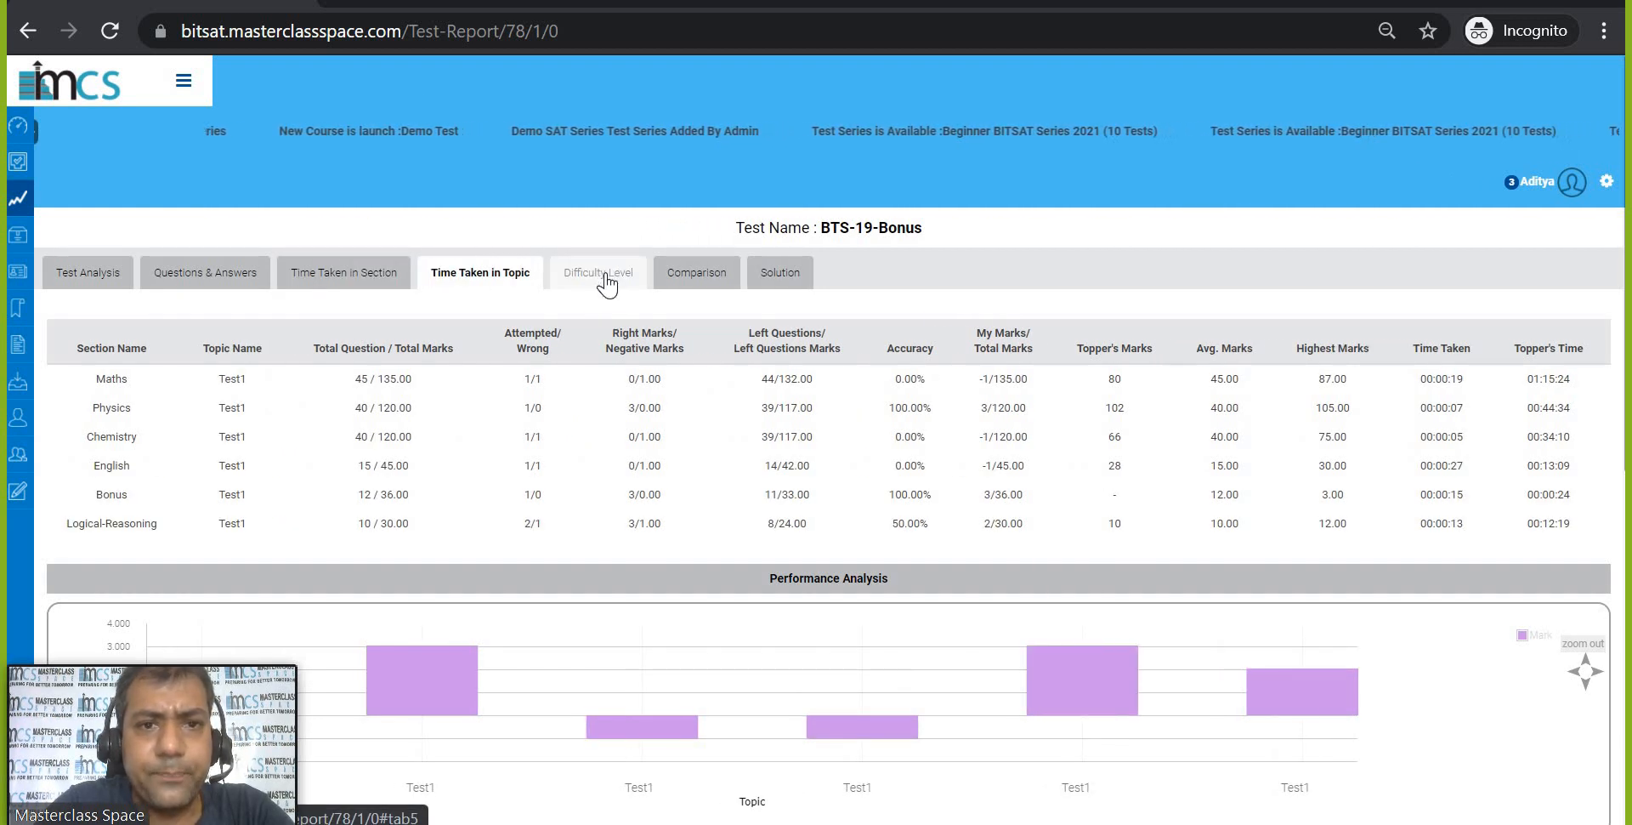
click(597, 272)
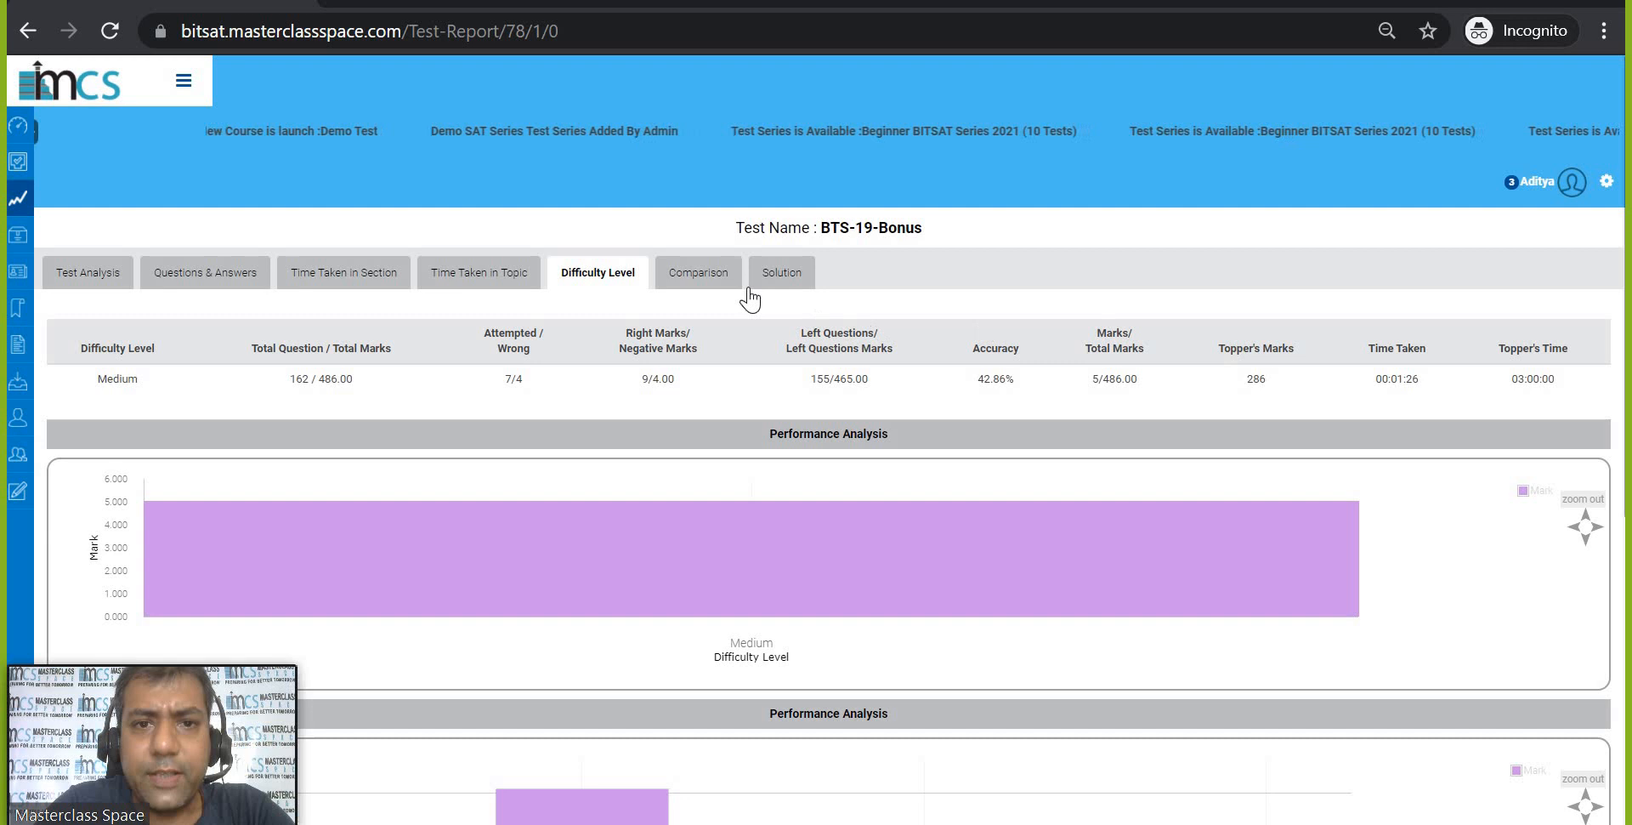
click(697, 273)
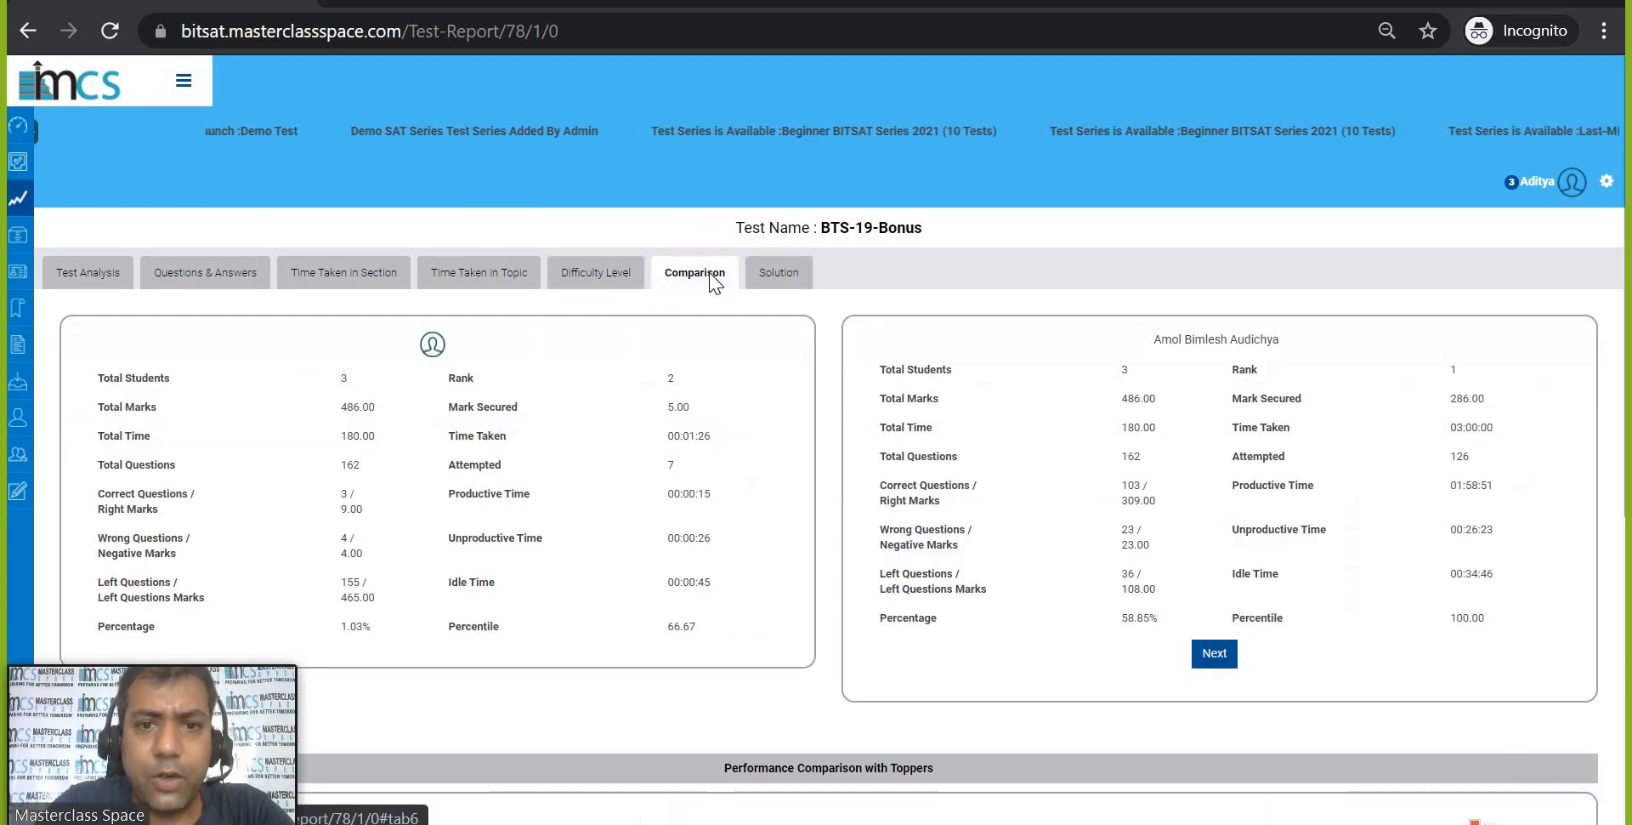
mouse_move(1214, 653)
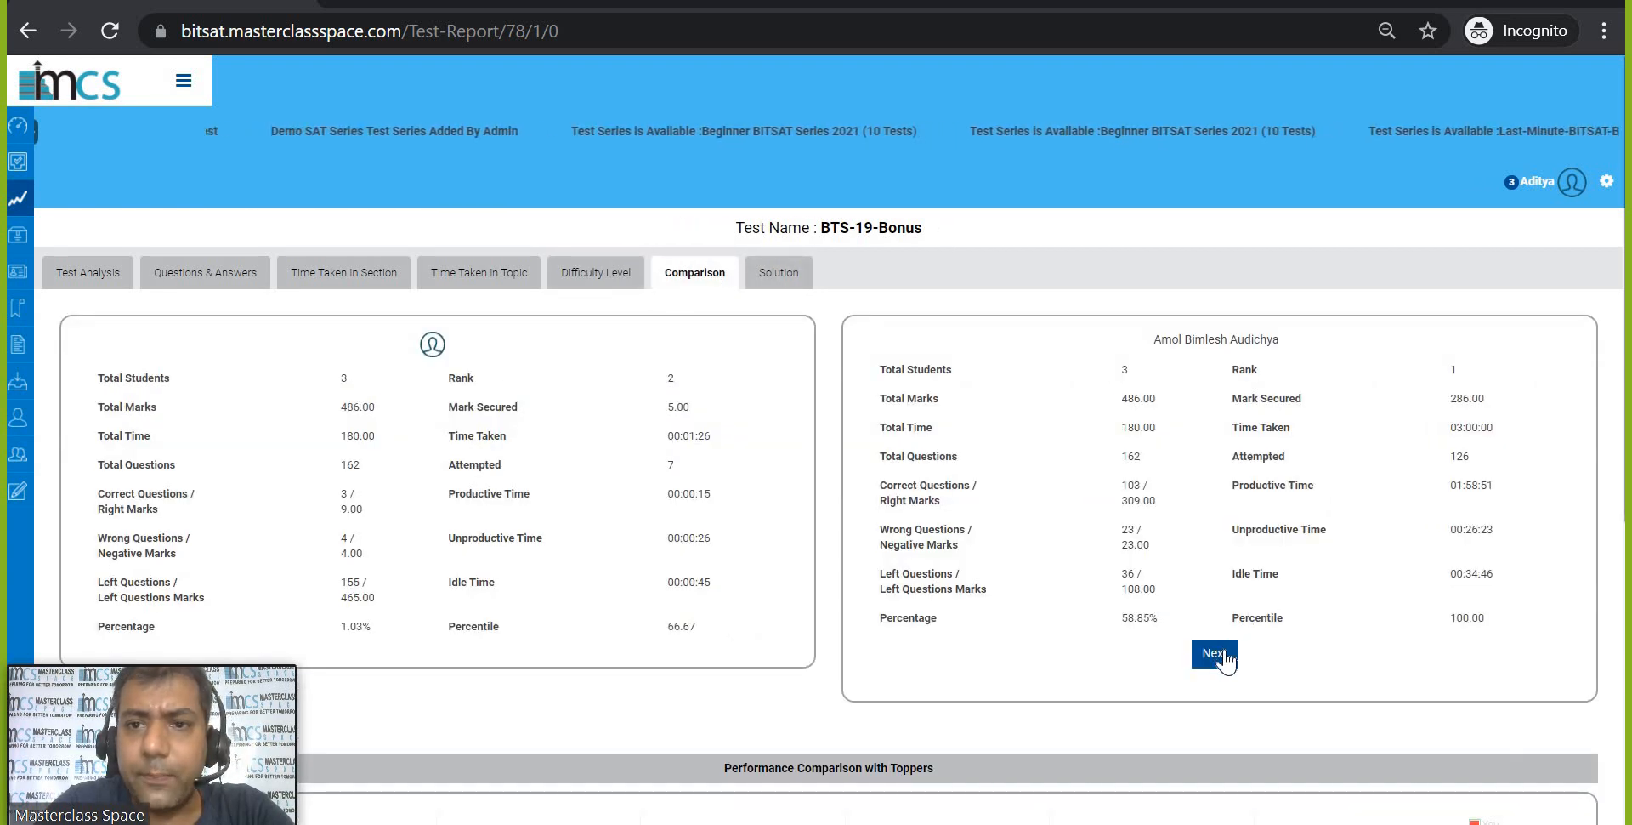
Compare my rank 2, 5.00 marks with the next student and the rank-1 student's 286.00 marks.
click(1214, 653)
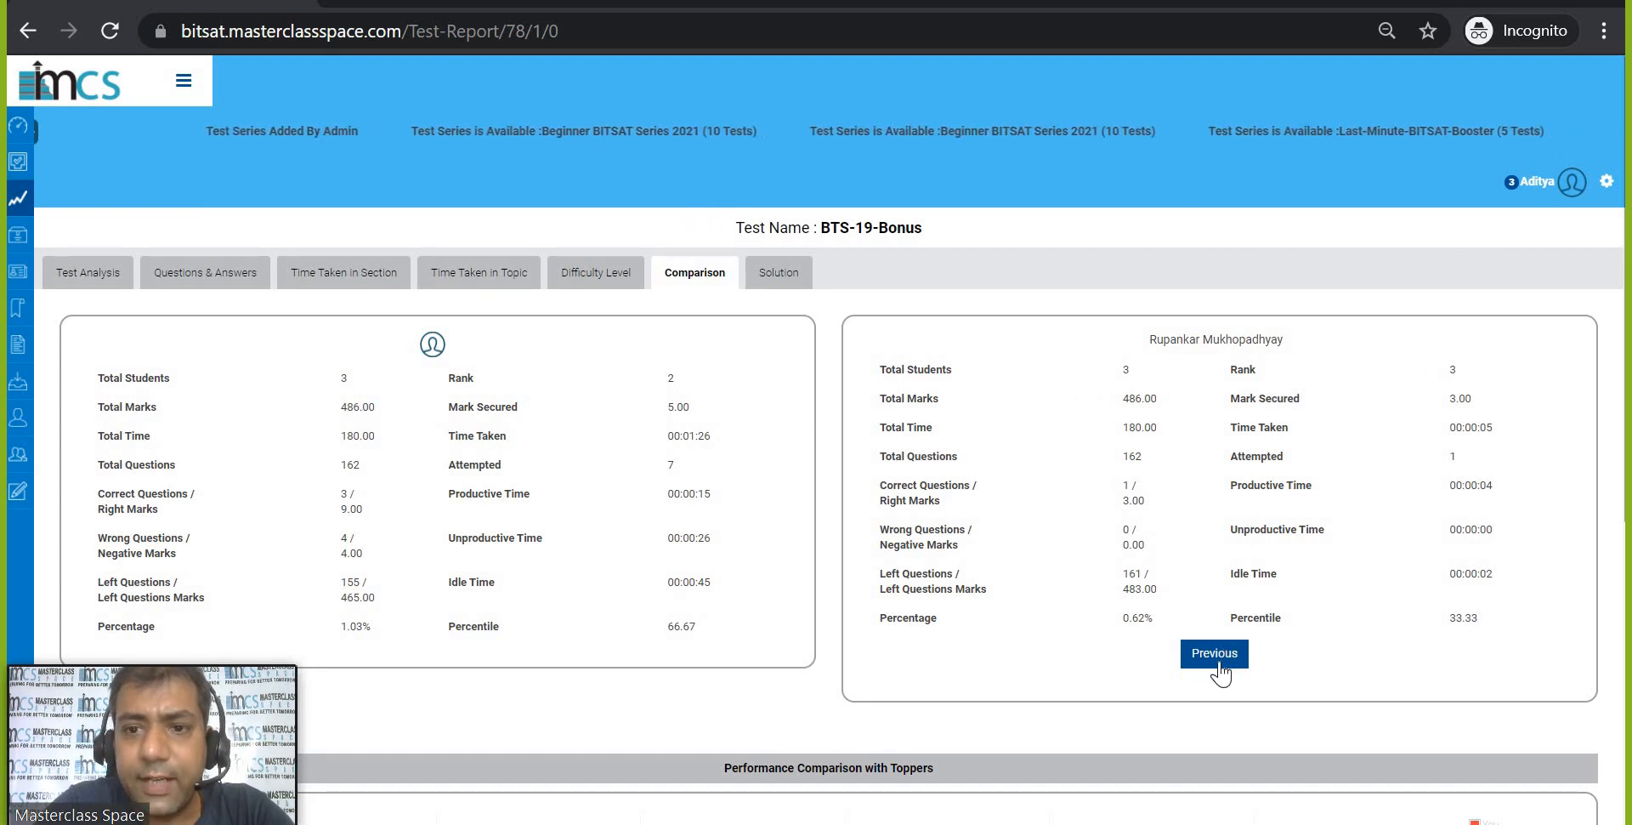
click(1212, 653)
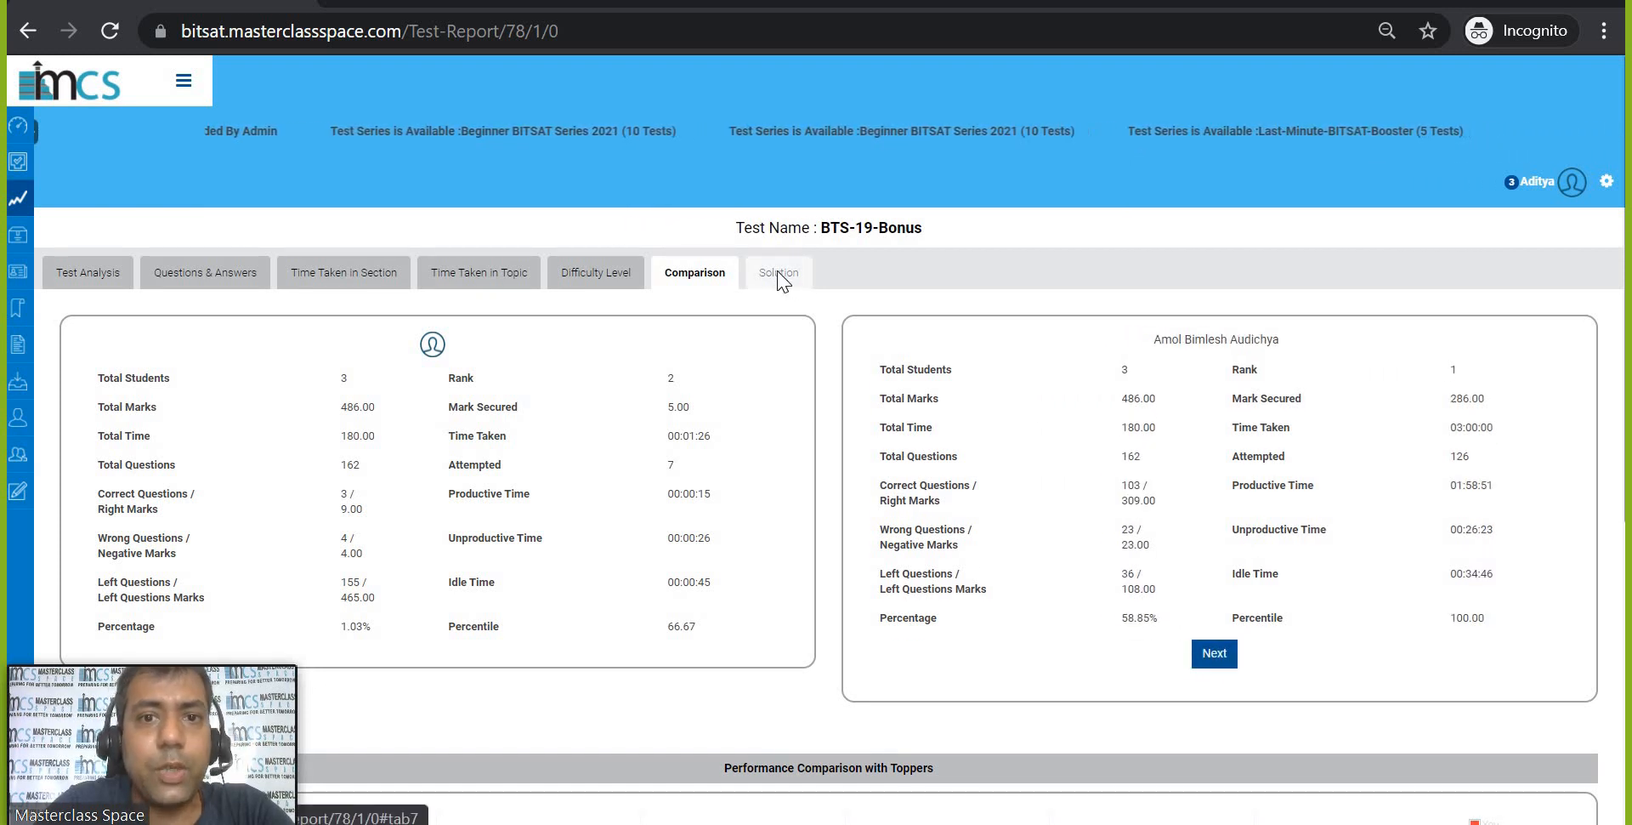
click(777, 272)
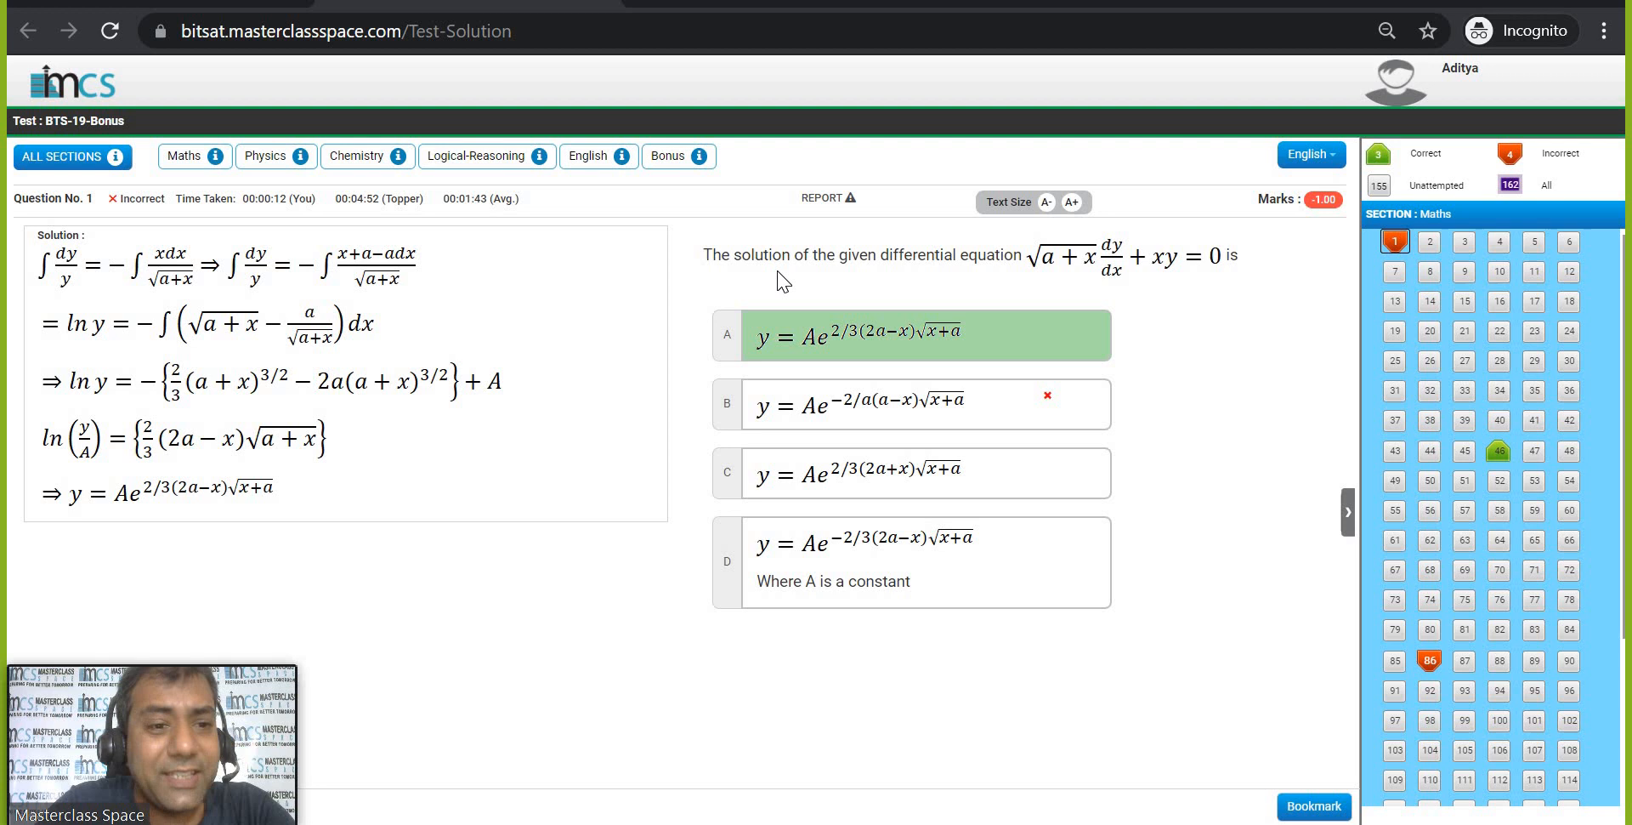
mouse_move(1573, 225)
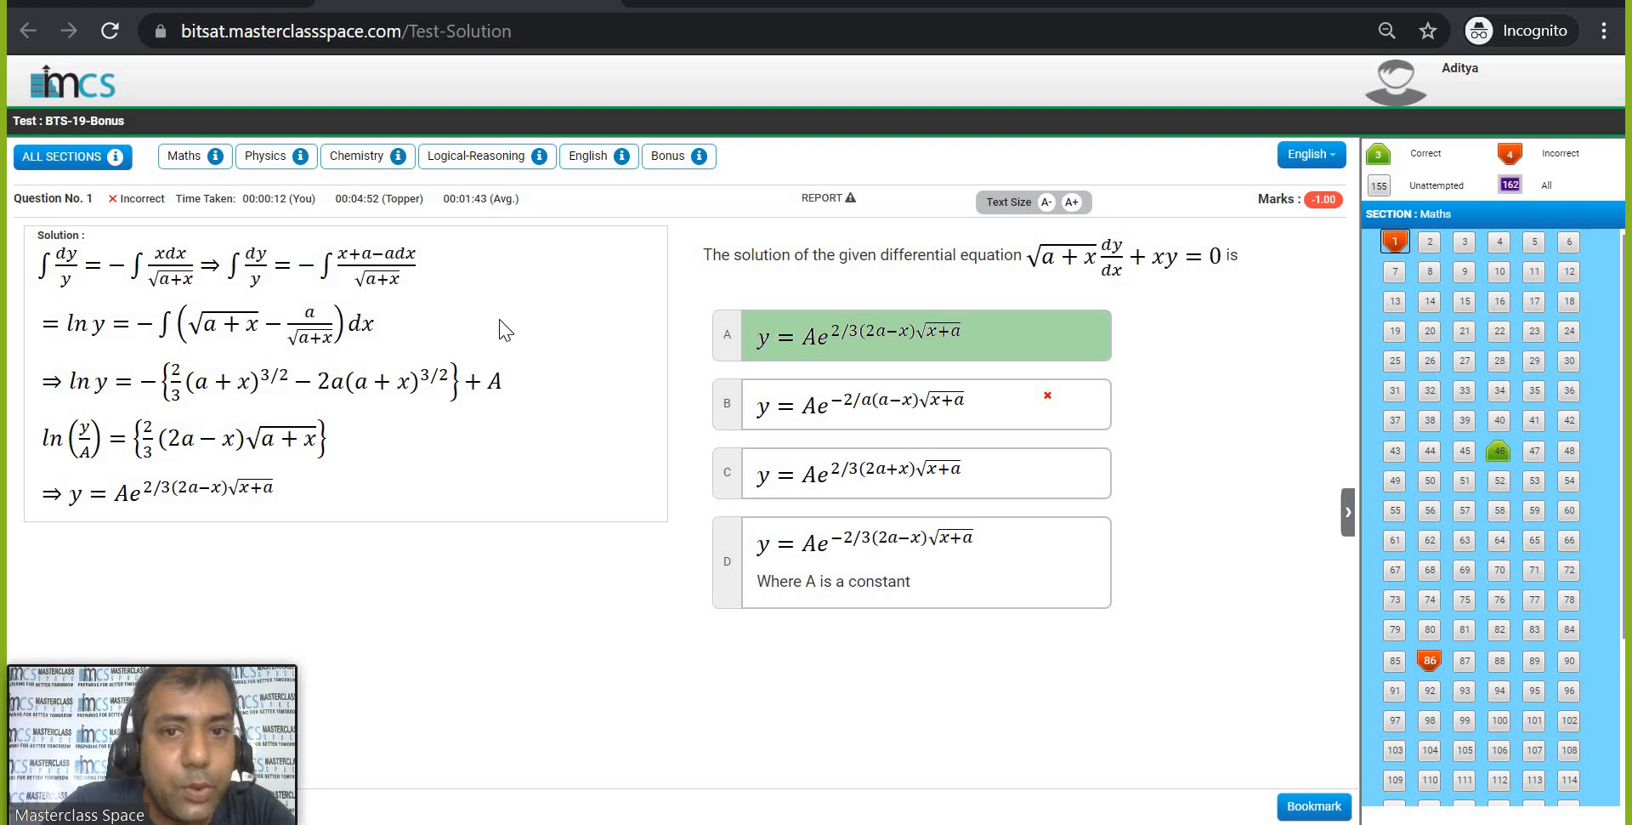
Browse Chemistry solutions for questions 112 and 118, then Logical-Reasoning question 126.
click(357, 156)
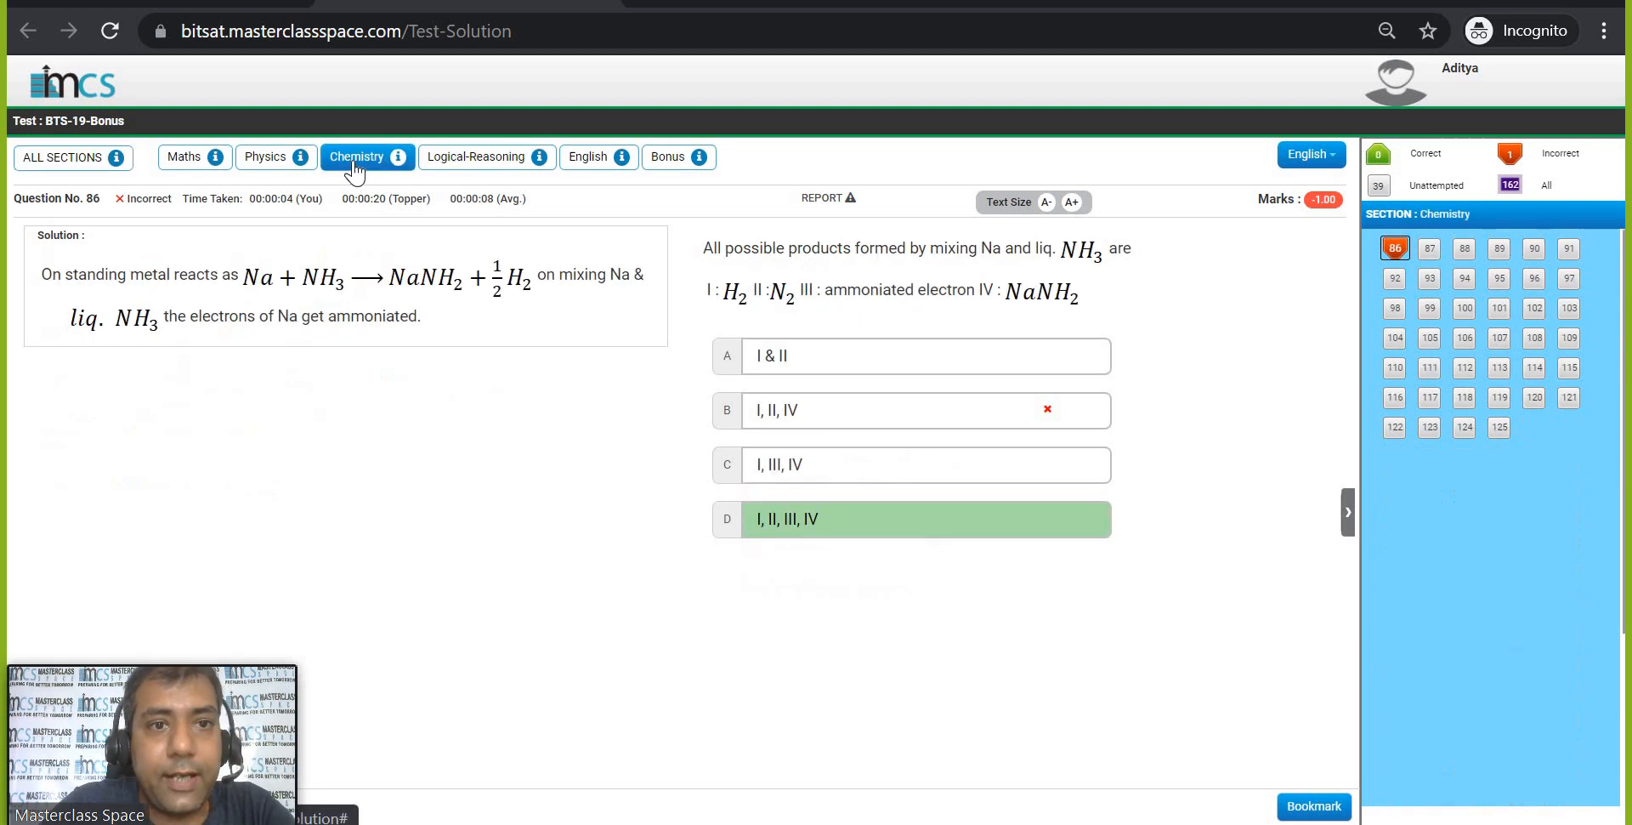
mouse_move(1466, 376)
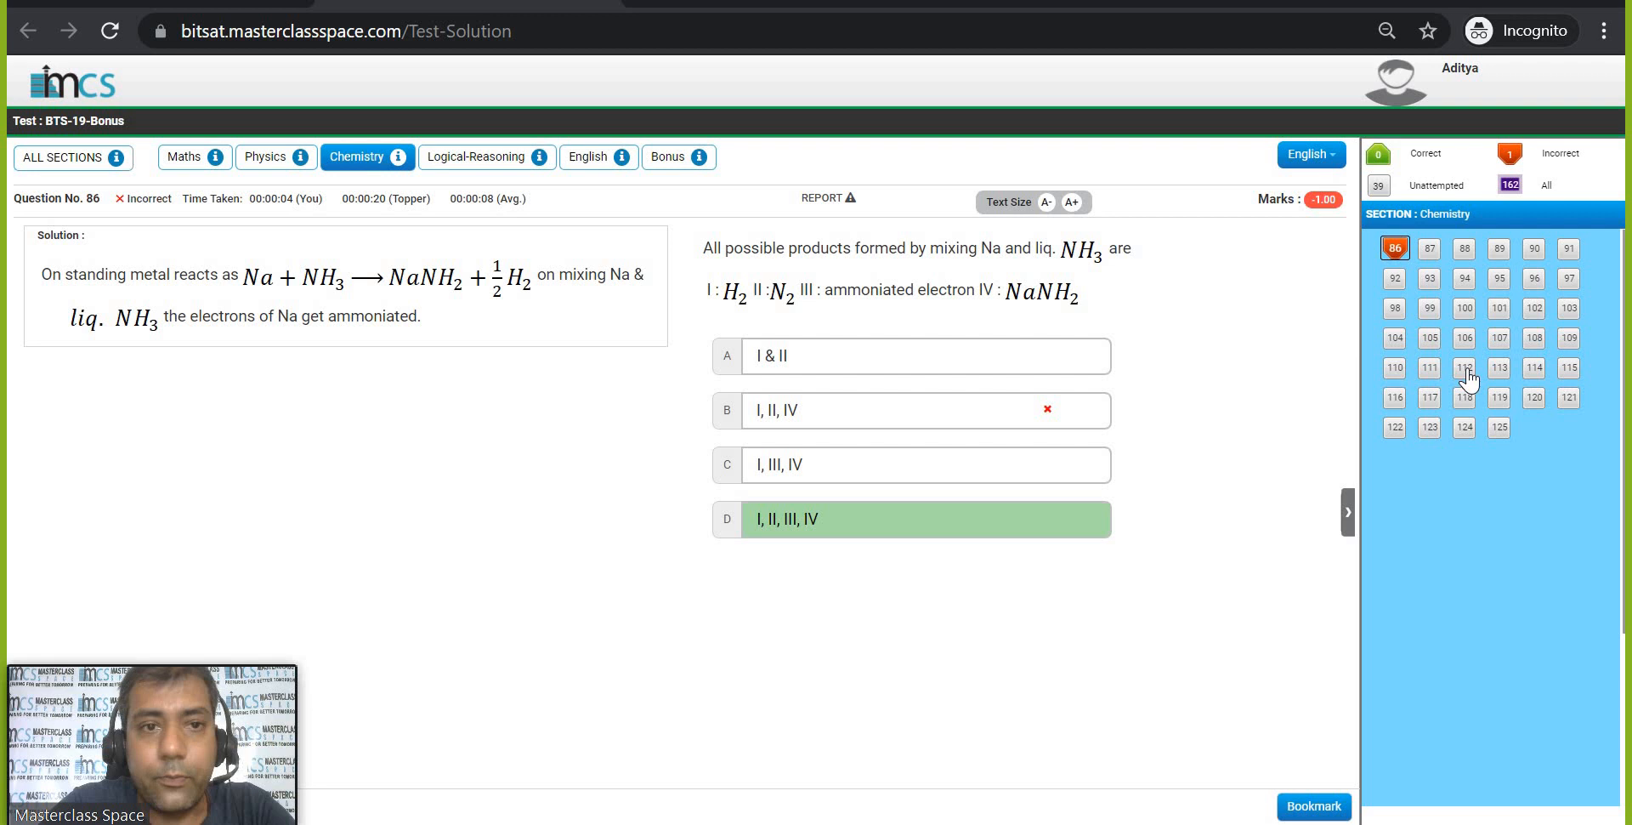
click(1464, 368)
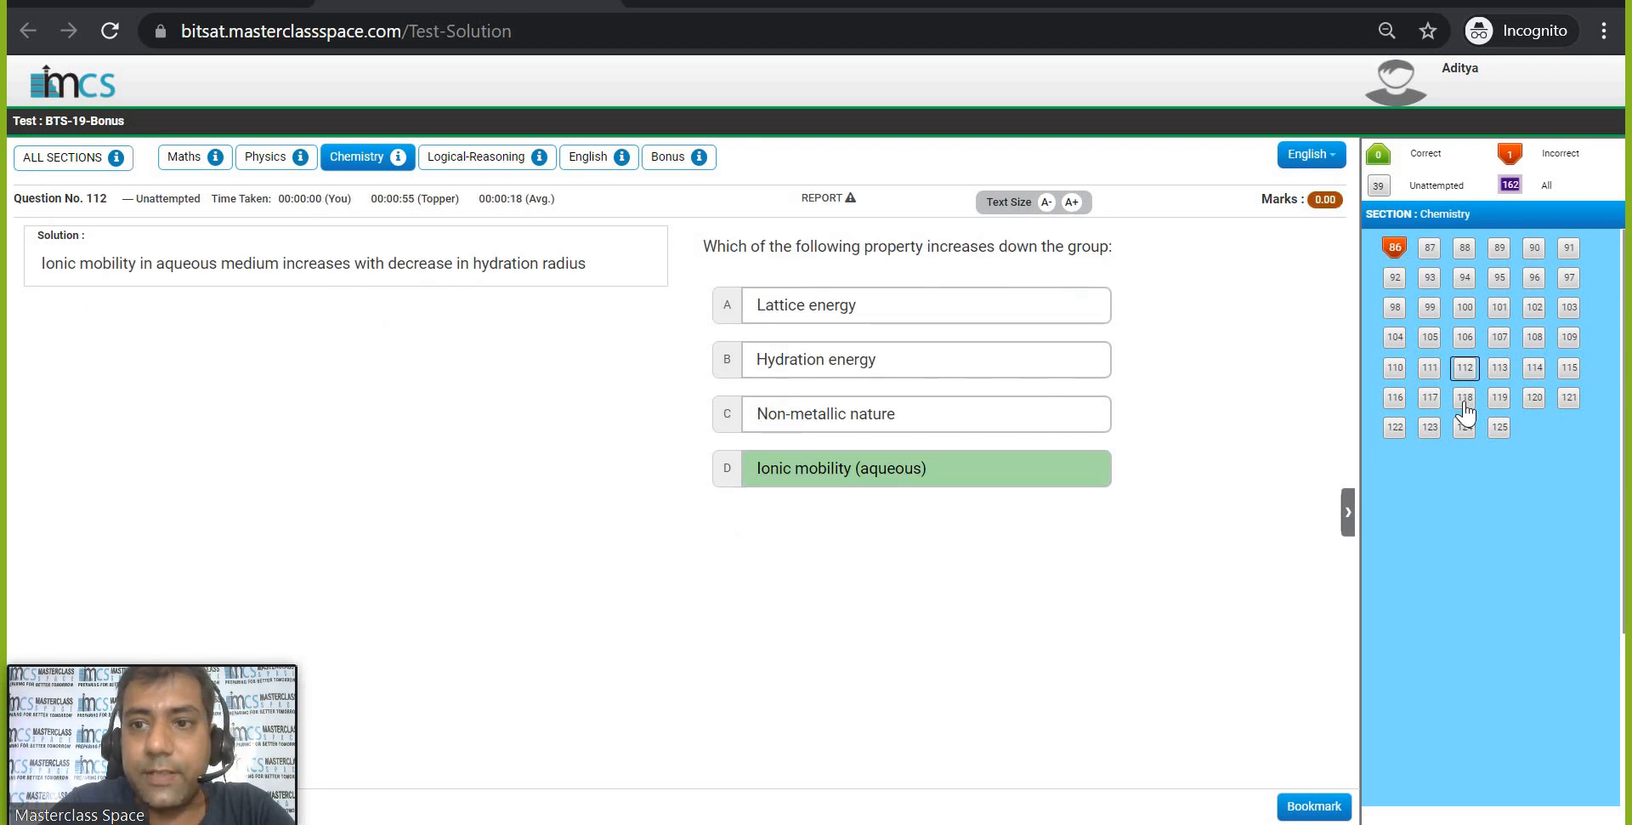
click(1464, 396)
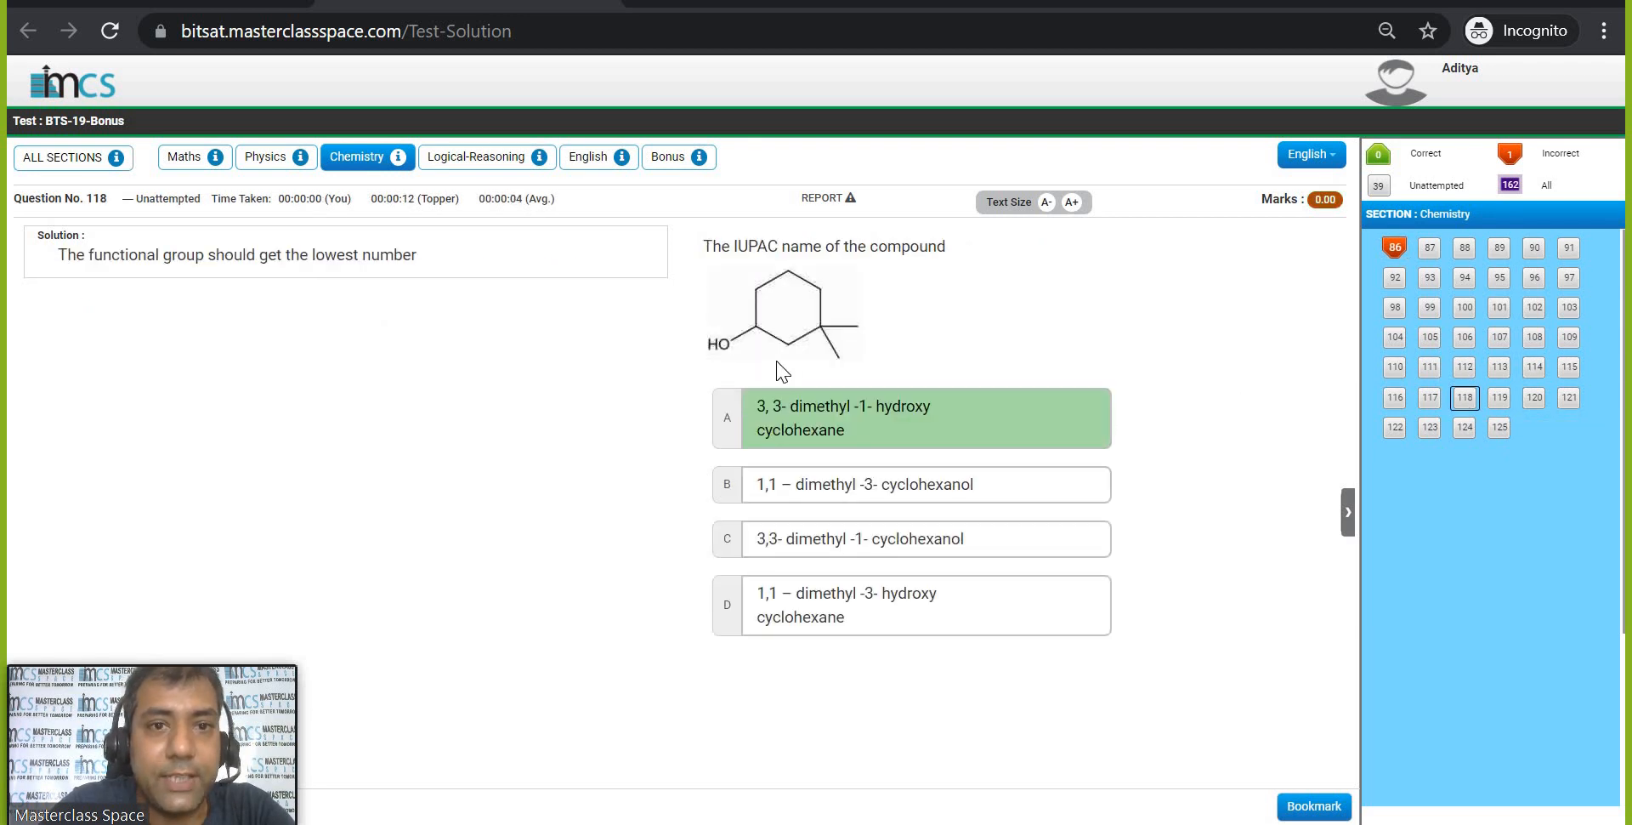
click(480, 157)
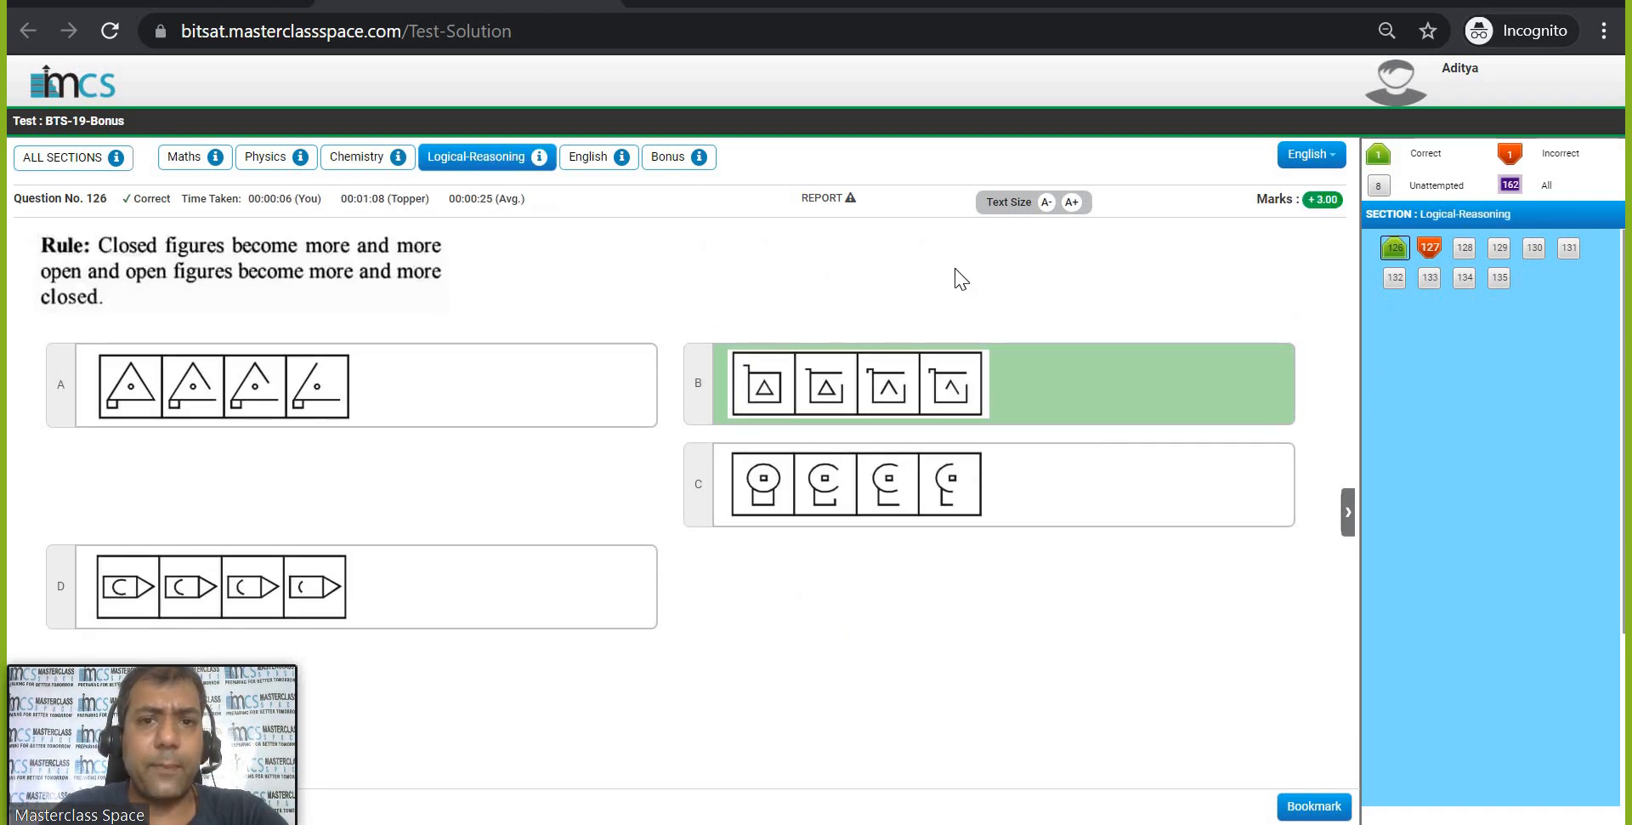
click(822, 197)
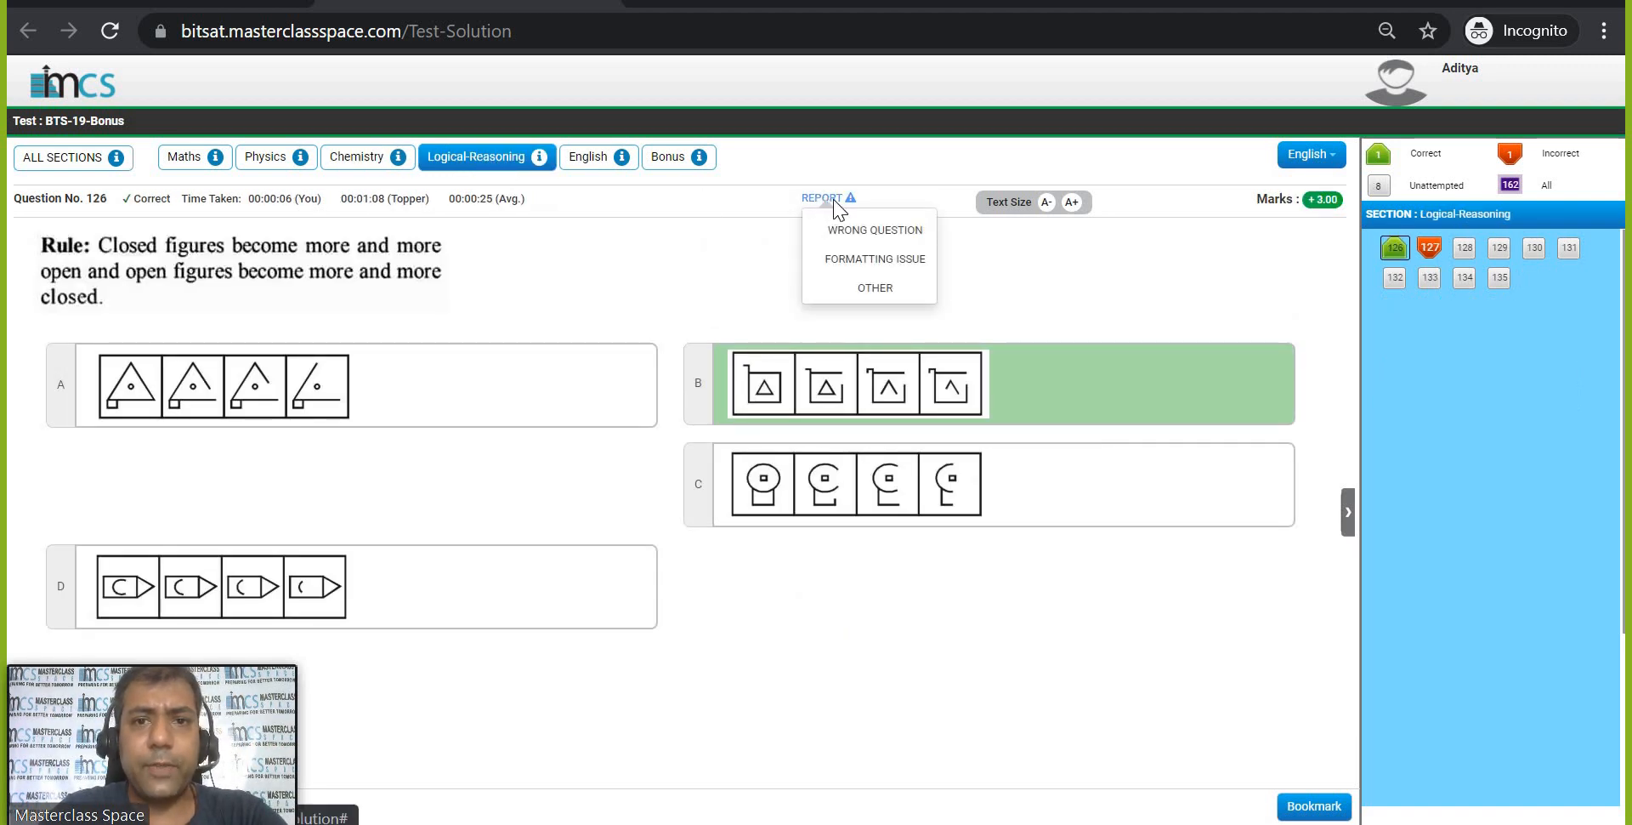
mouse_move(874, 230)
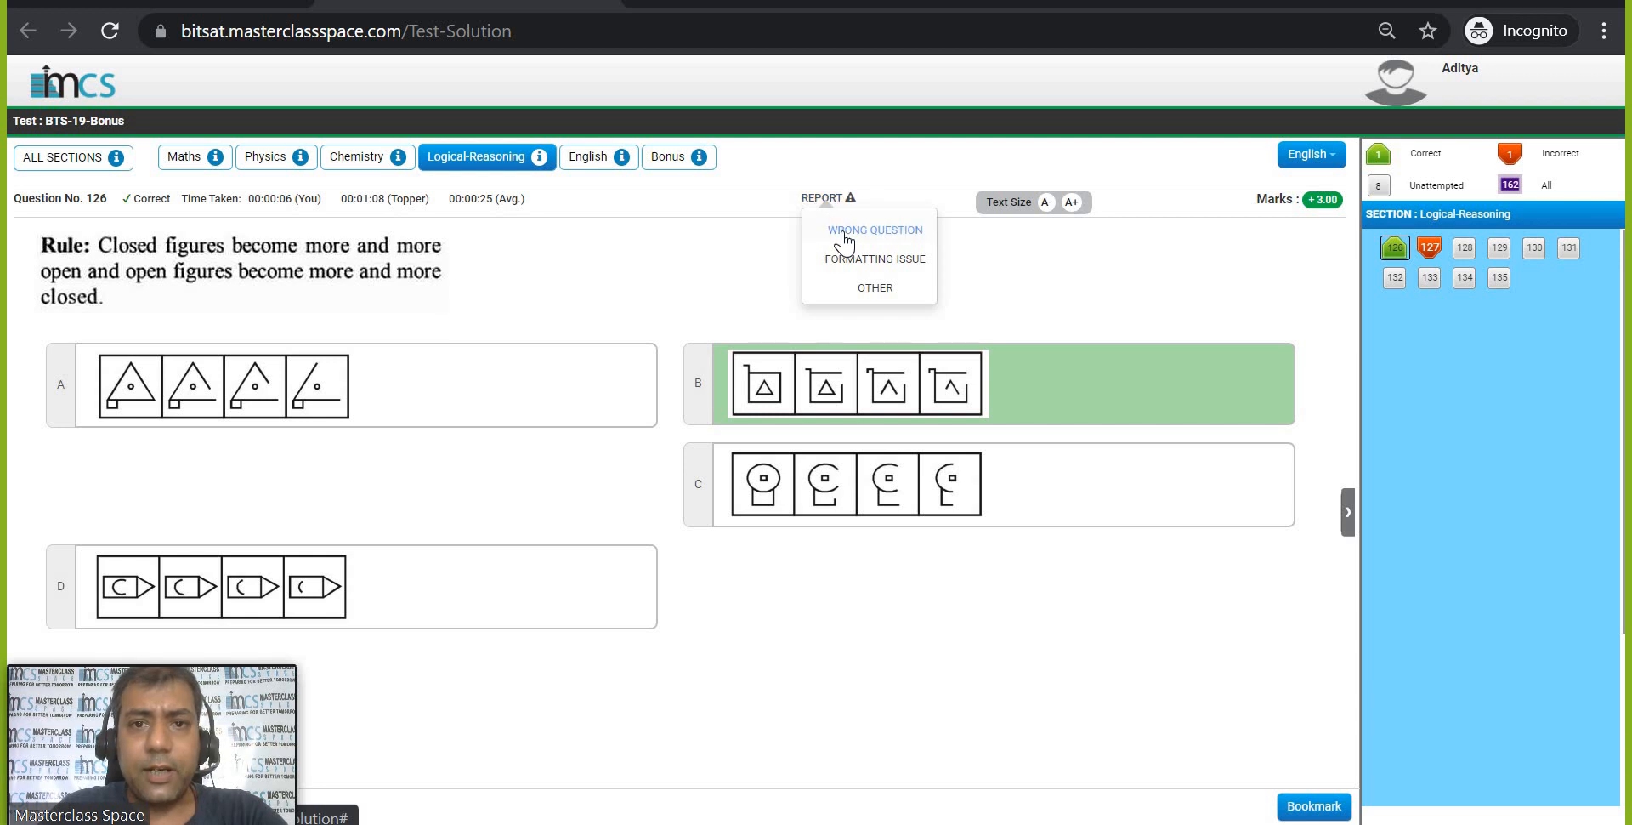
mouse_move(874, 293)
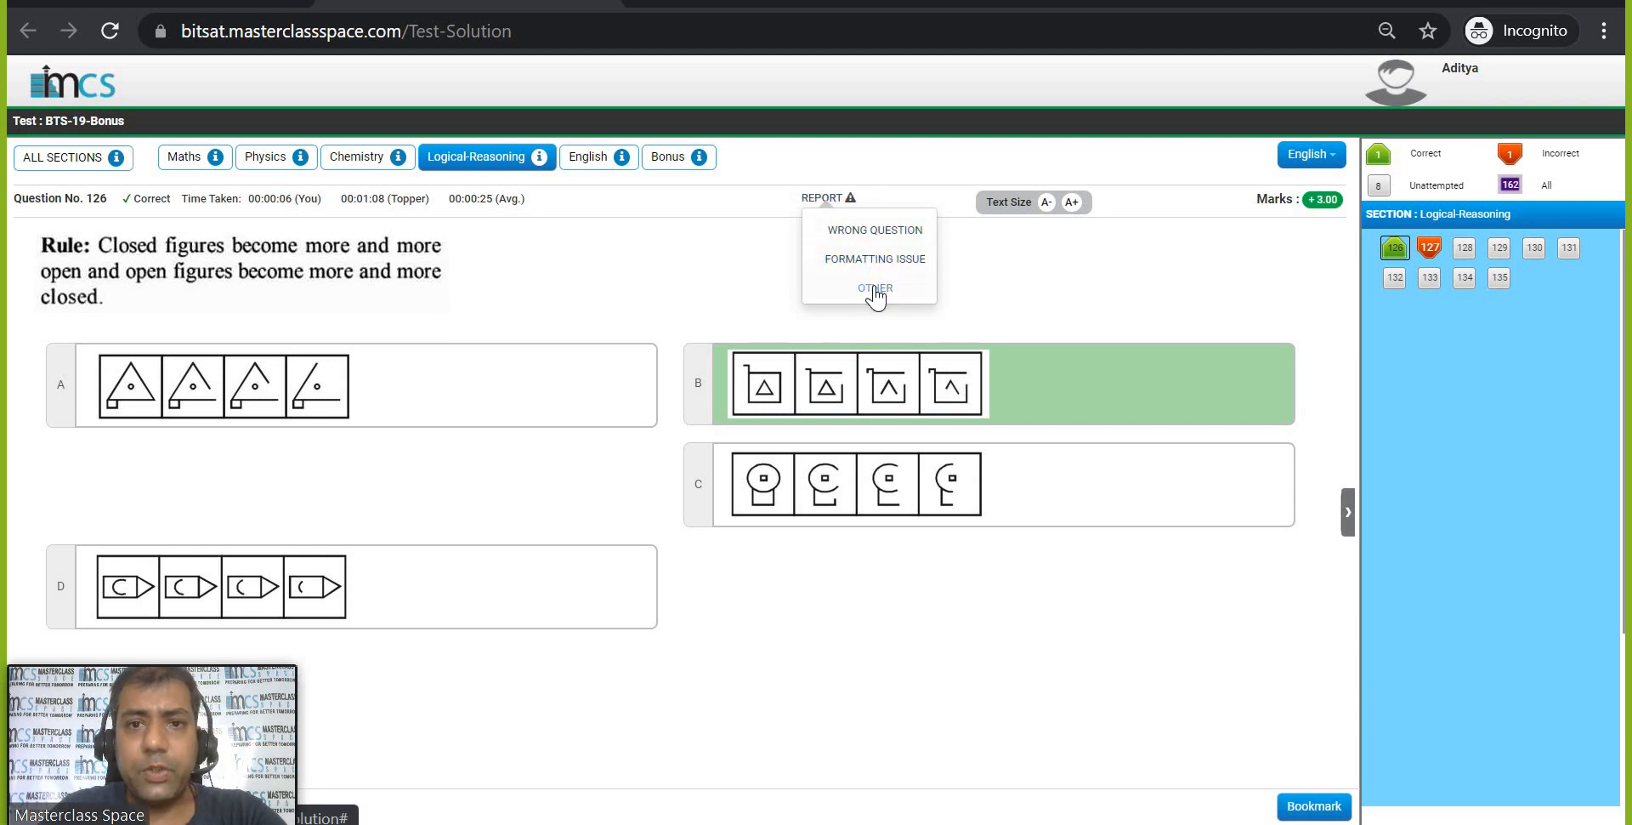
click(874, 289)
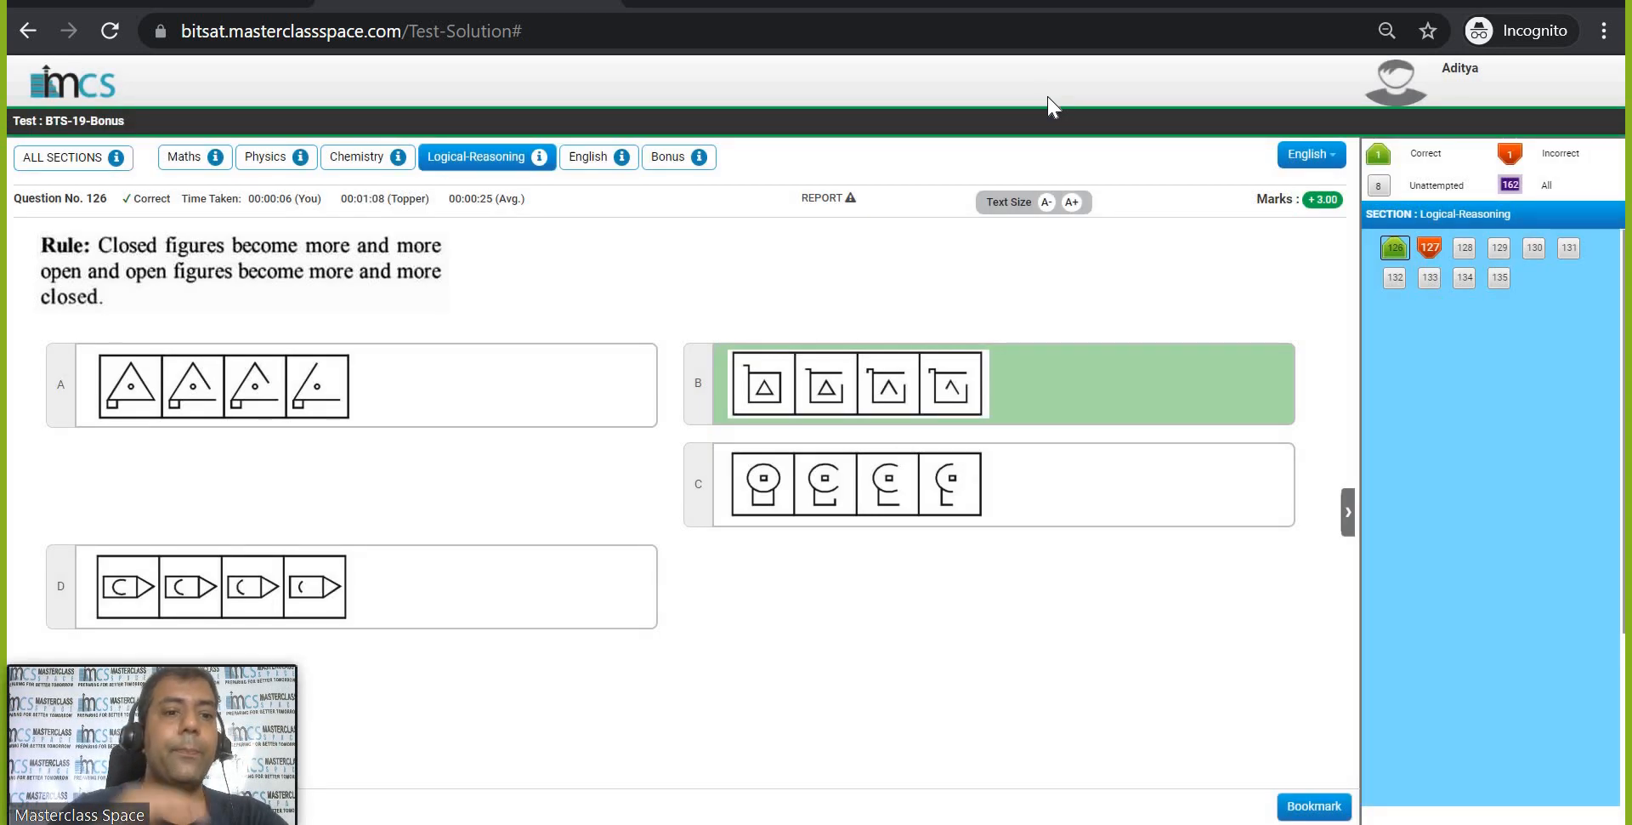
mouse_move(1598, 425)
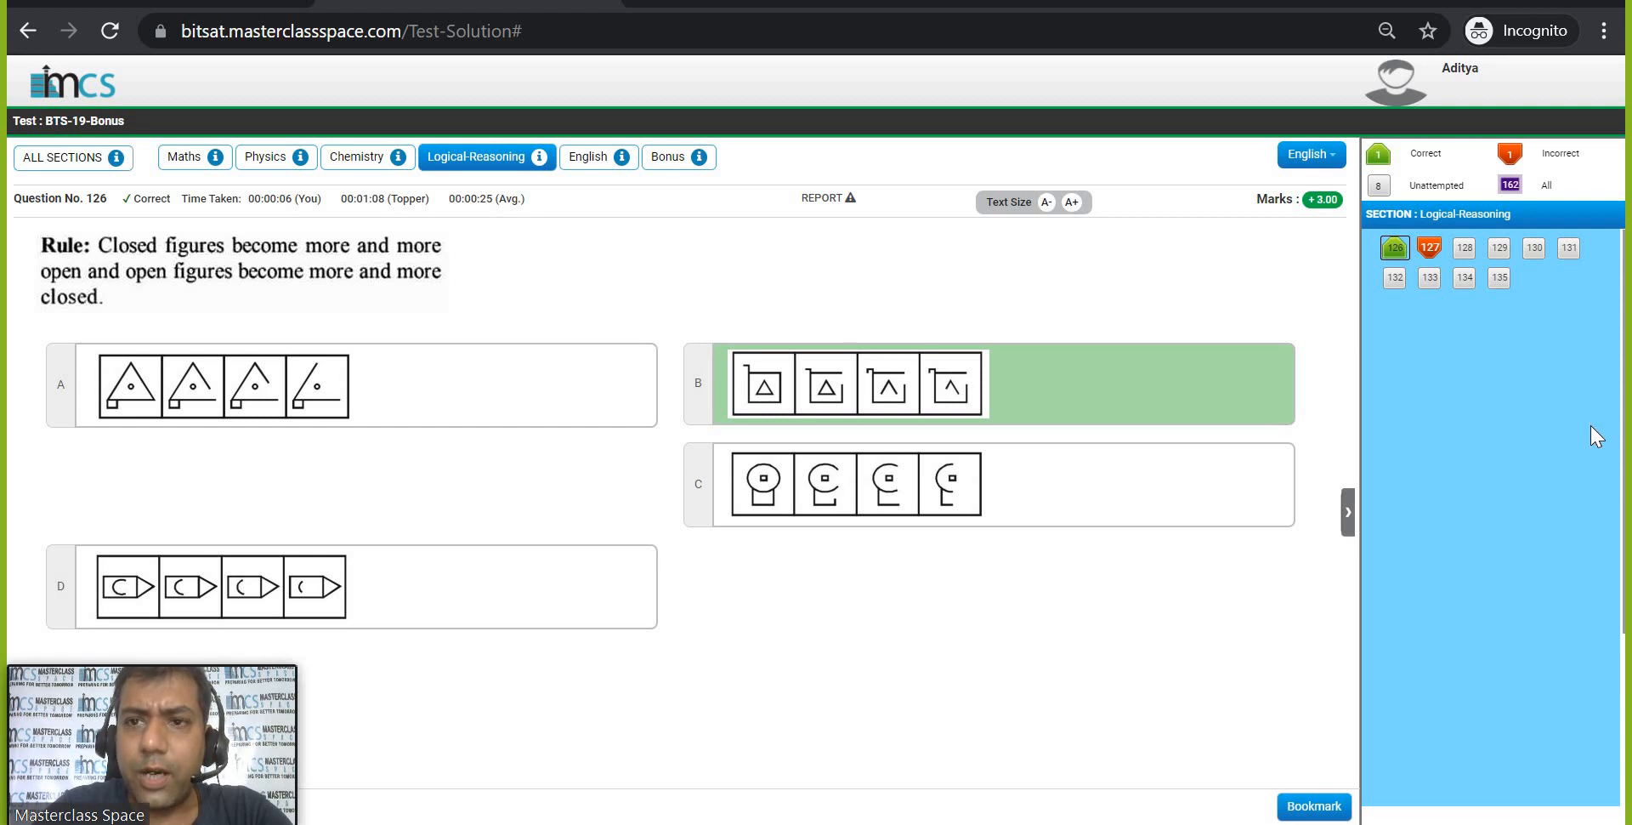
mouse_move(410, 629)
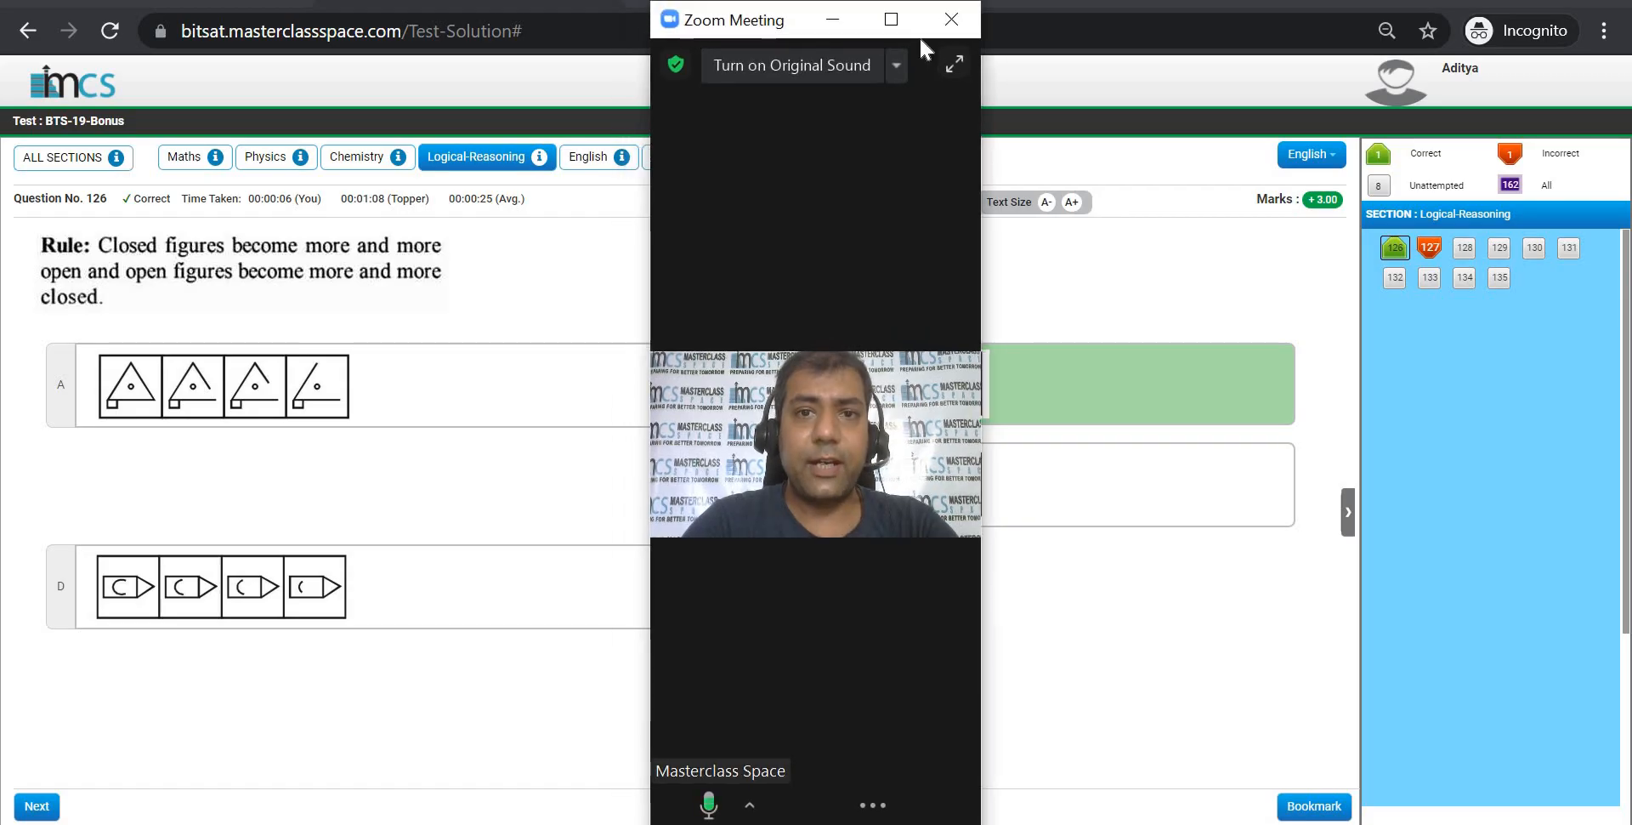
Maximize the Zoom meeting window so the presenter's video fills the screen.
click(890, 19)
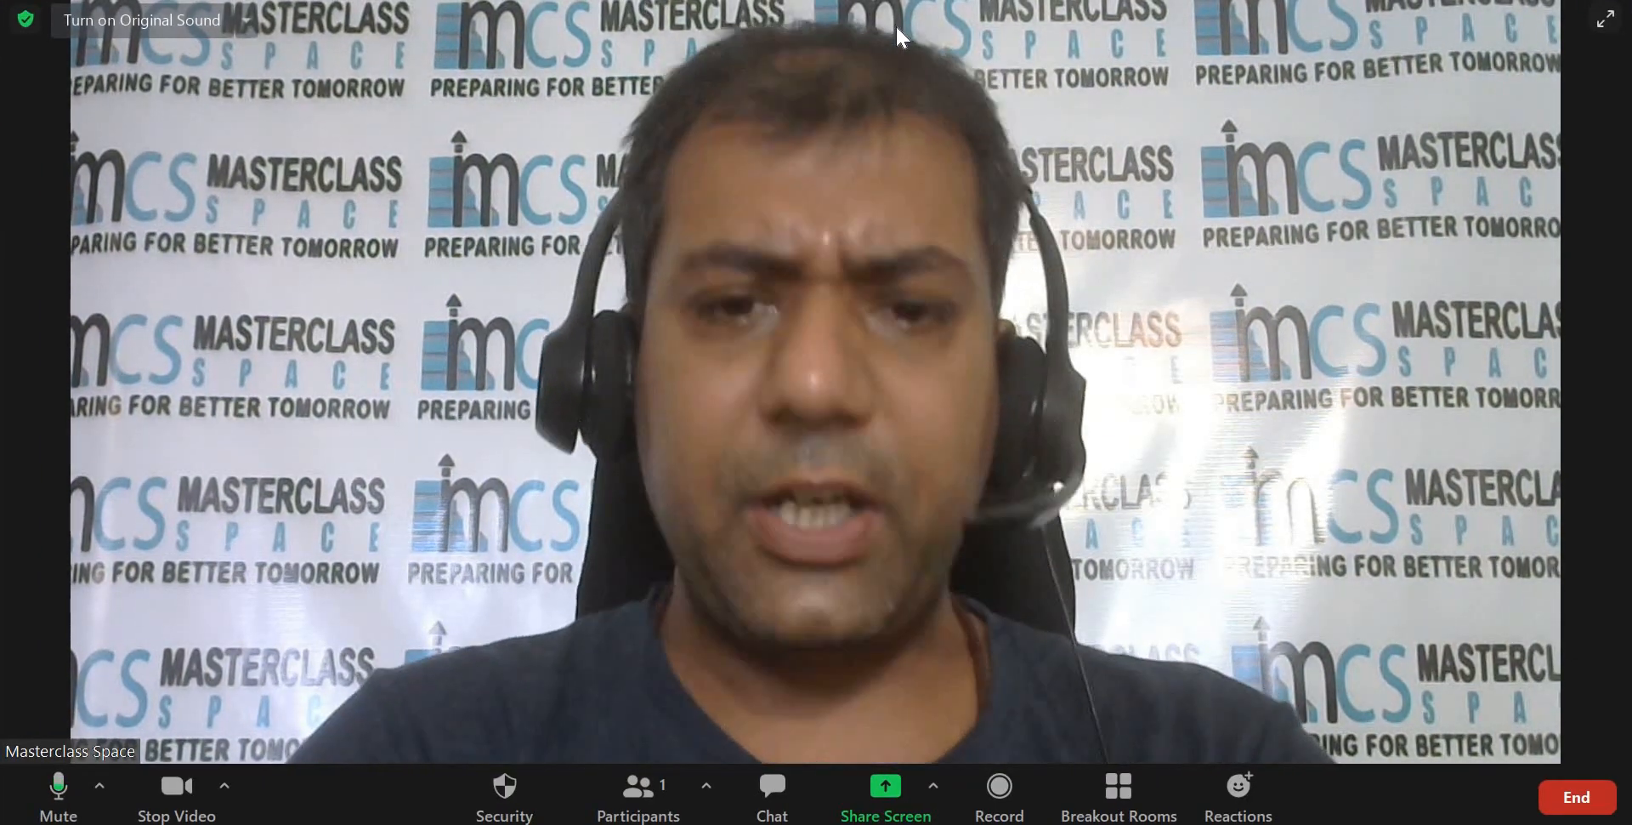